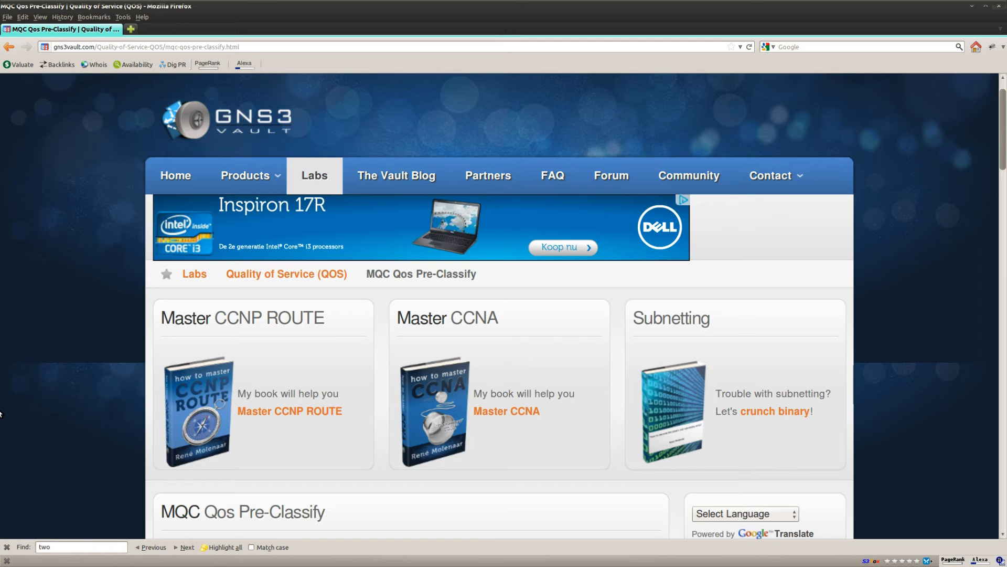
mouse_move(332, 363)
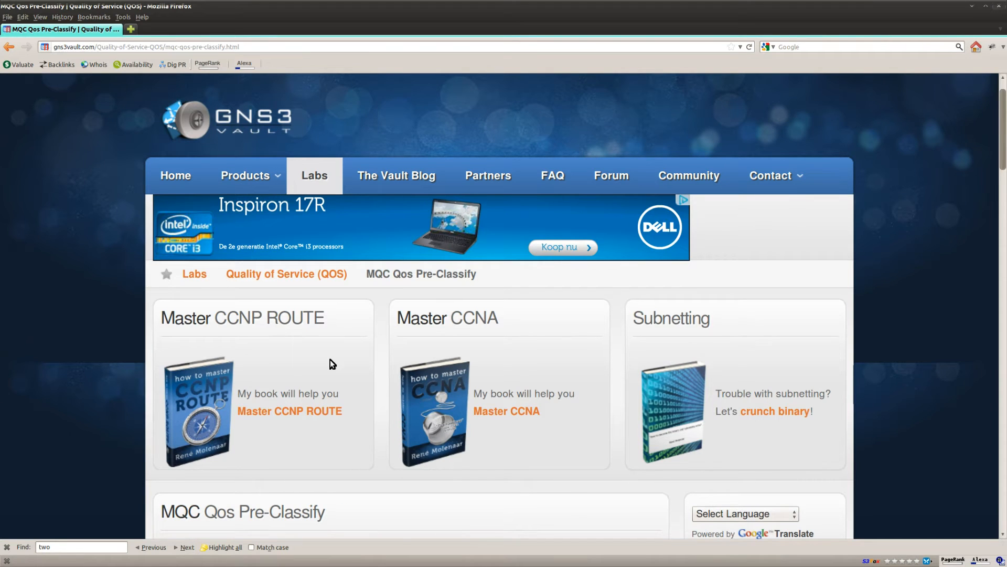
Enter the OSPF area 0 network statement 0.0.0.0 255.255.255.255 and copy it.
scroll(down, 3)
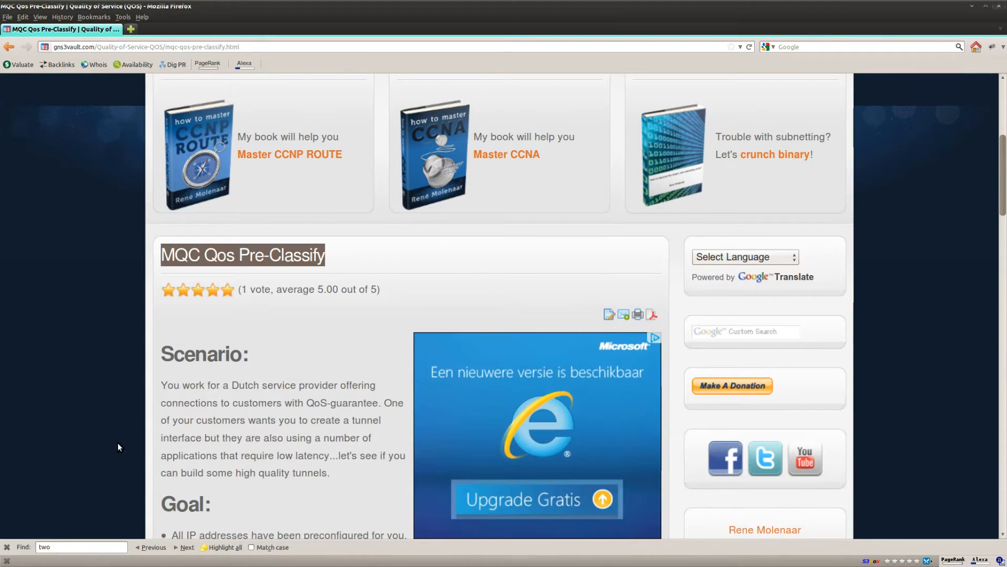
mouse_move(113, 435)
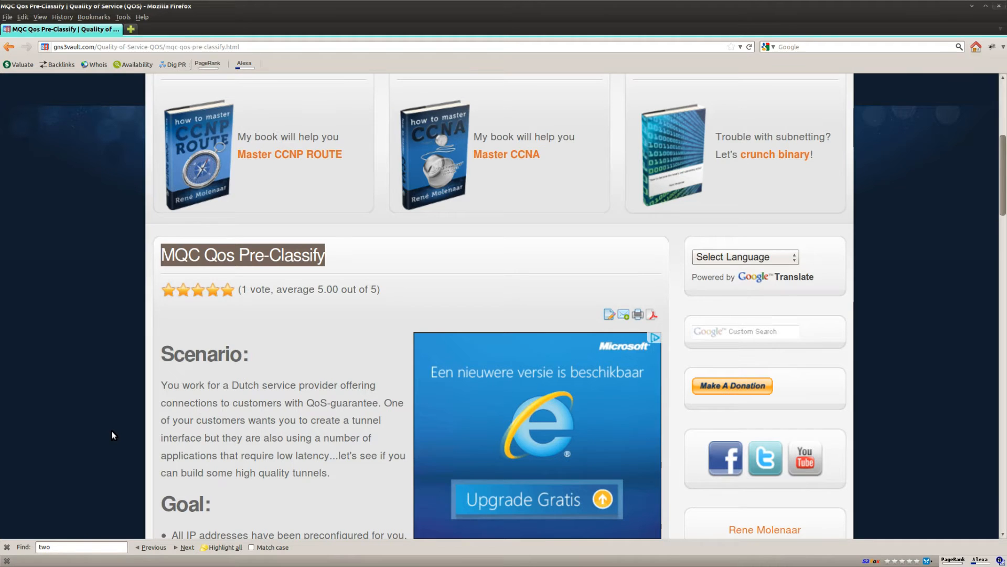
scroll(down, 3)
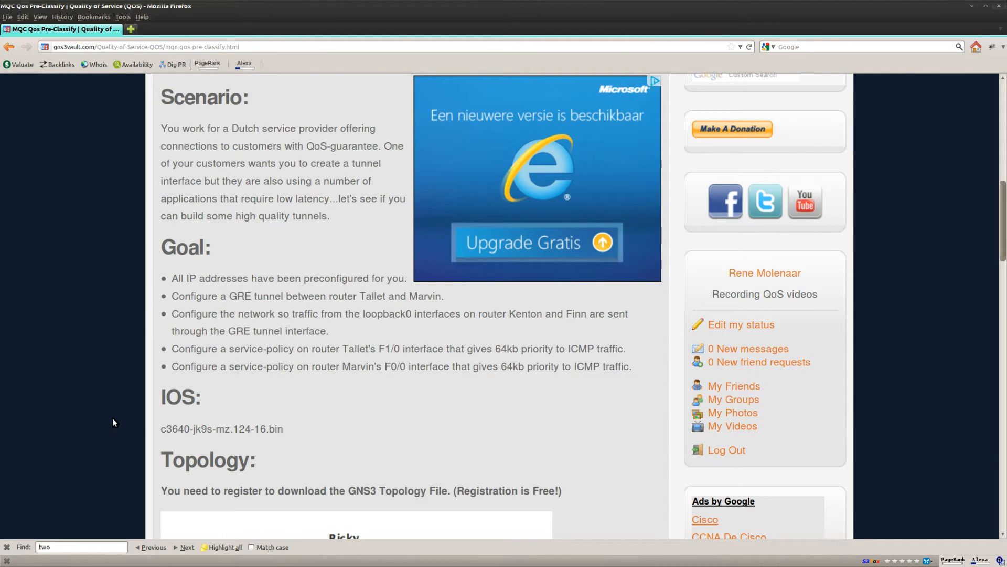
scroll(down, 3)
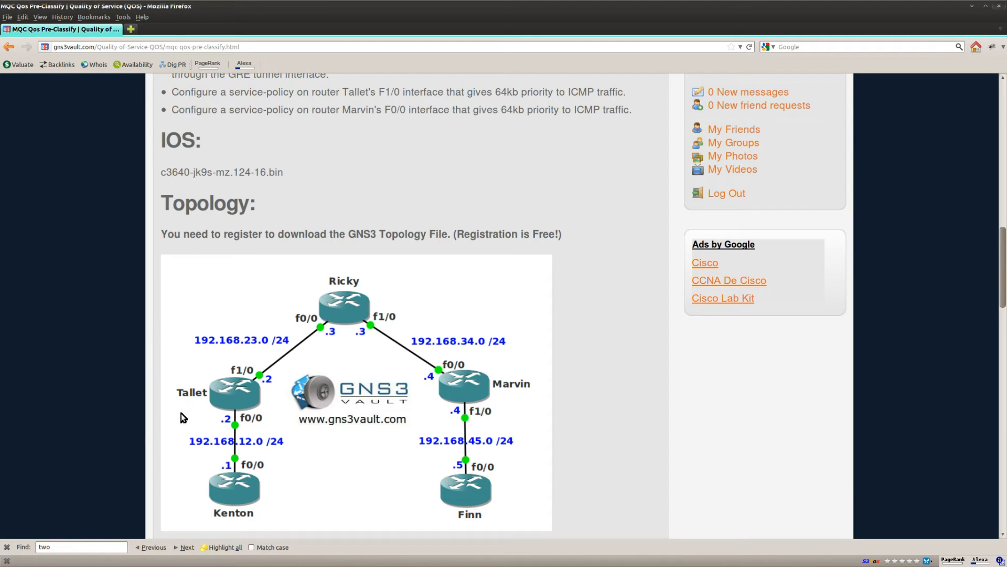
mouse_move(186, 403)
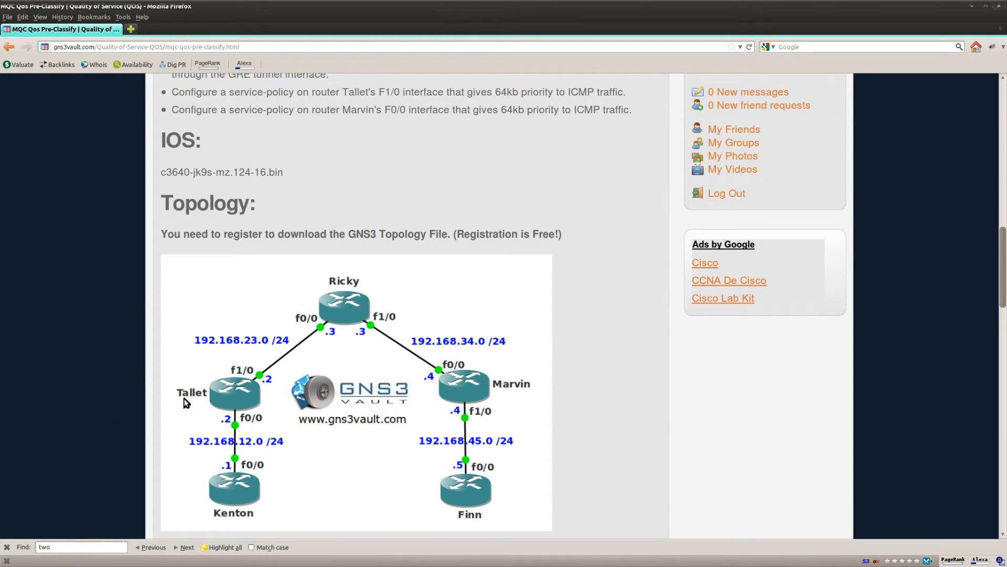
mouse_move(509, 395)
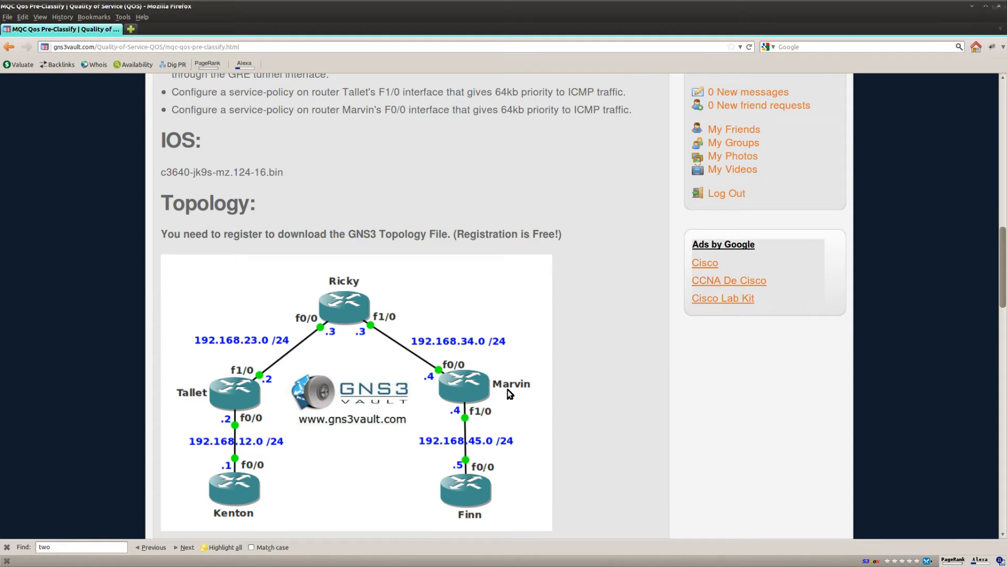
scroll(down, 3)
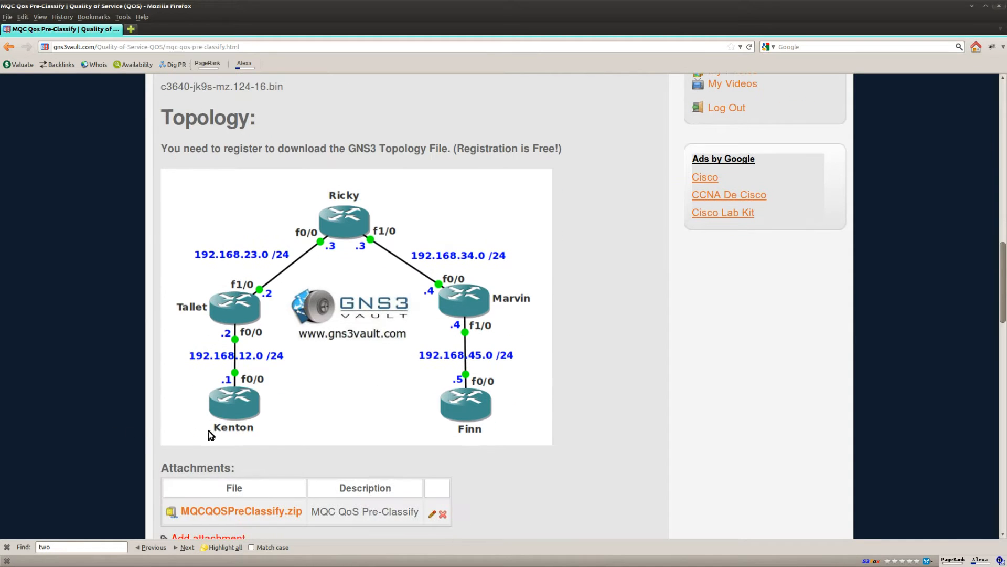
mouse_move(220, 437)
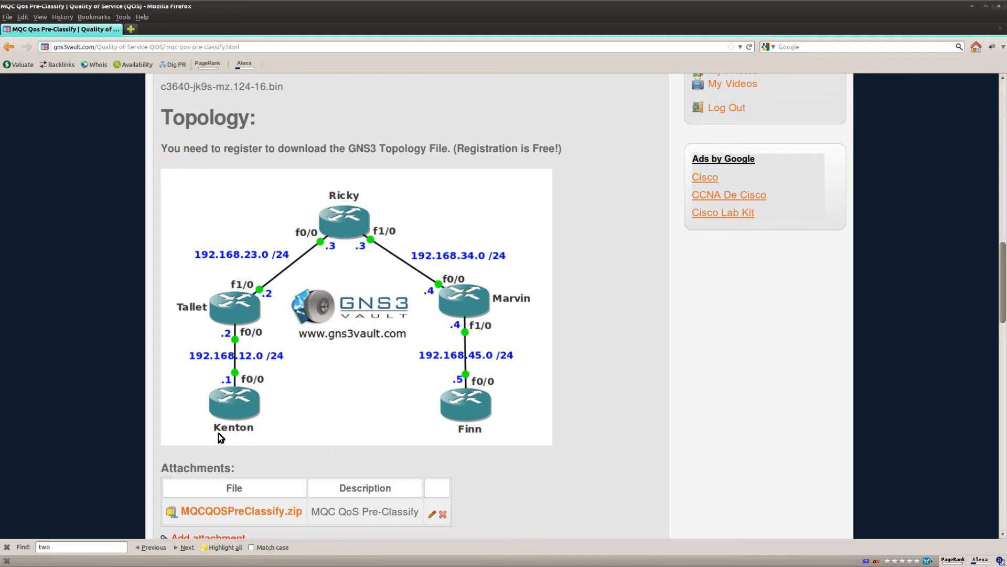
mouse_move(297, 440)
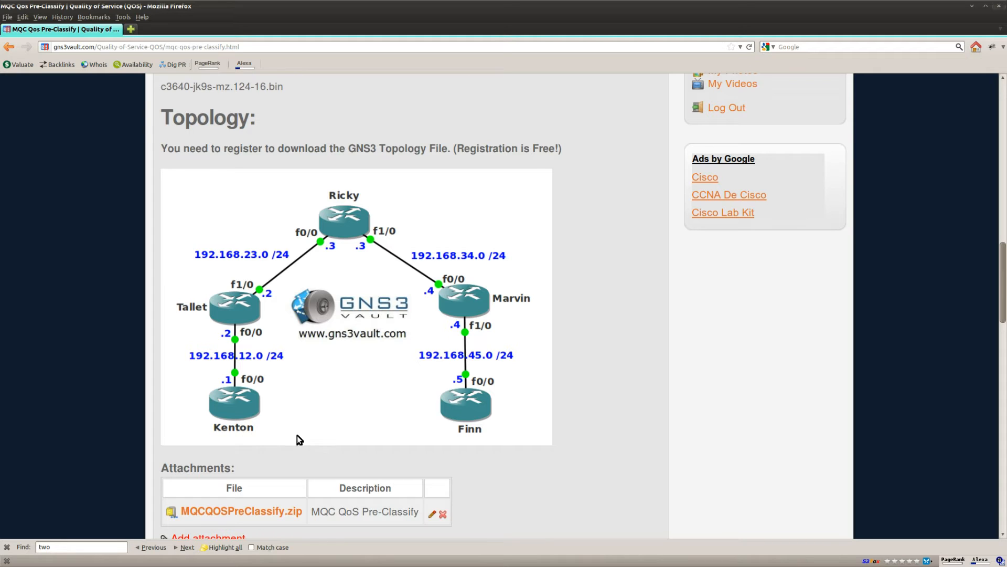
mouse_move(308, 433)
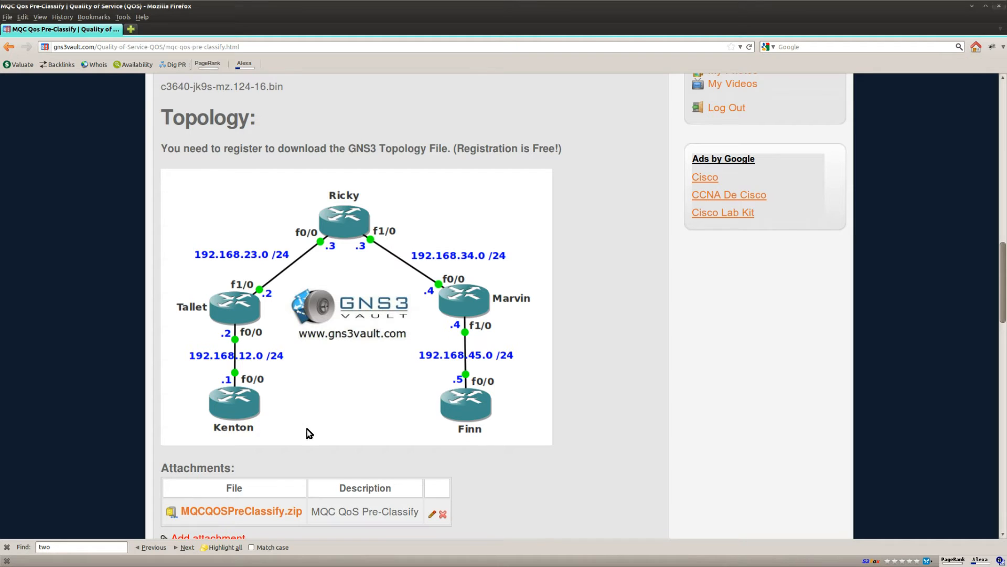
mouse_move(262, 260)
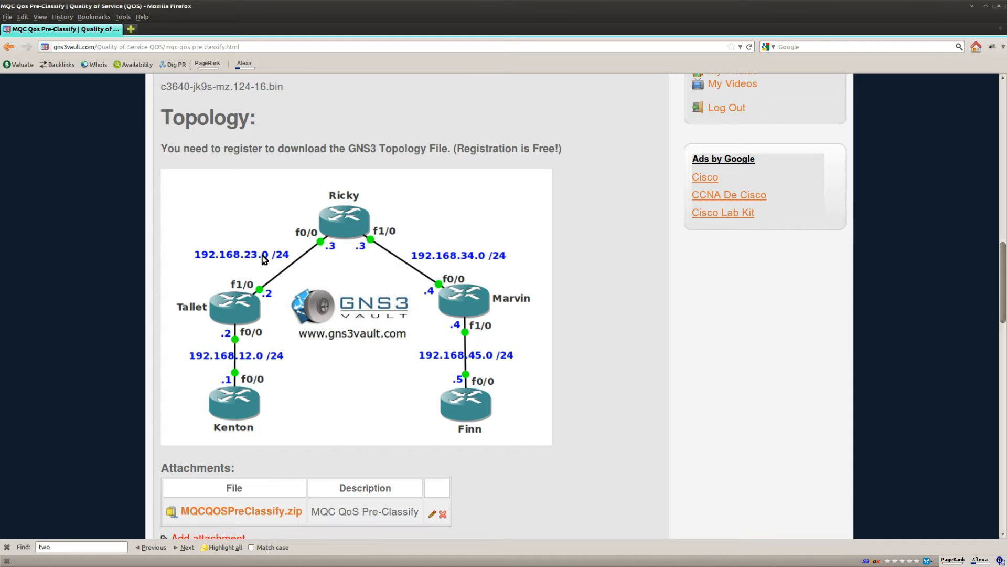
mouse_move(323, 420)
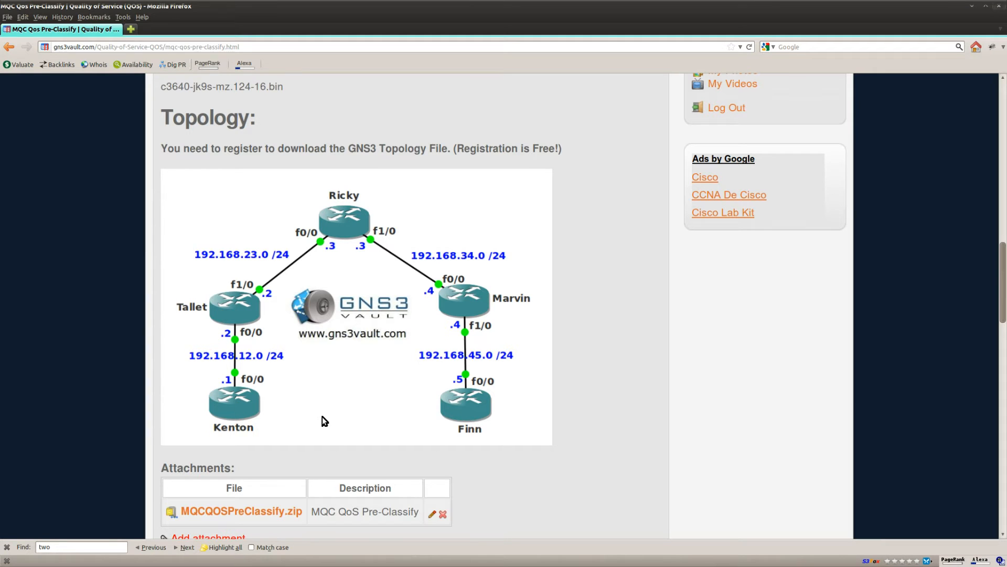
mouse_move(100, 414)
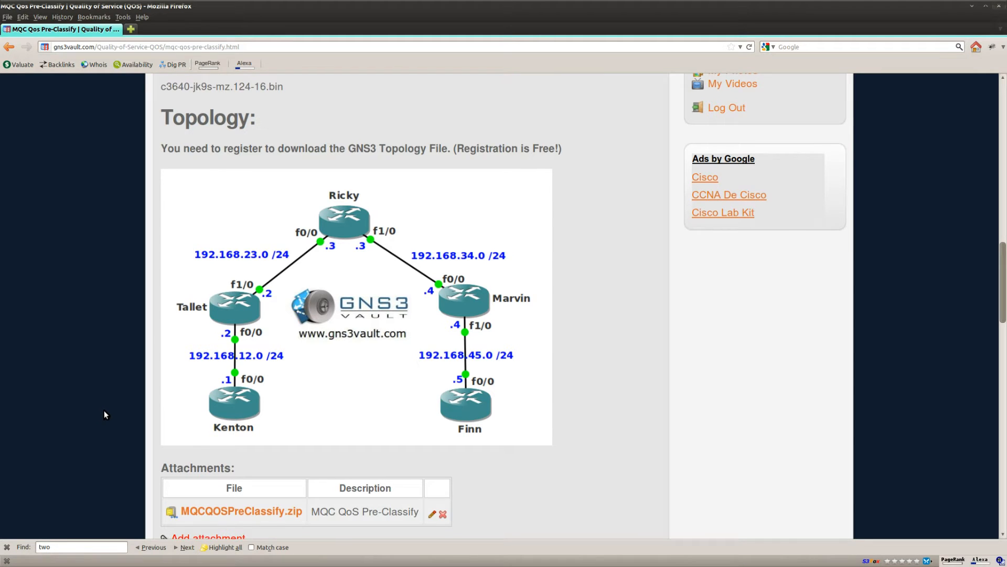
scroll(up, 3)
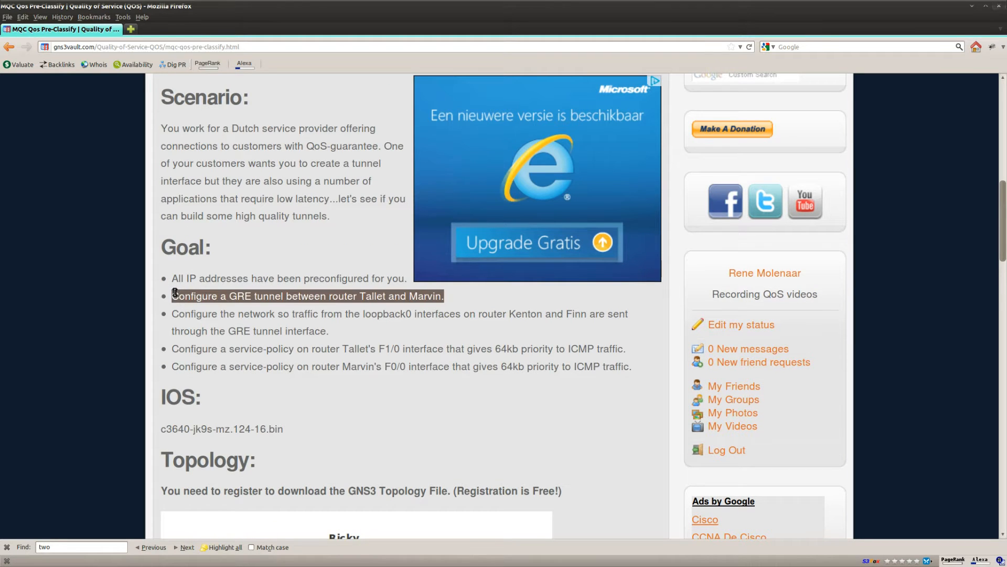
mouse_move(383, 348)
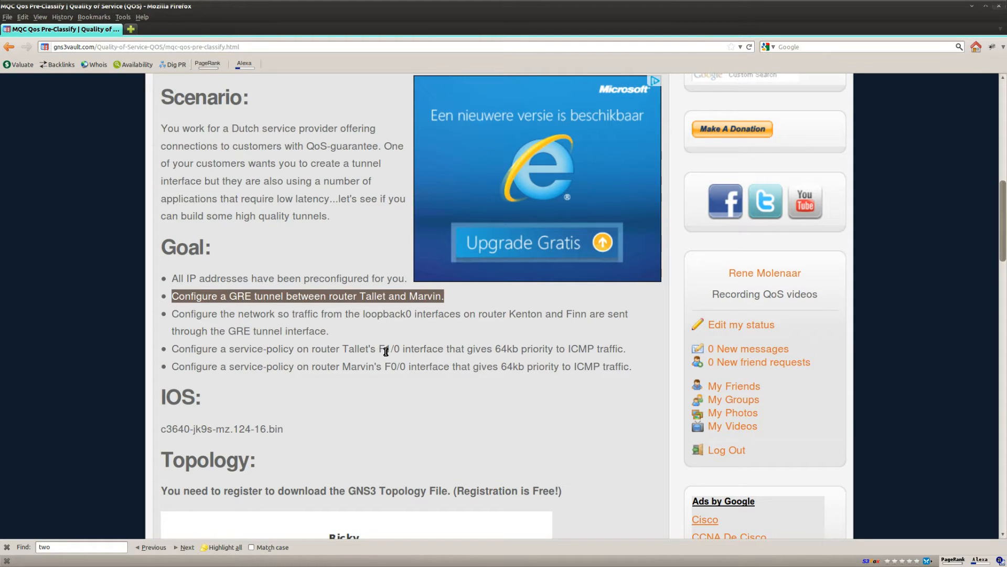
scroll(down, 3)
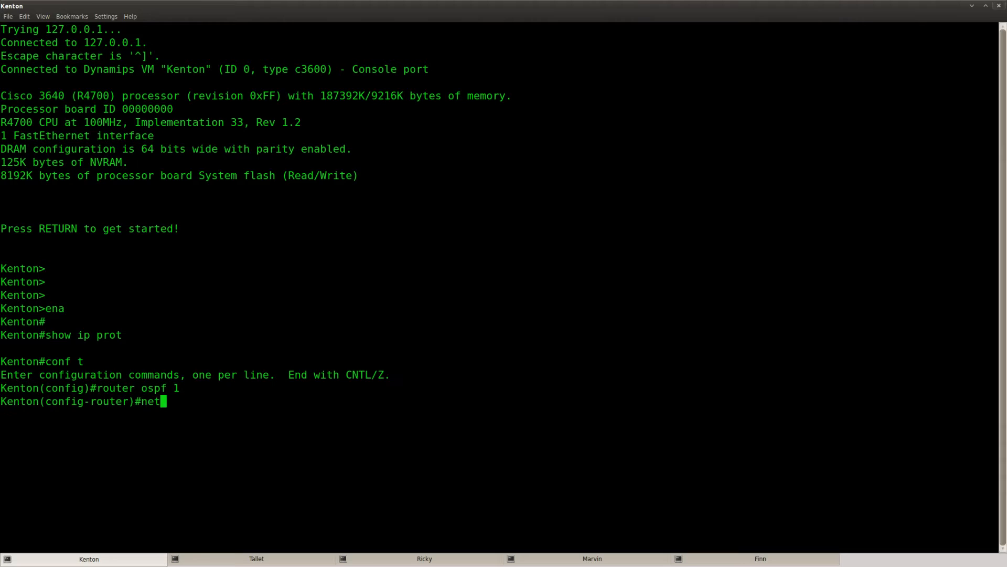
text(network 0.0.0.0 2552.)
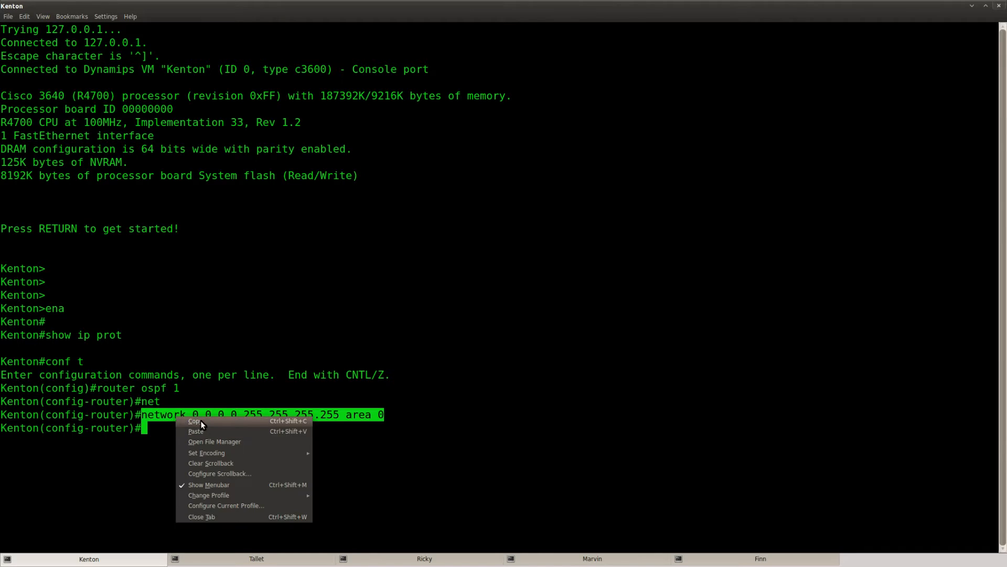
click(256, 558)
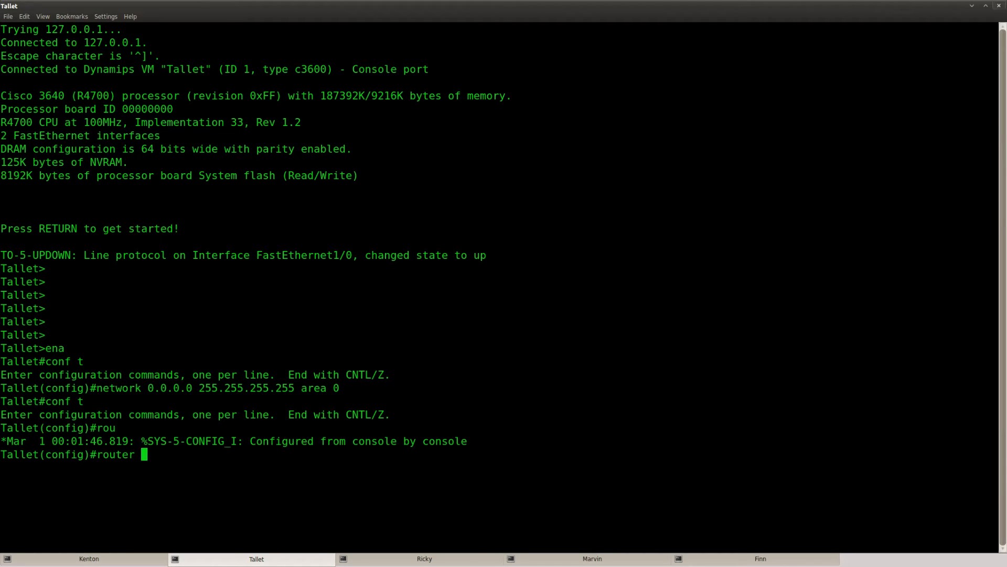
Apply router ospf 1 with network 0.0.0.0 255.255.255.255 area 0 on Ricky, Marvin and Finn.
click(424, 558)
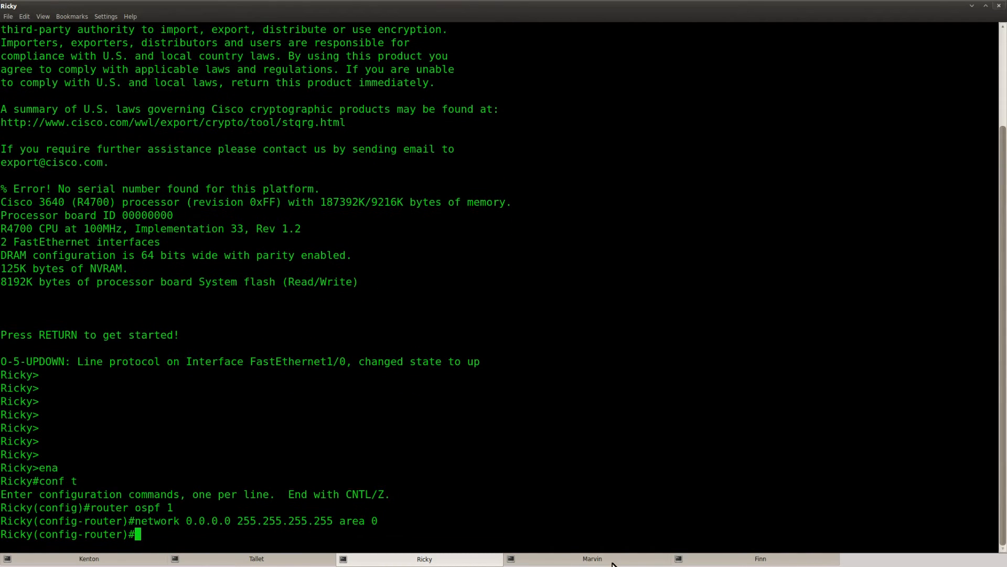
click(590, 559)
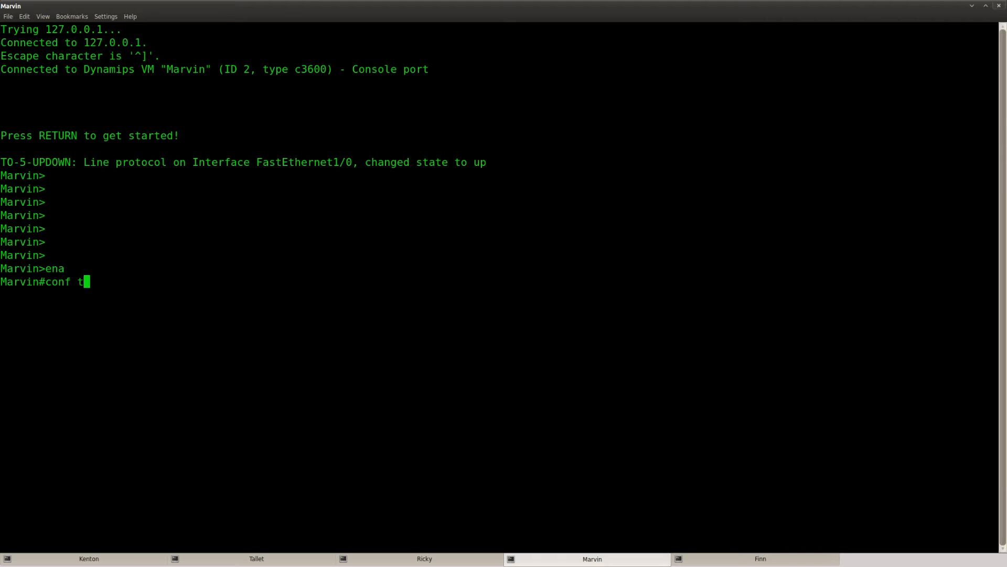
text(router ospf 1)
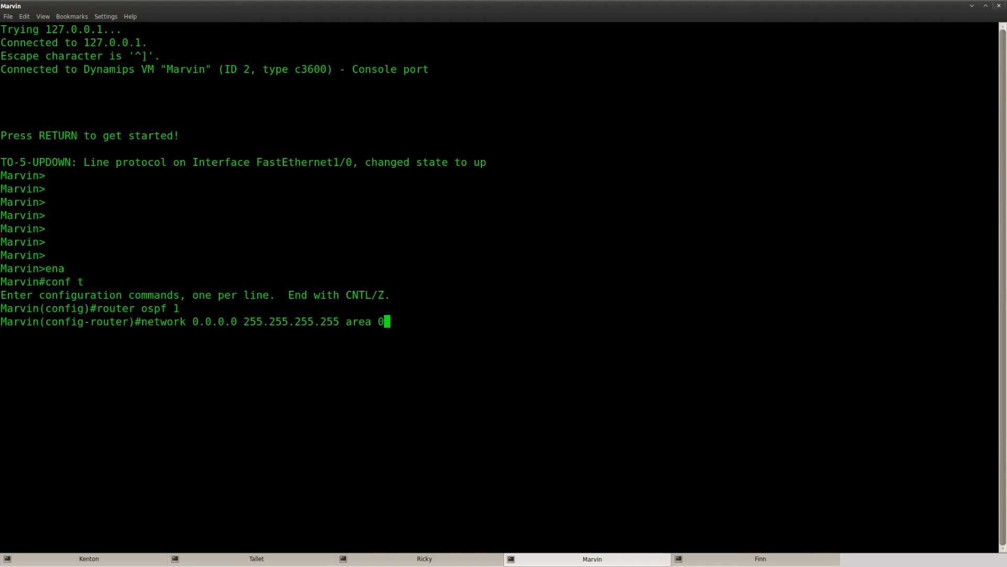
click(760, 559)
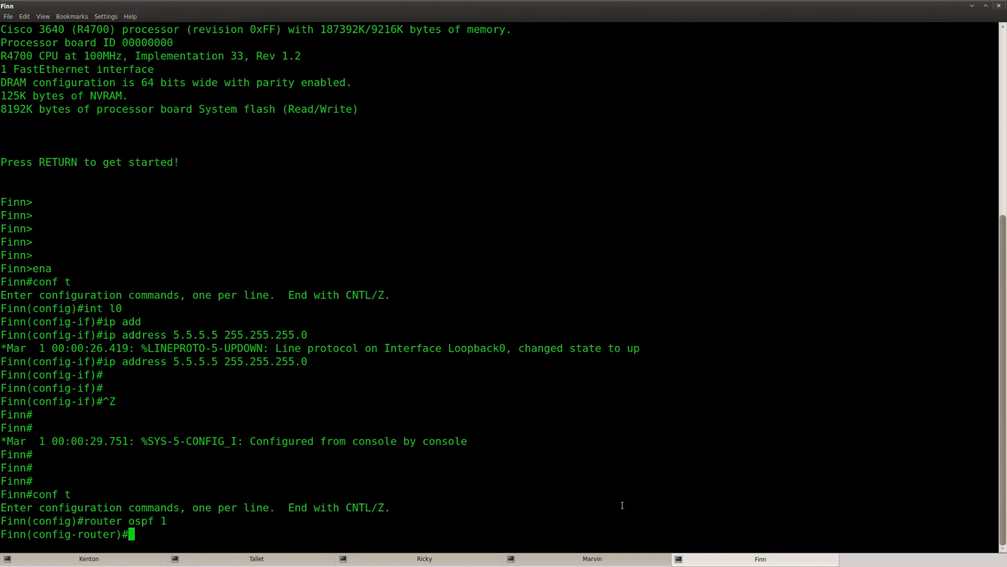
text(network 0.0.0.0 255.255.255.255 area 0)
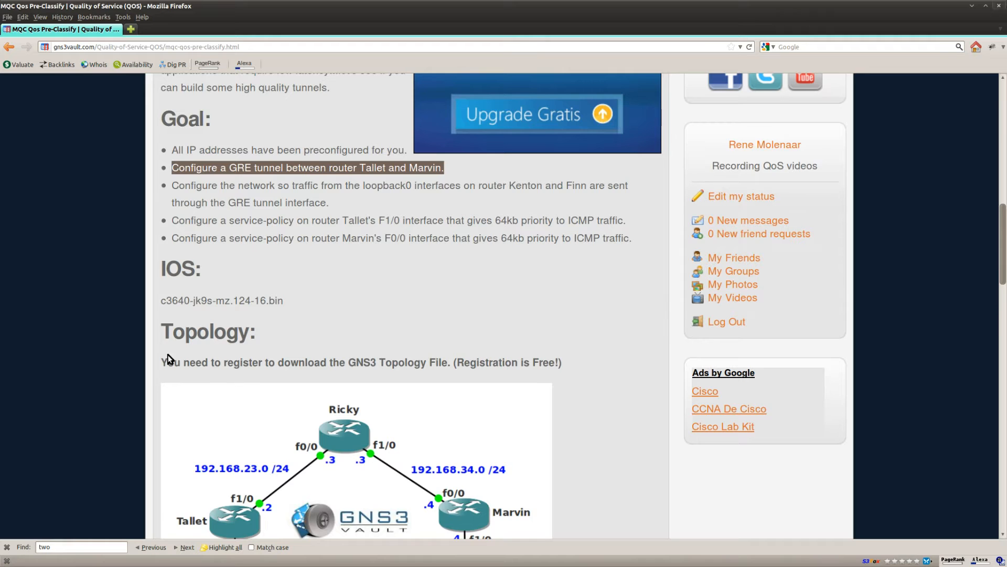
scroll(down, 3)
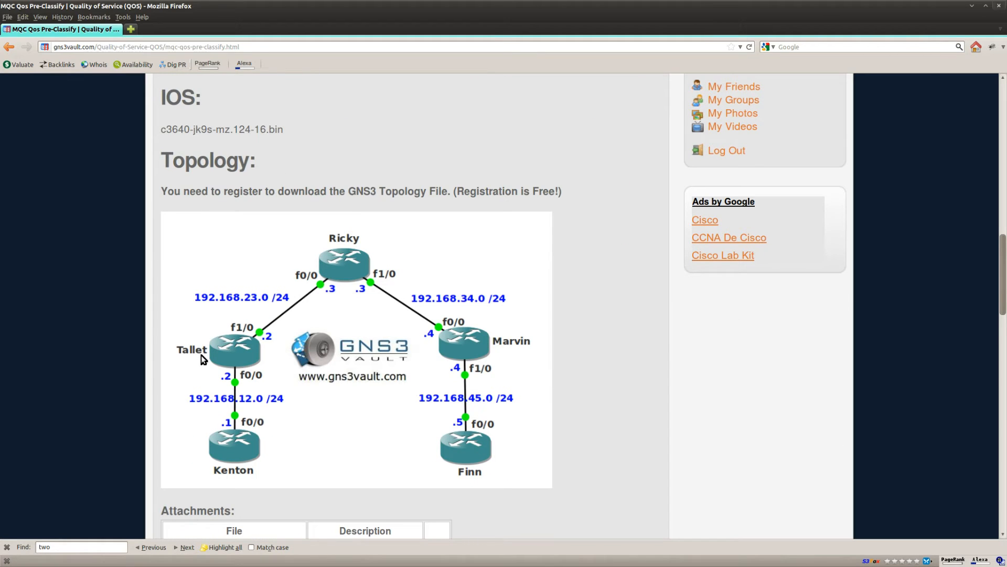
mouse_move(542, 351)
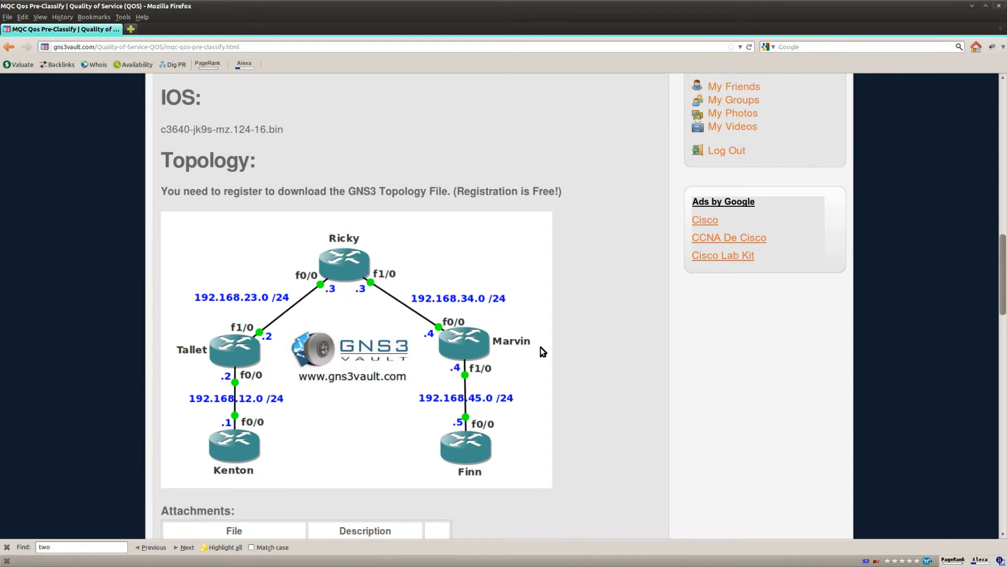
Configure Tallet's tunnel1: source 192.168.23.2, destination 192.168.34.4, address 192.168.24.2 255.255.255.0.
click(759, 558)
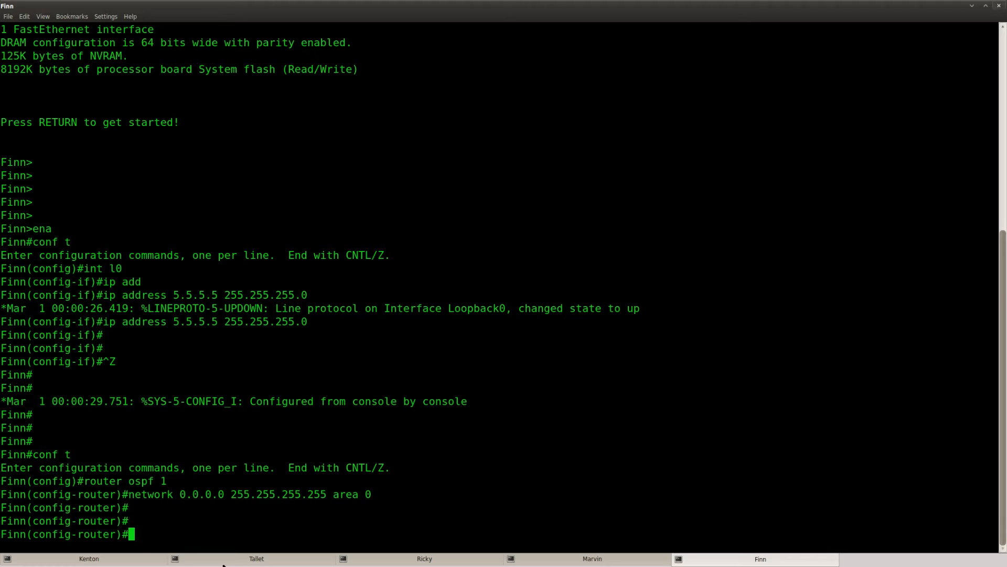
click(255, 558)
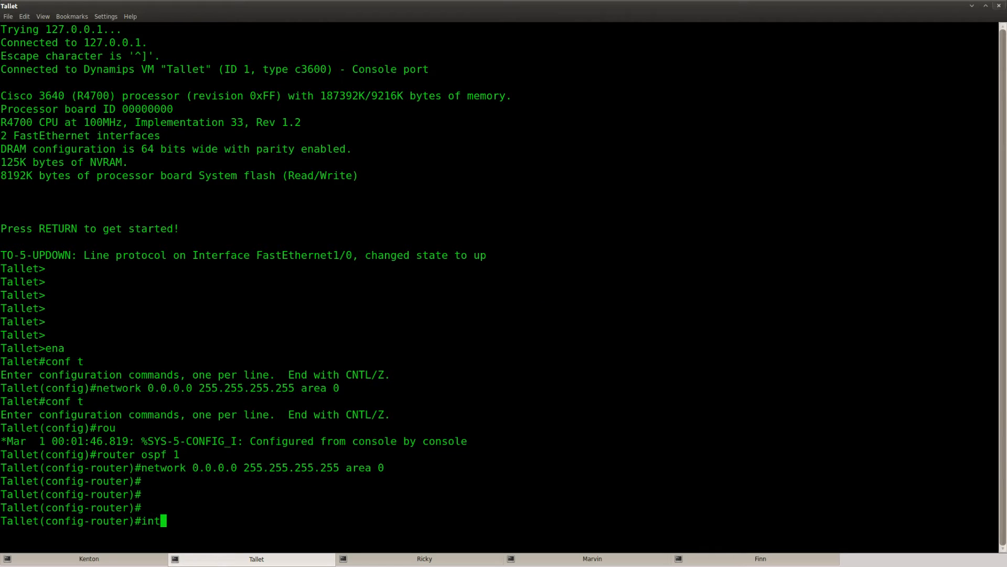
text(tunnel1)
text(tunnel source)
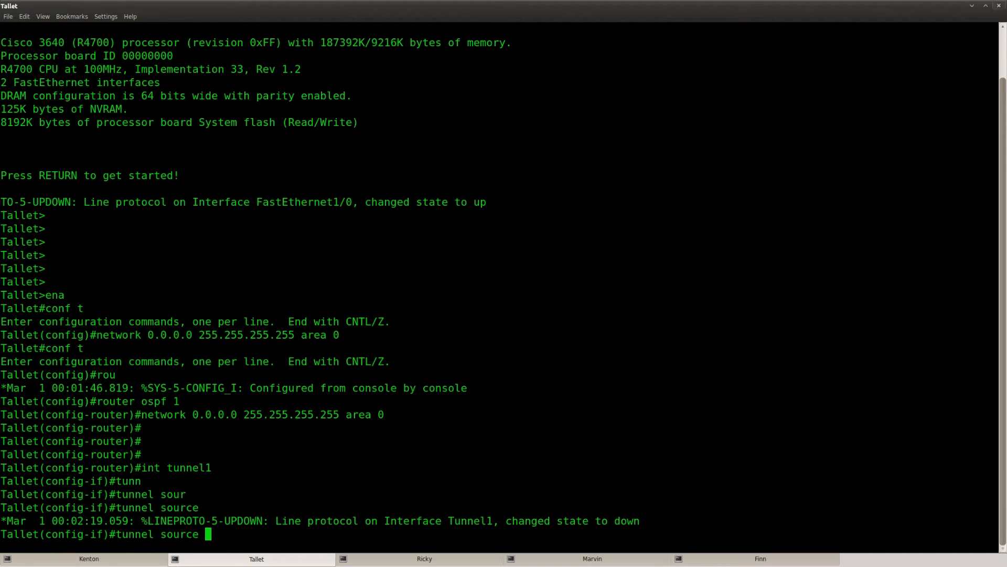
text(192.168.23.2)
text(tunnel destination 192.168.34.4)
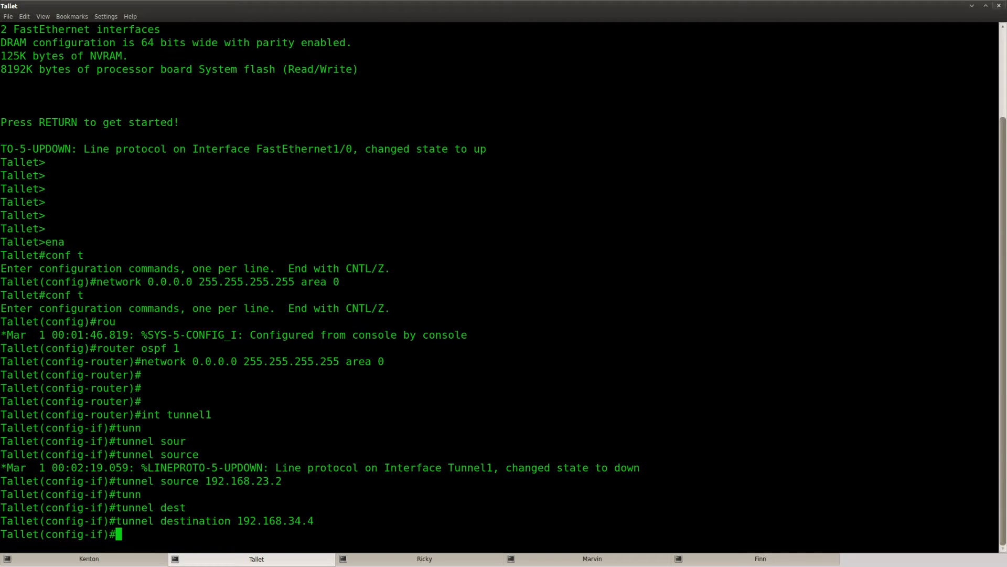
text(ip address)
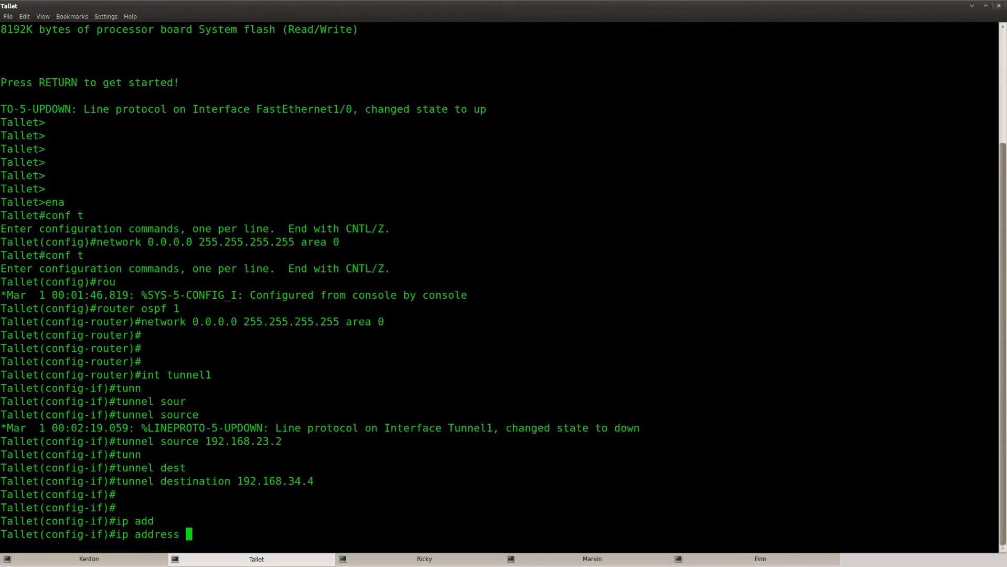
text(192.168.24.2 255.255.255.0)
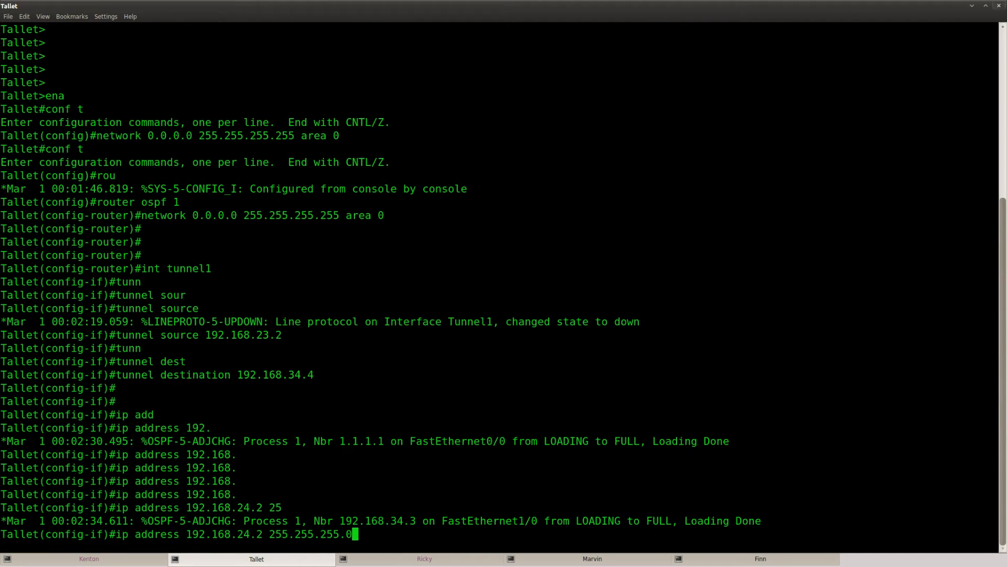
Configure Marvin's tunnel1: source 192.168.34.4, destination 192.168.23.2, address 192.168.24.4 255.255.255.0.
click(591, 558)
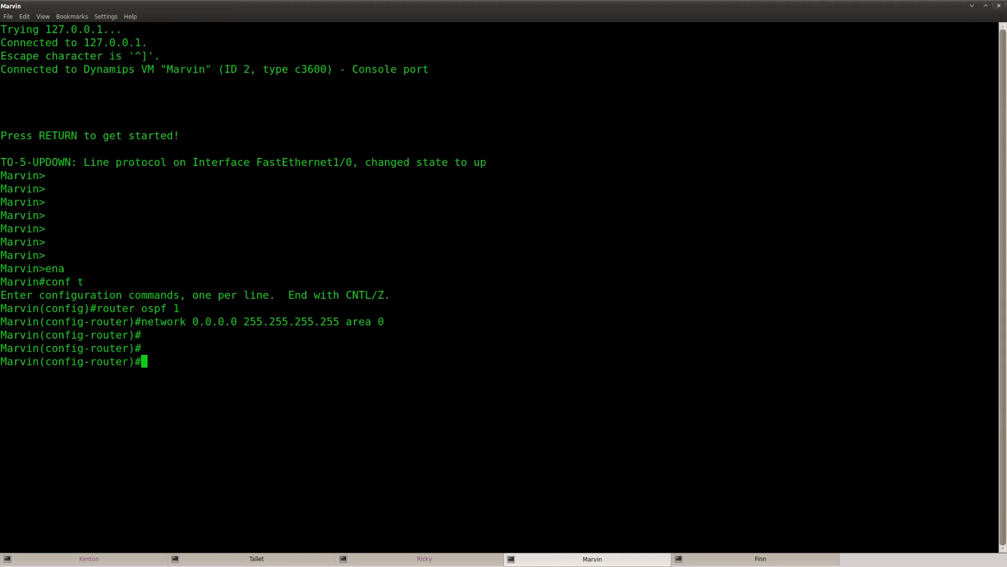
text(int tunnel1)
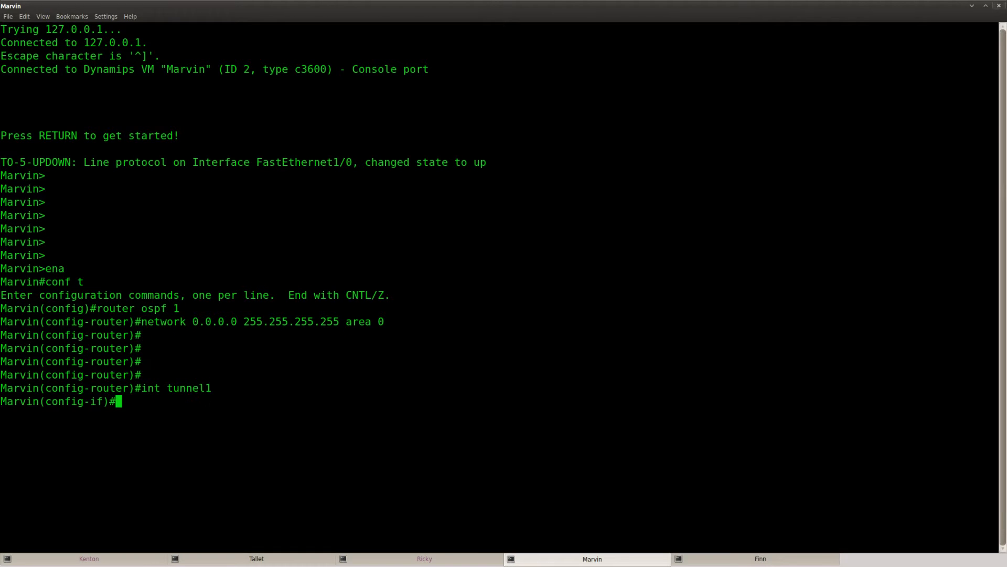
text(tunnel source 192.168.)
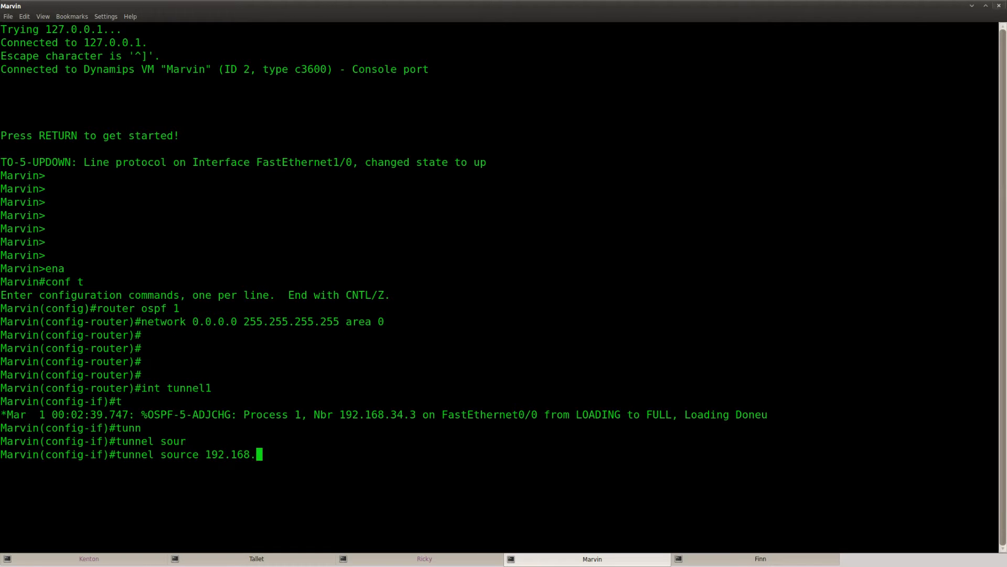
text(34.4)
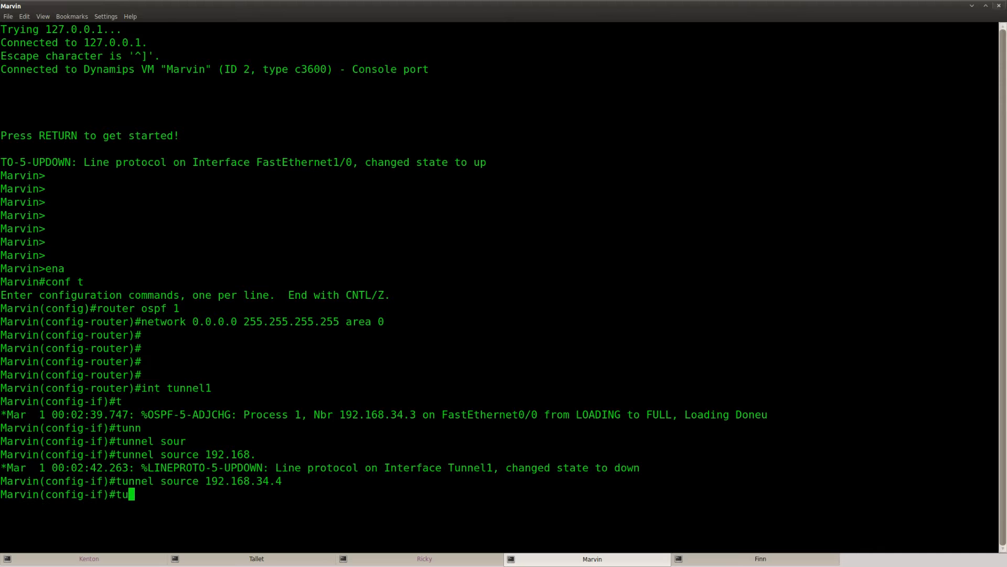
text(tunnel destination 192.168)
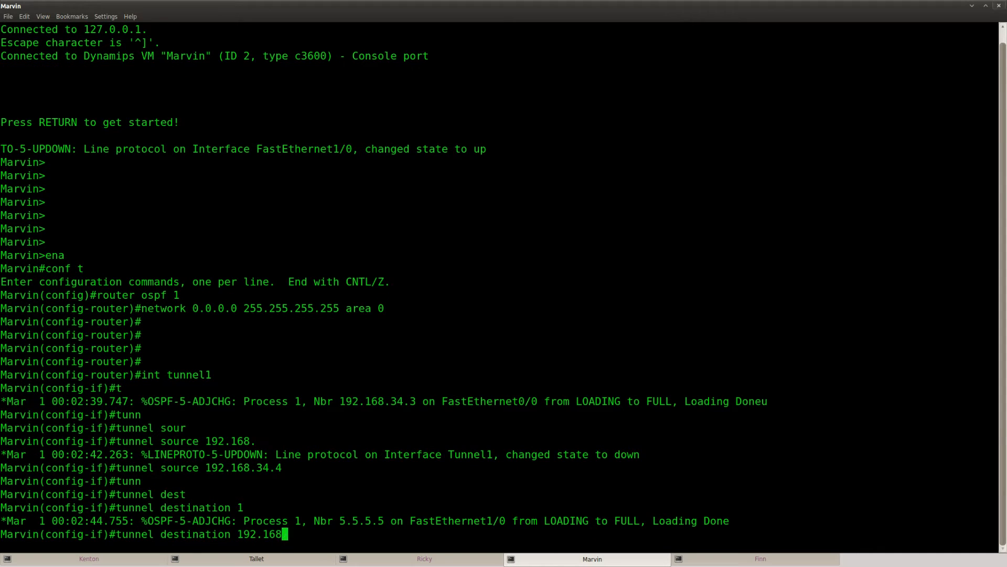
text(23.2)
text(ip address 192.168.24.4 255.255.255.0)
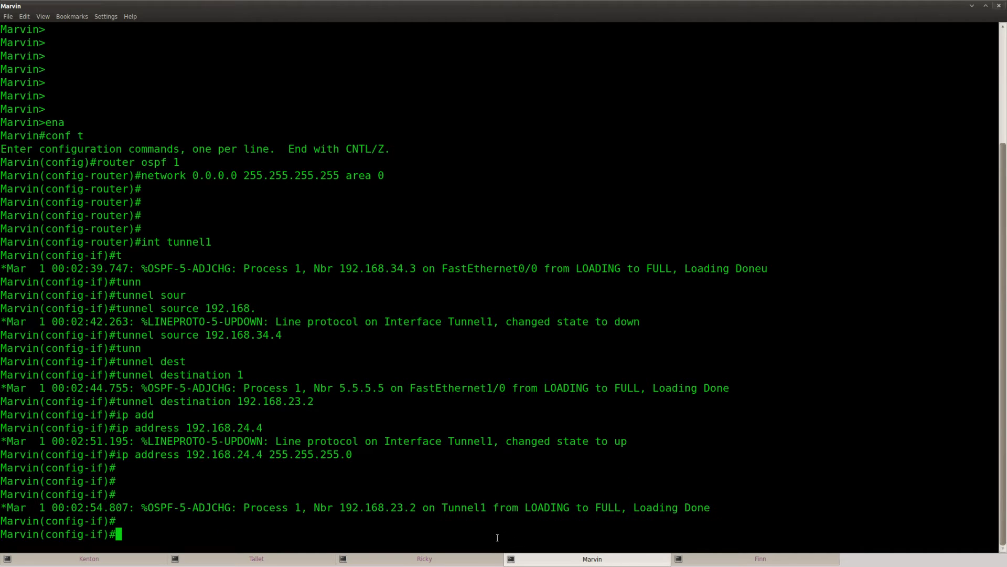
mouse_move(496, 535)
text(ip ospf cost)
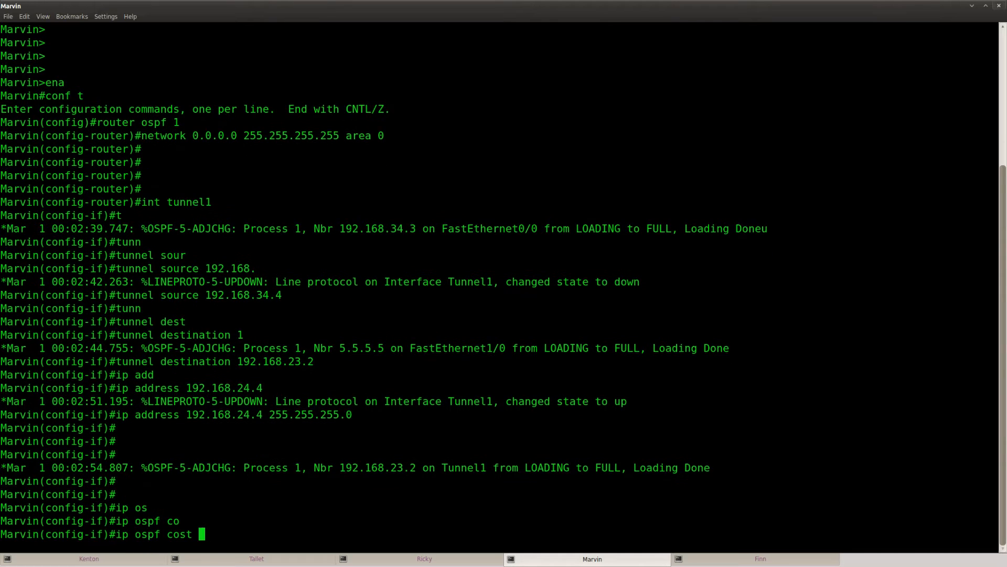
Apply 'ip ospf cost 500' under interface tunnel1 on Tallet.
click(256, 558)
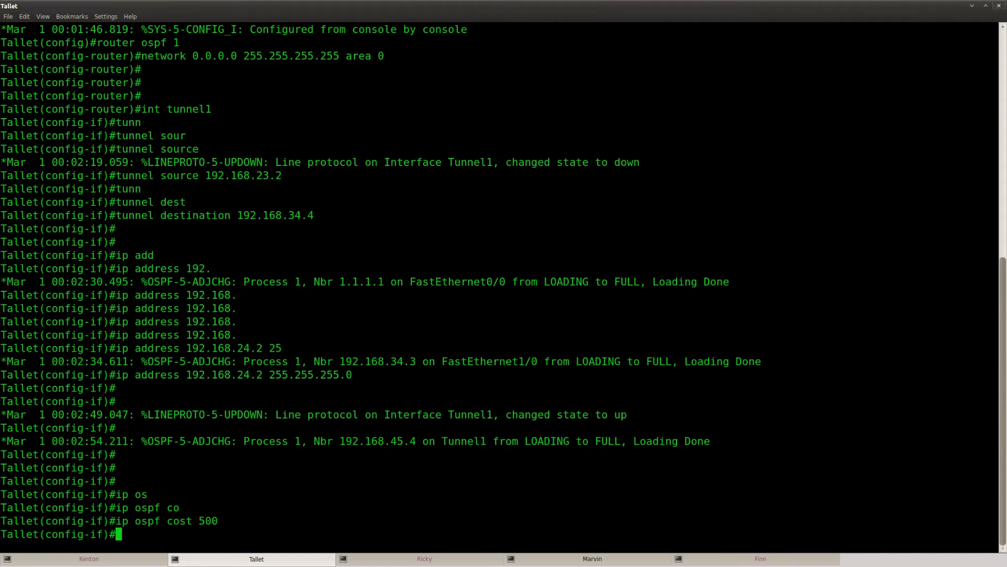
scroll(down, 3)
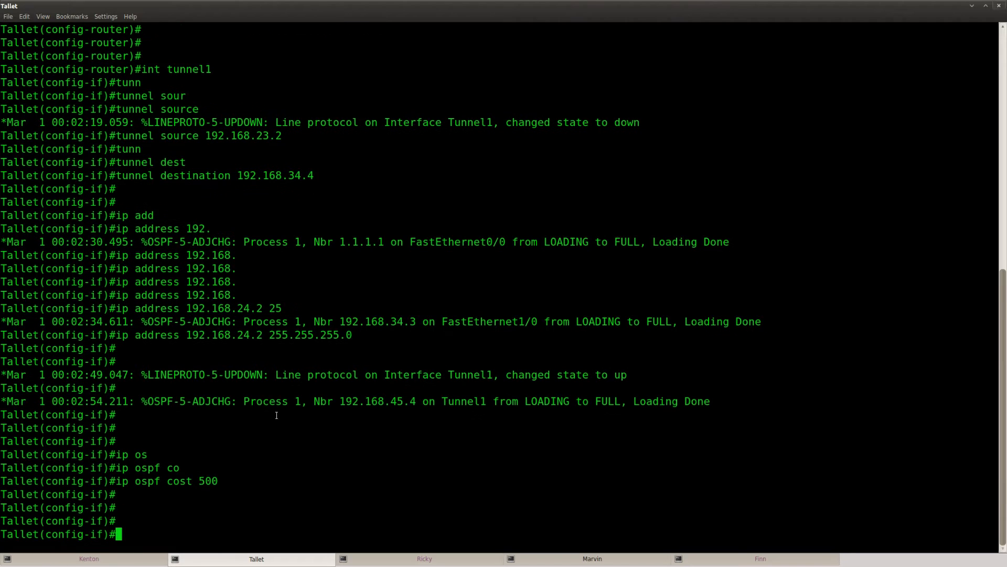
Exit configuration mode on Kenton and run 'ping 5.5.5.5'.
click(88, 558)
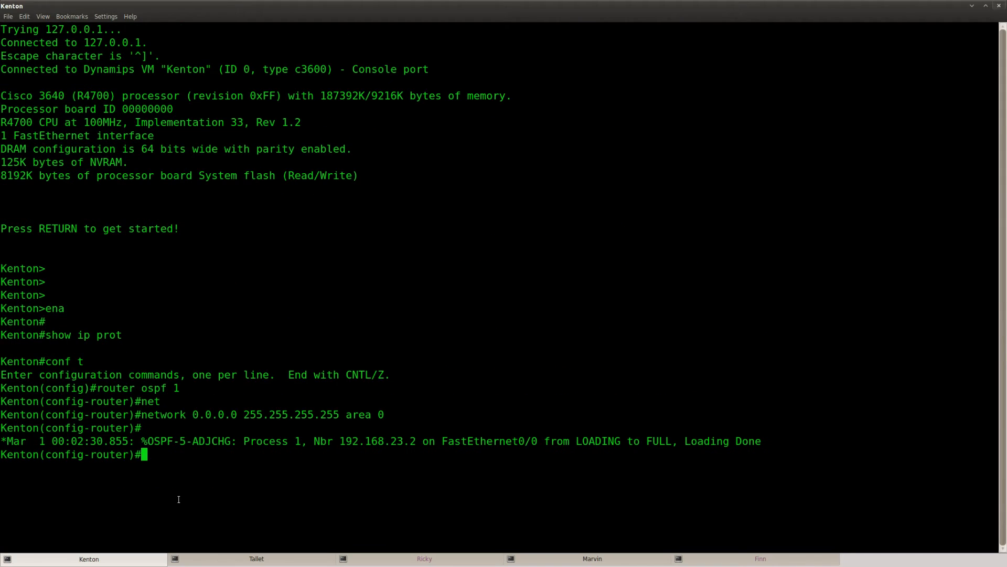
text(ping)
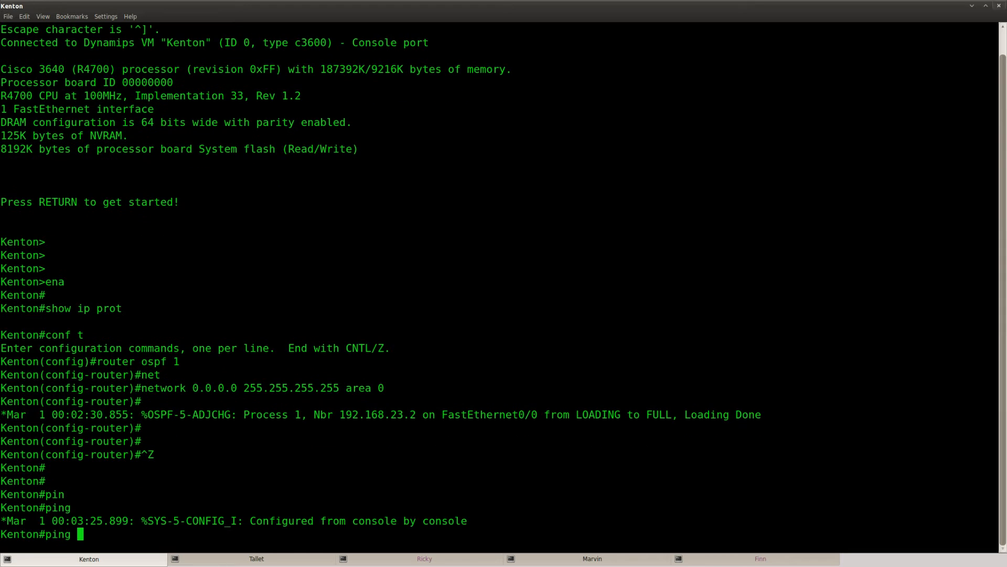
text(5.5.5.5)
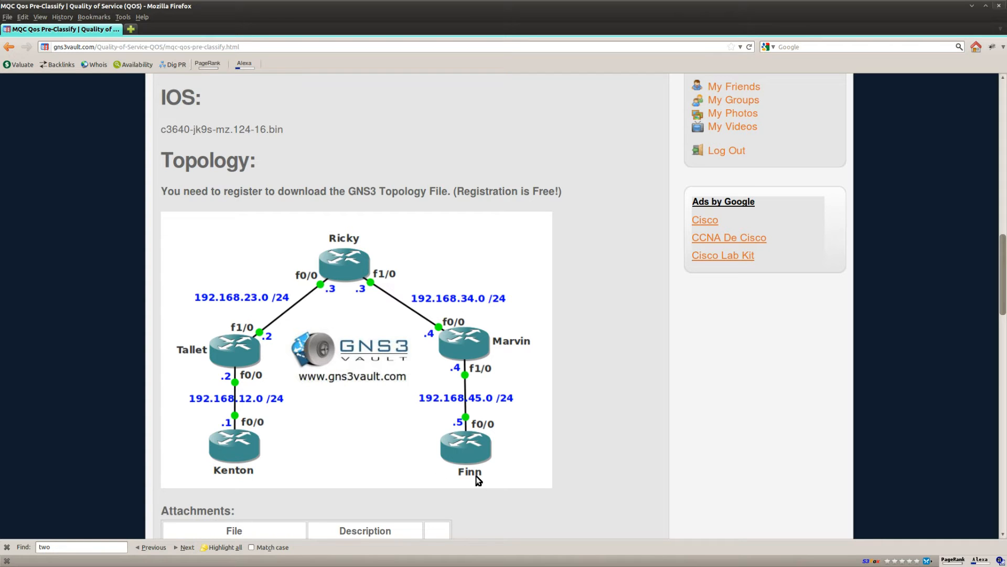
mouse_move(230, 477)
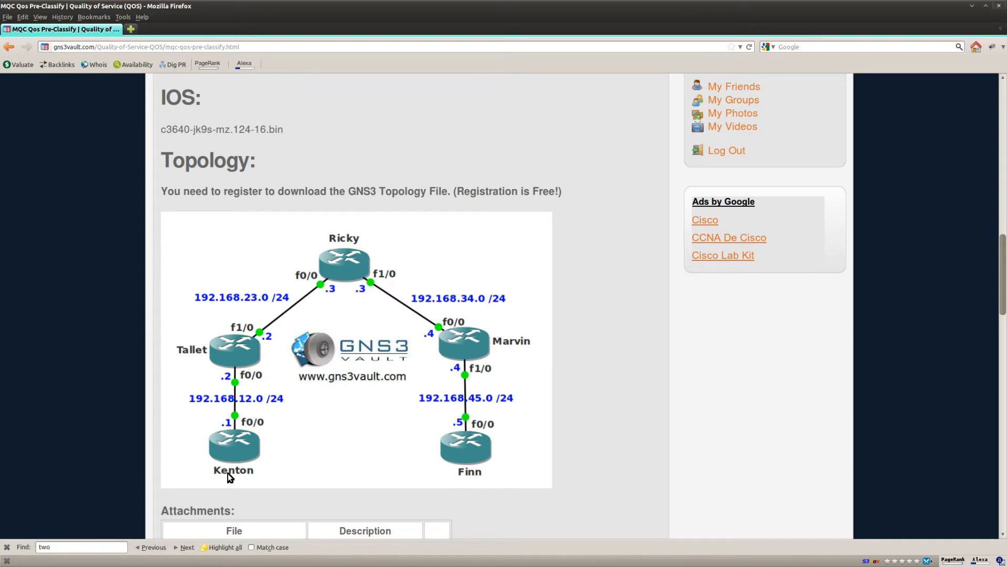
mouse_move(255, 481)
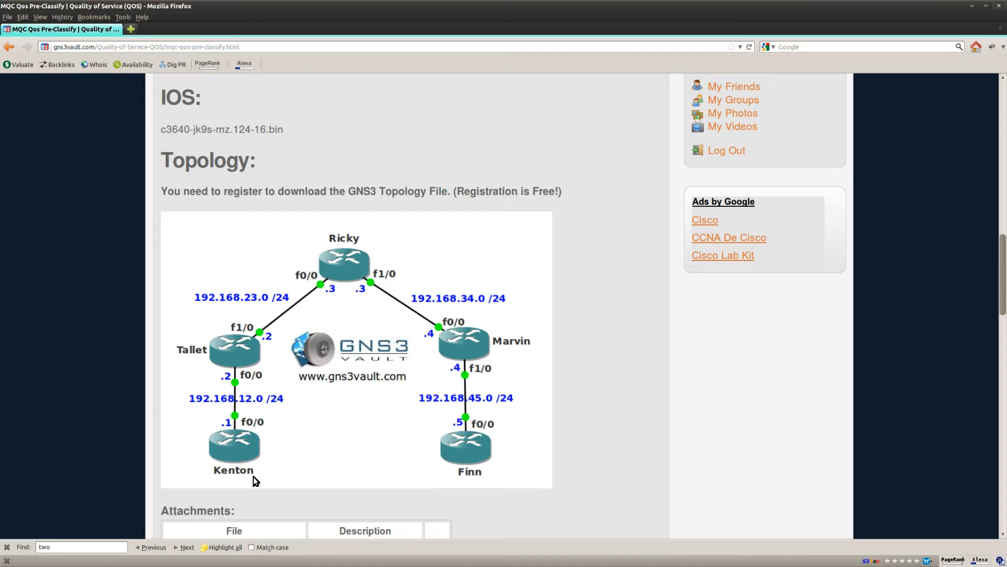
Scroll to the goal list and highlight the loopback0 GRE tunnel bullet.
scroll(up, 3)
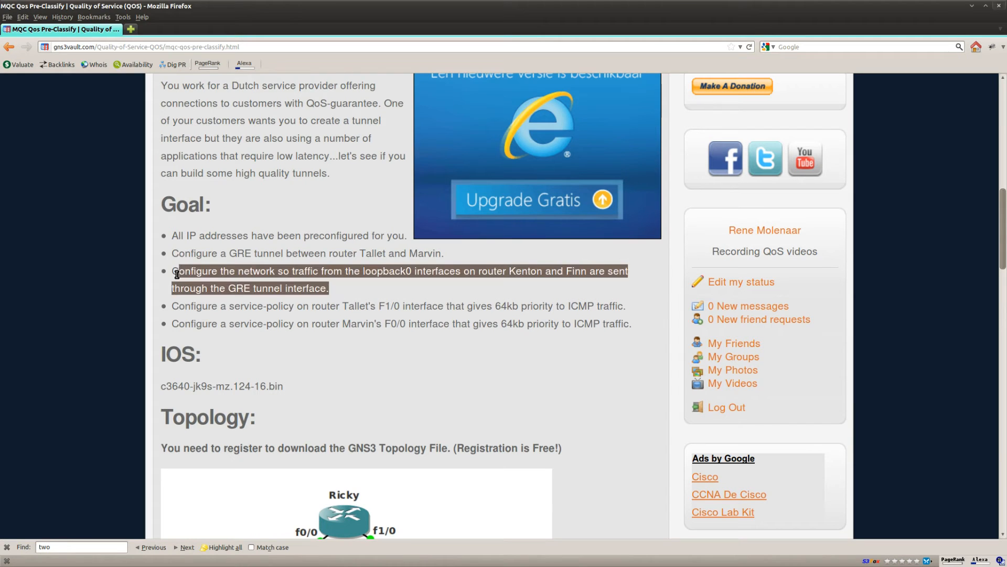
click(418, 292)
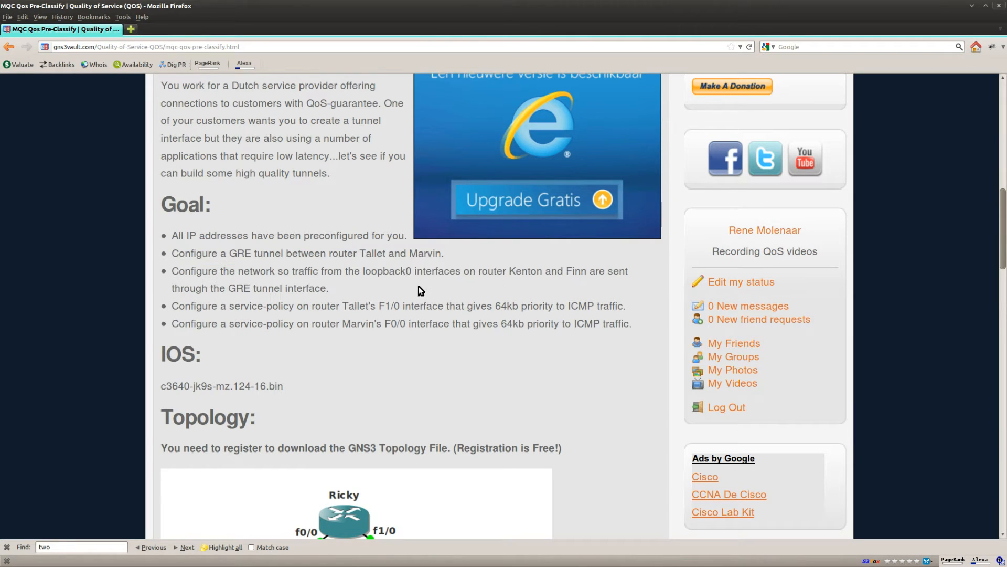
double_click(383, 270)
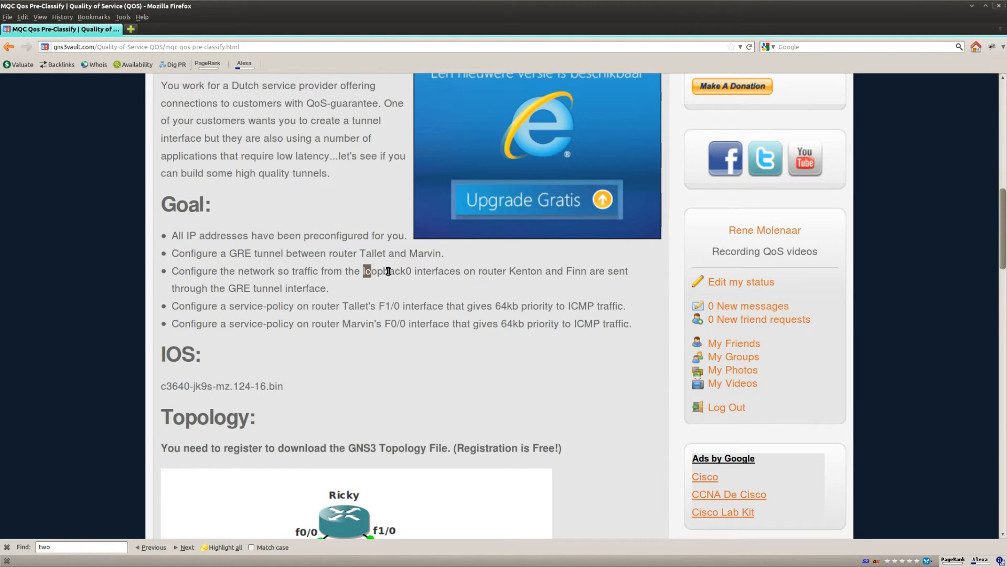
drag(364, 271, 585, 271)
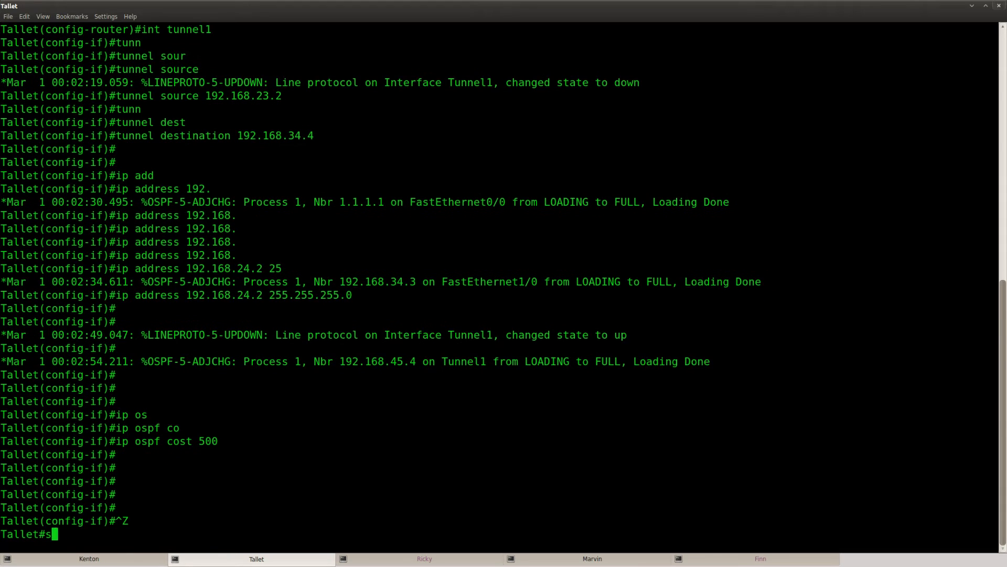
Check Tallet's routing table and add 'ip route 5.5.5.5 255.255.255.255 tunnel 1'.
text(how ip route)
text(conf t)
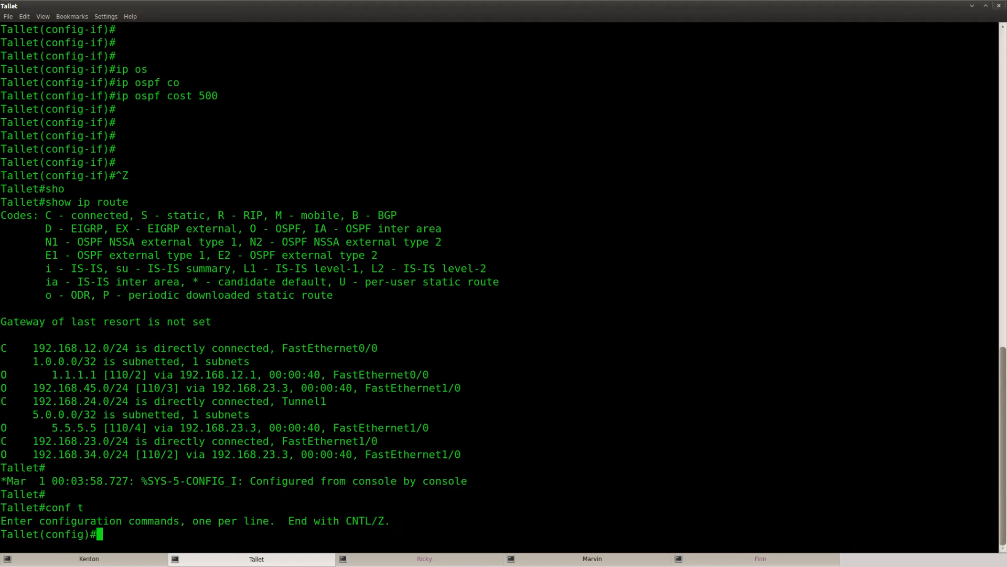
text(ip route)
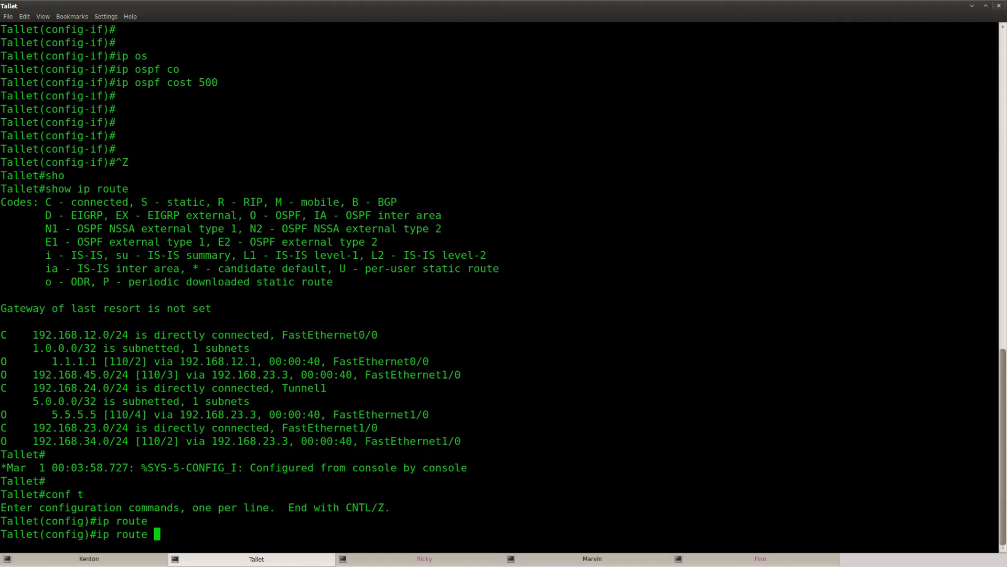
text(5.5.5.5)
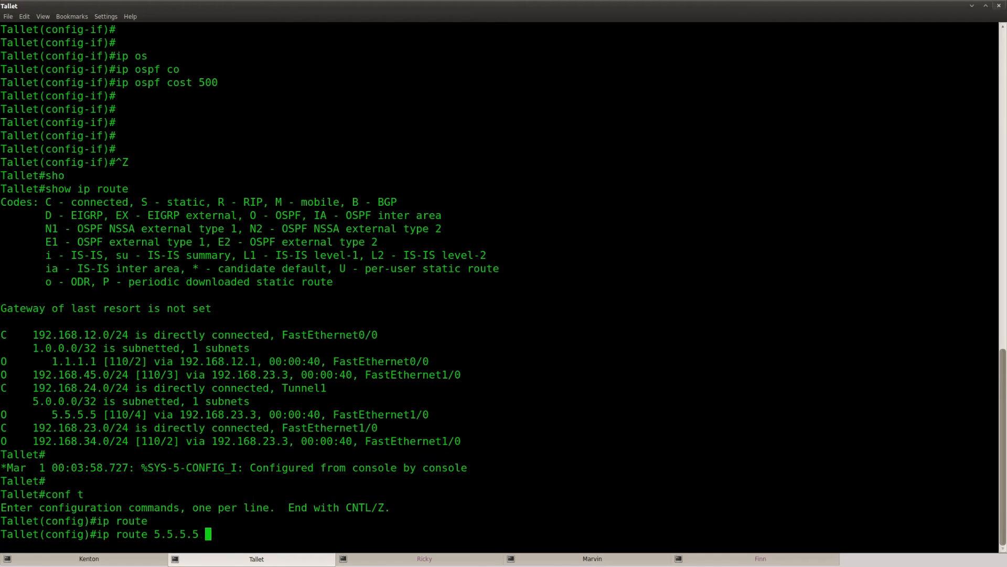
text(255.255.25)
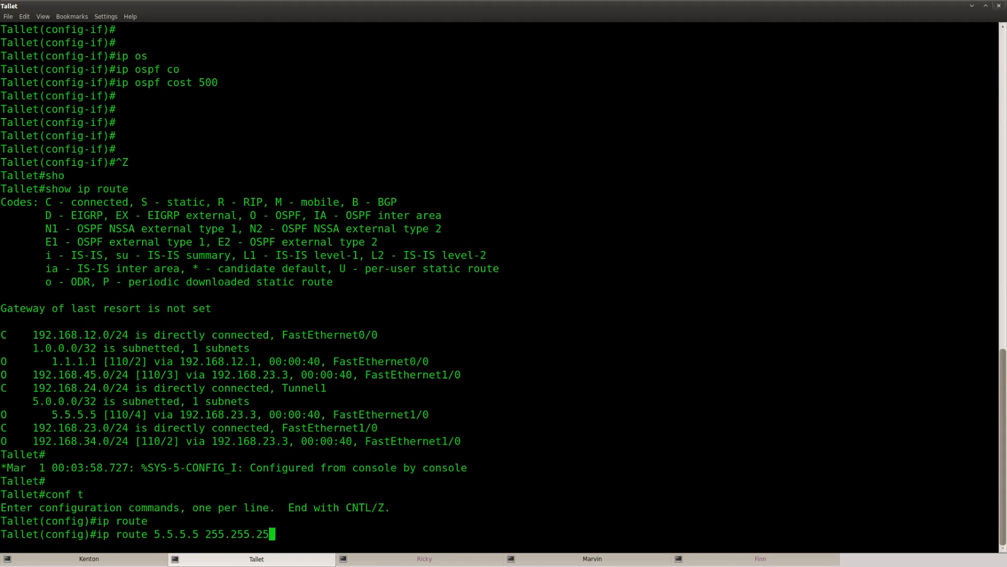
text(5.255 tunn)
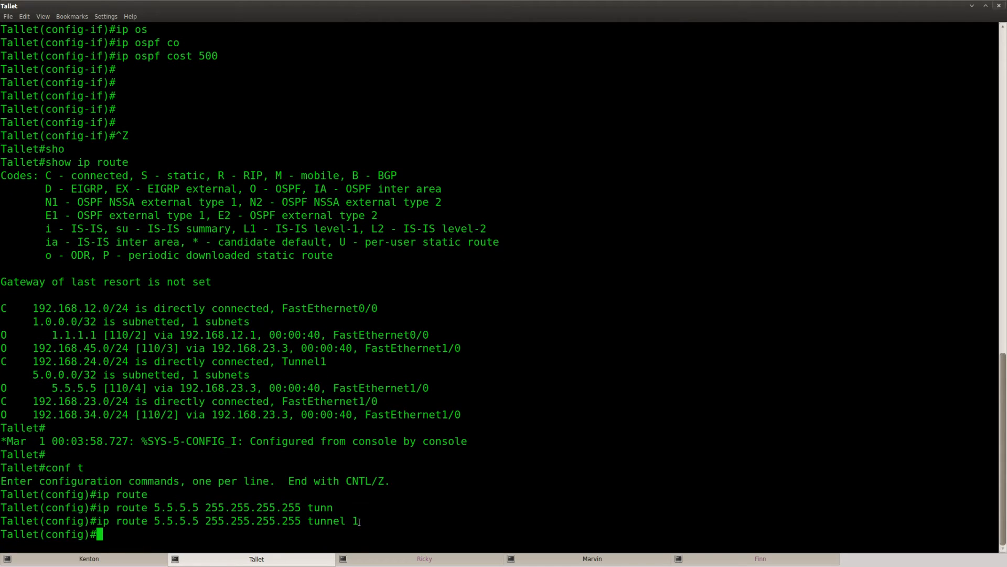
click(590, 558)
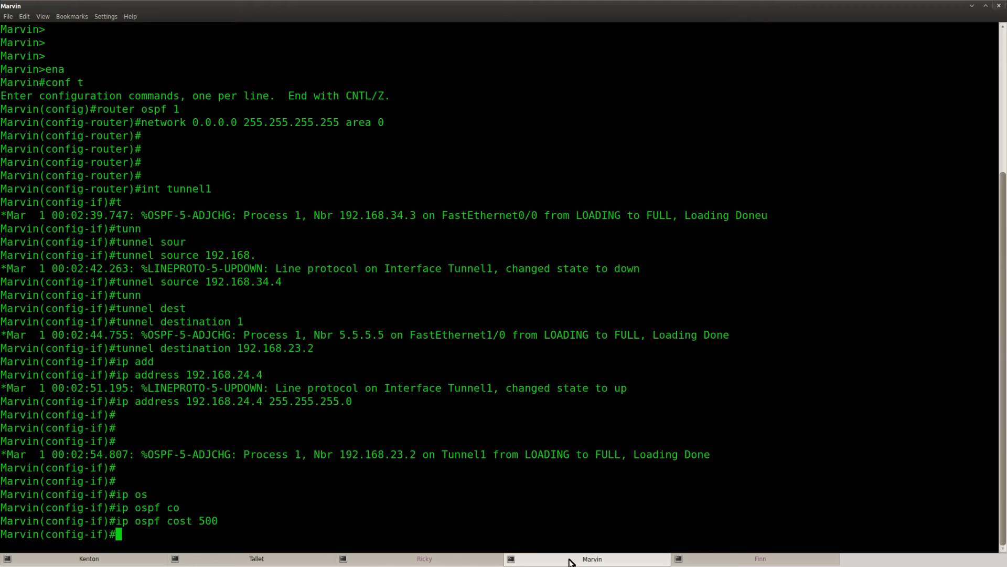
Add 'ip route 1.1.1.1 255.255.255.255 tunnel 1' on Marvin and verify with show ip route.
text(ip route 1.1.1.1 2)
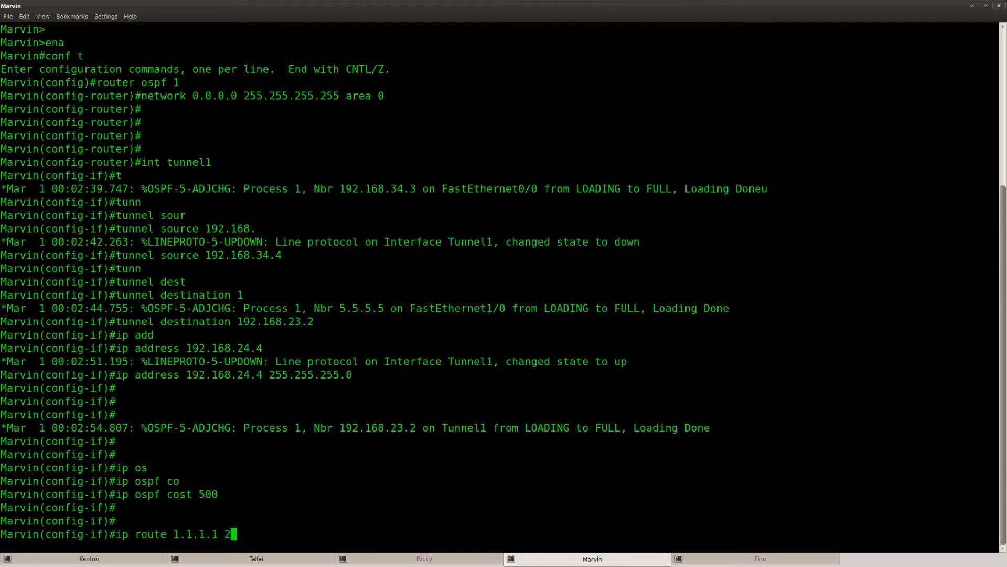
text(55.255.255.255 tunn)
text(s)
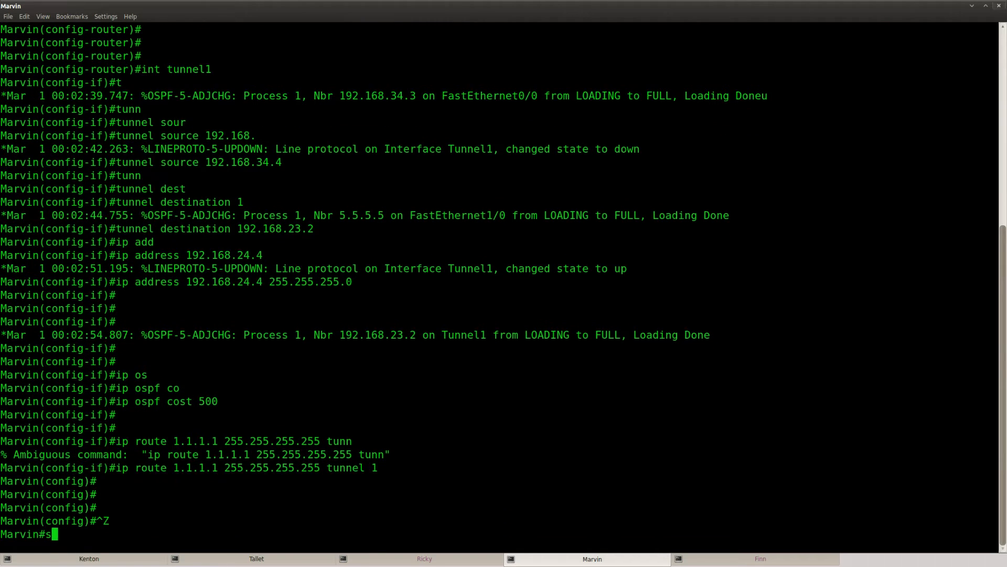
text(how ip route)
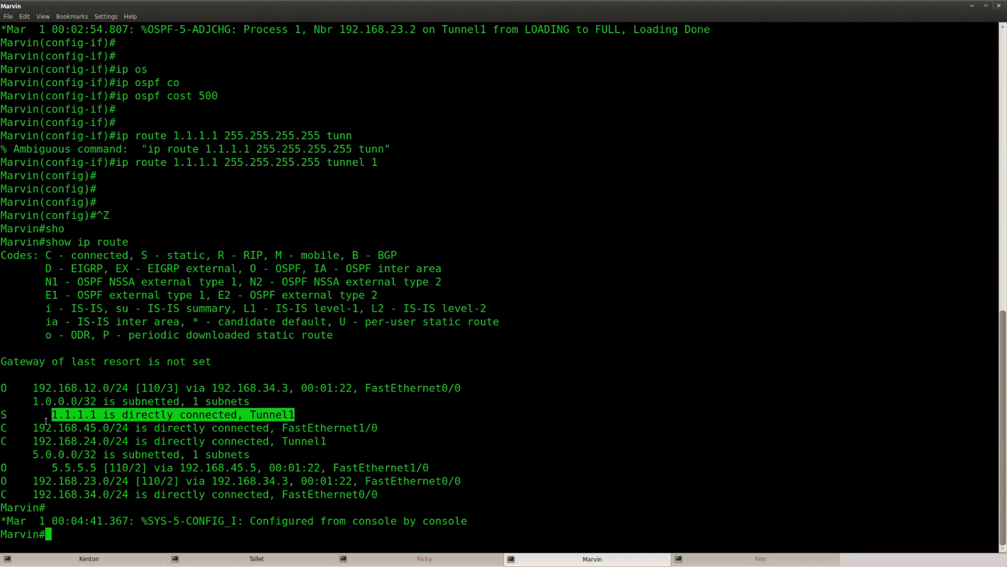
click(88, 558)
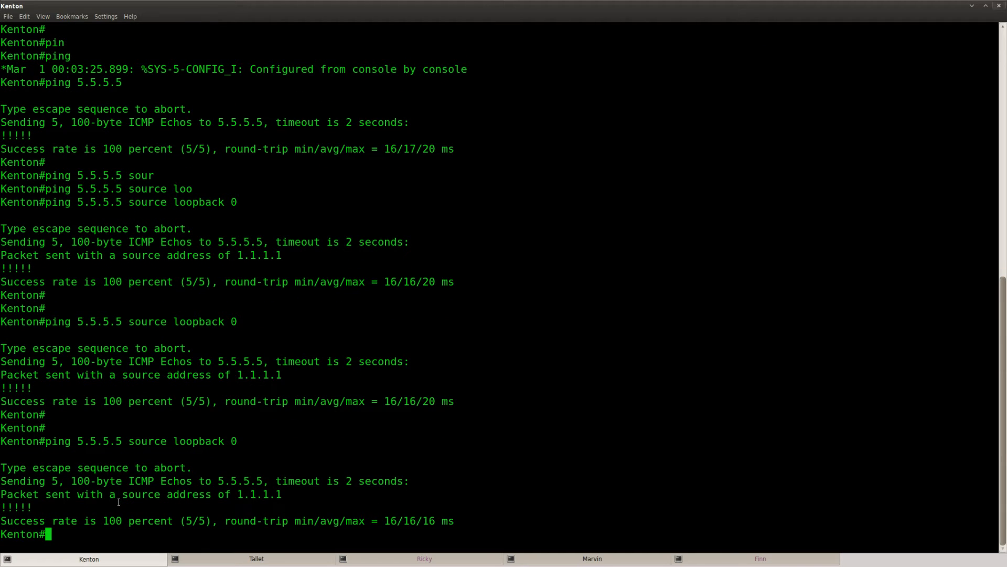
Run 'show ip route' on Kenton, then check Tallet's 5.5.5.5 route via Tunnel1.
text(show ip route)
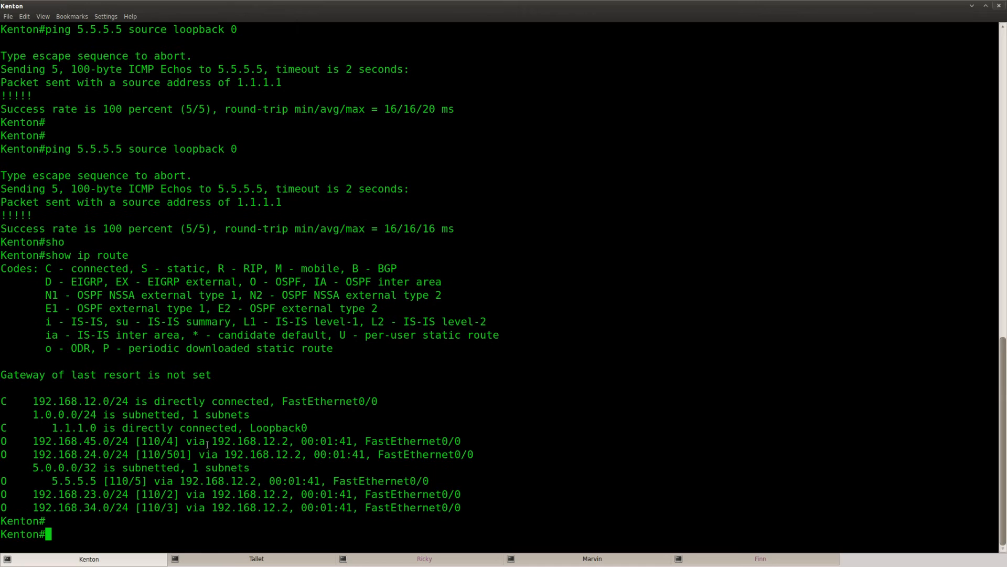
click(256, 559)
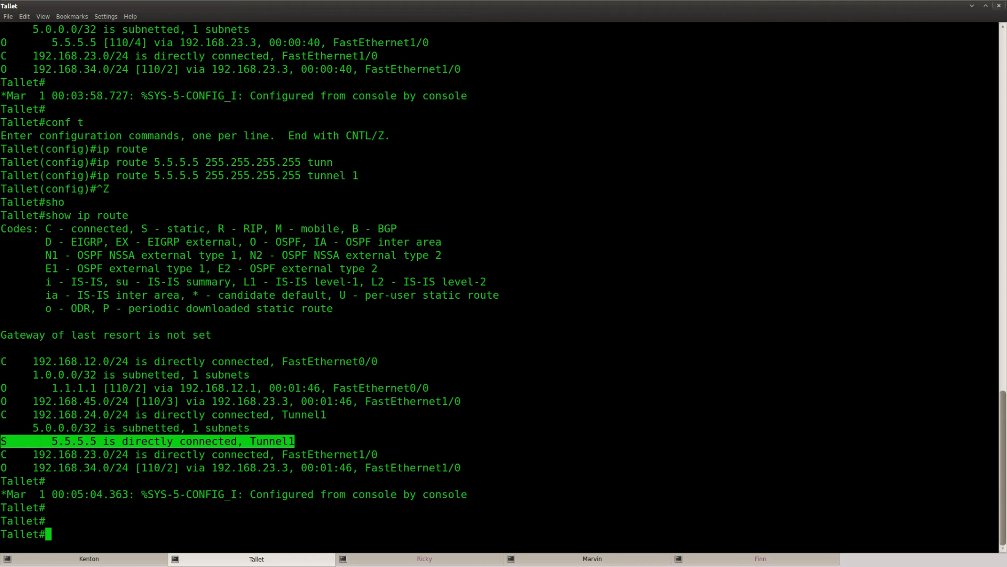
mouse_move(189, 477)
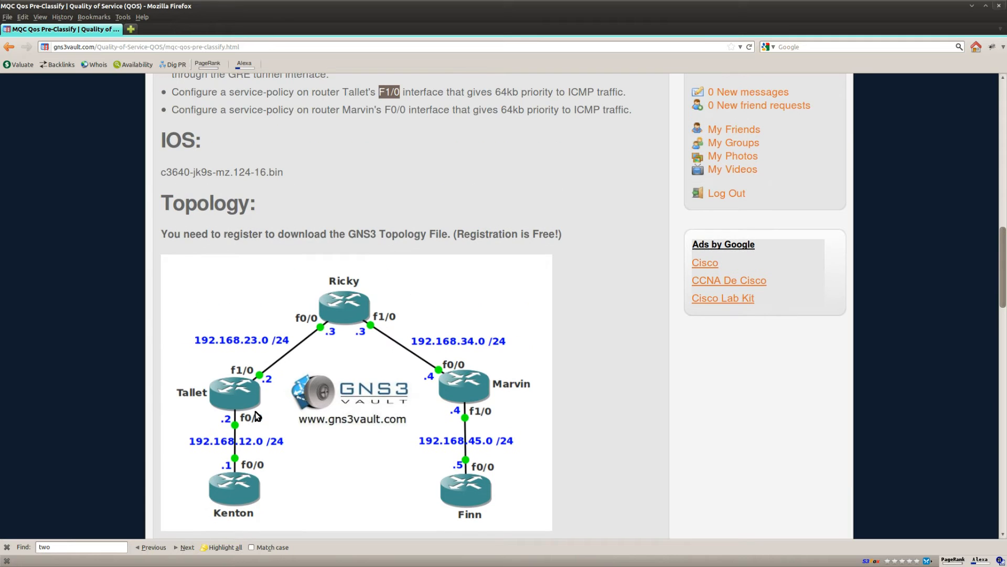
mouse_move(333, 315)
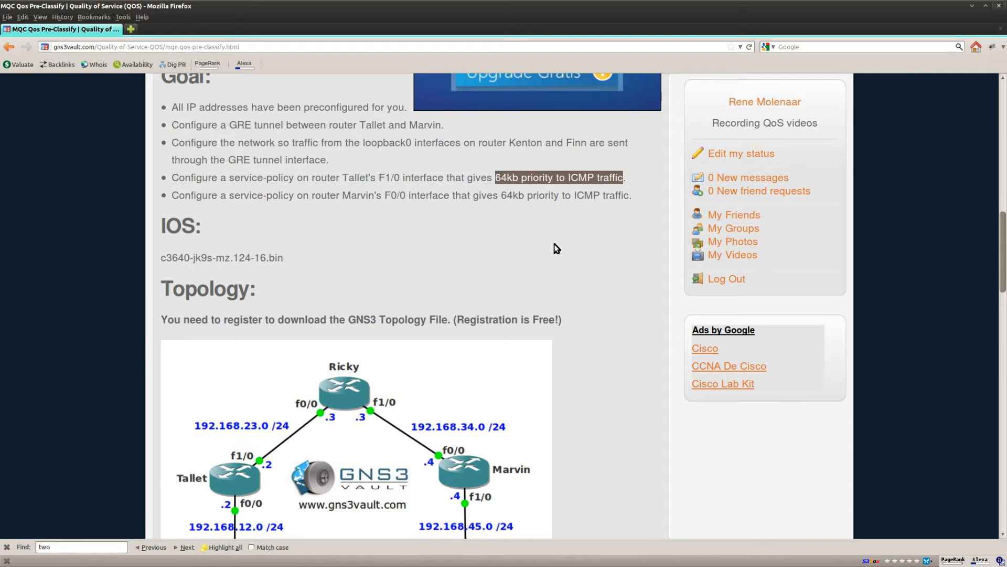
Bring up the goal giving ICMP 64kb priority on Tallet F1/0 and Marvin F0/0.
click(495, 177)
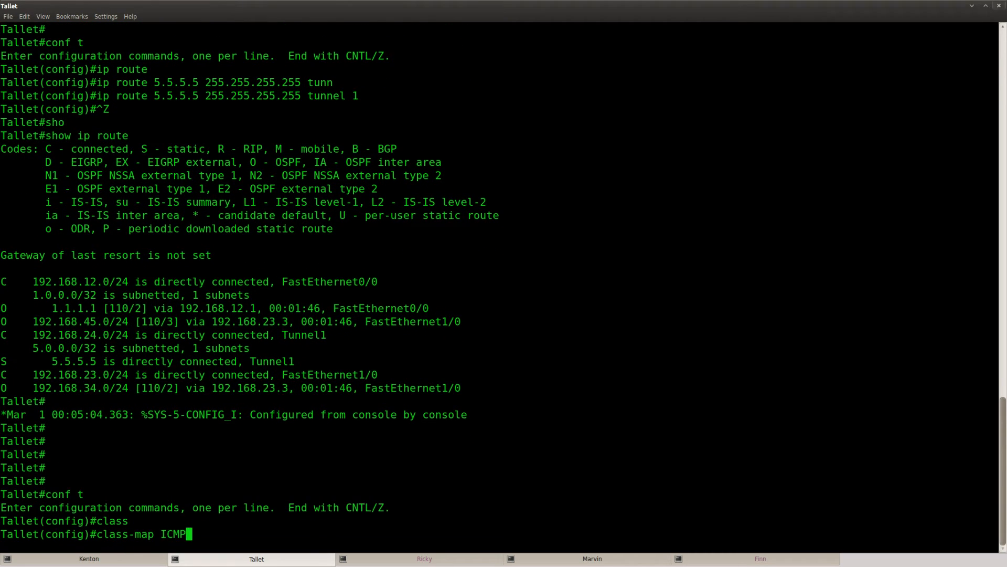
On Tallet, create class-map ICMP matching protocol icmp and policy-map PRIORITY with priority 64.
text(match protocol icmp)
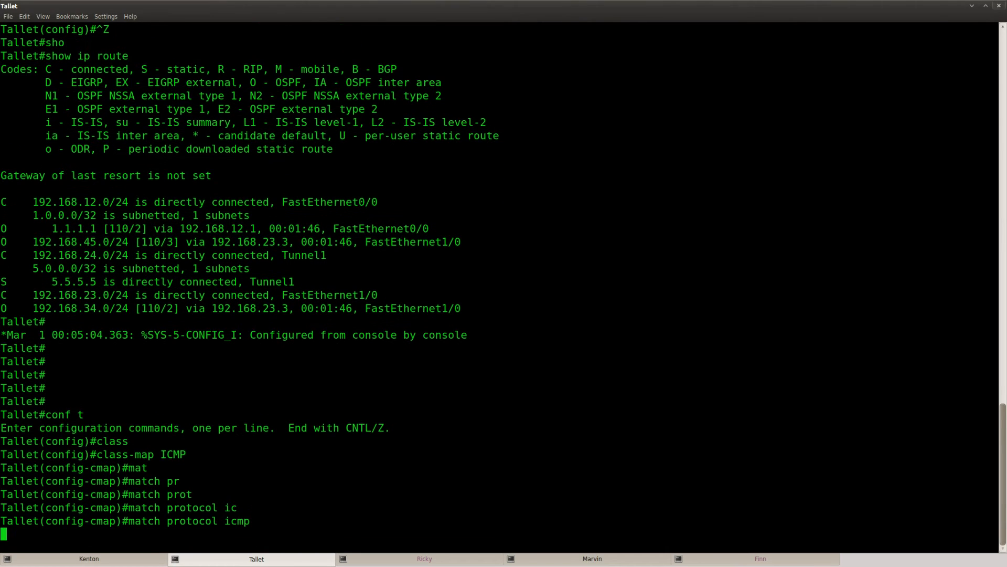
text(exit)
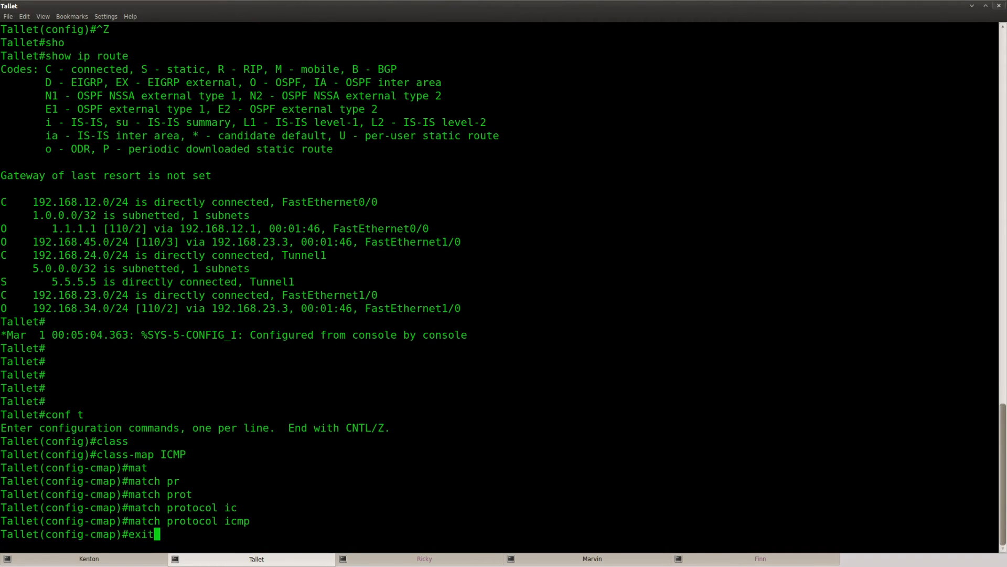
text(policy-map PRIORITY)
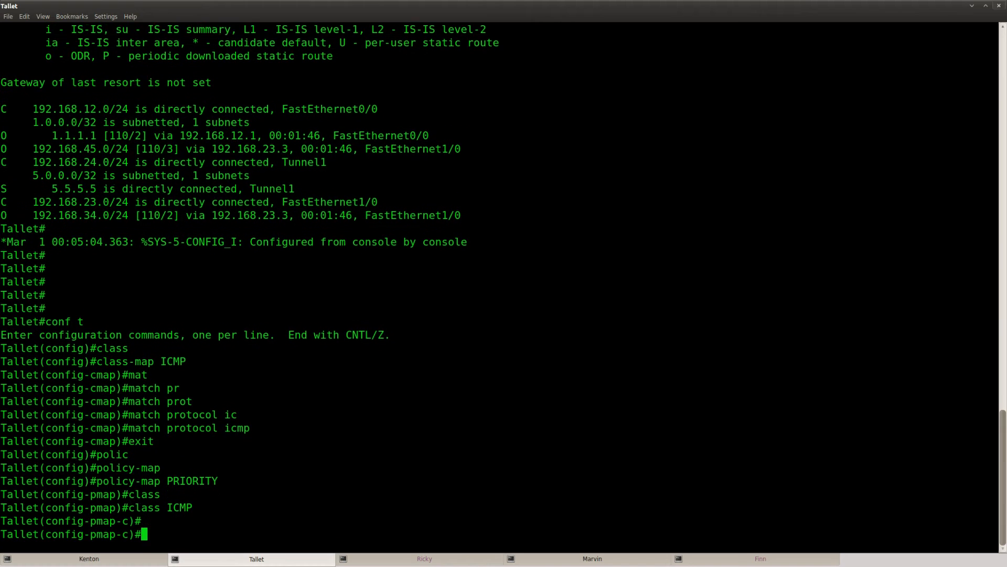
text(priority 64)
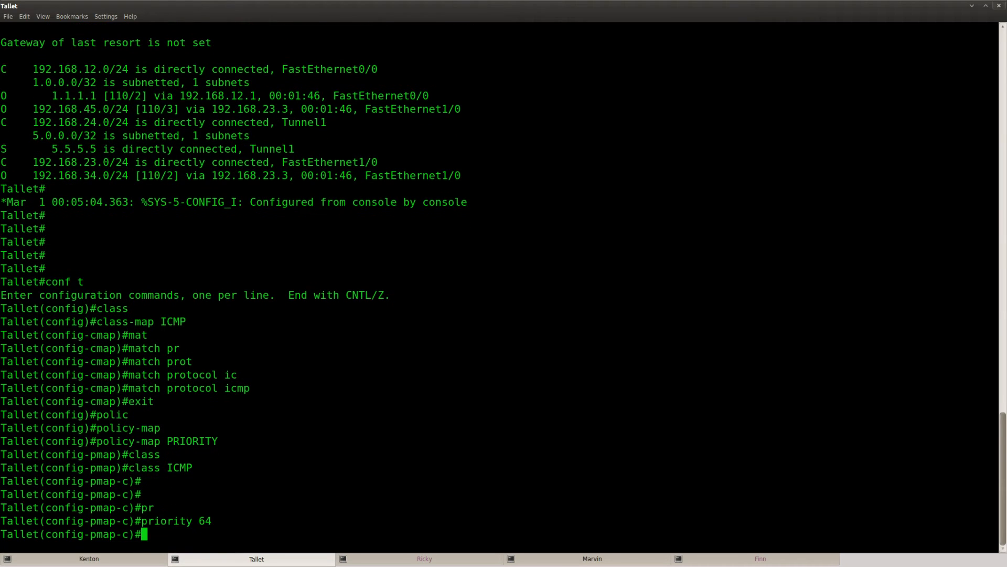
Apply service-policy output PRIORITY on FastEthernet1/0 and check it with show policy-map.
text(int)
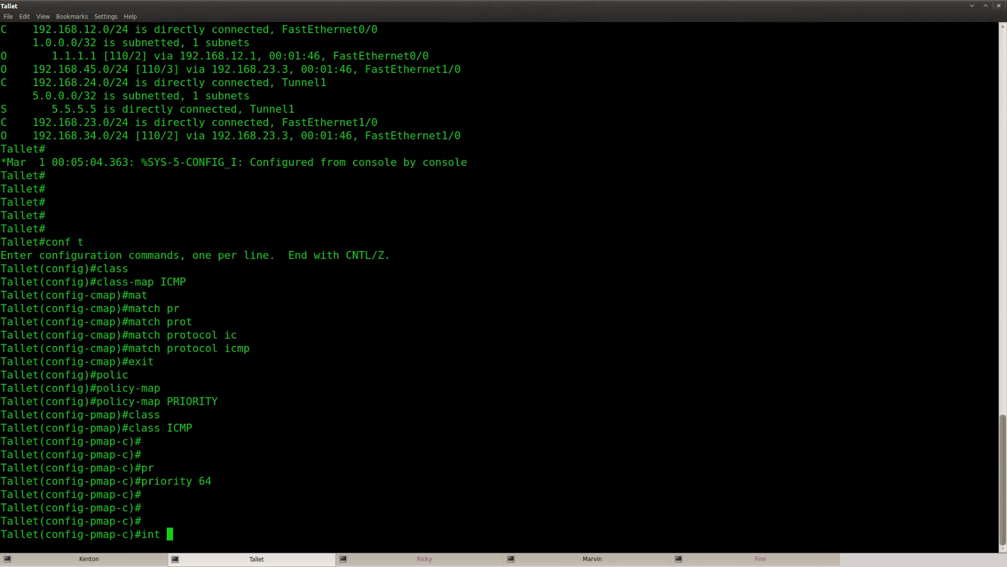
text(service-policy output)
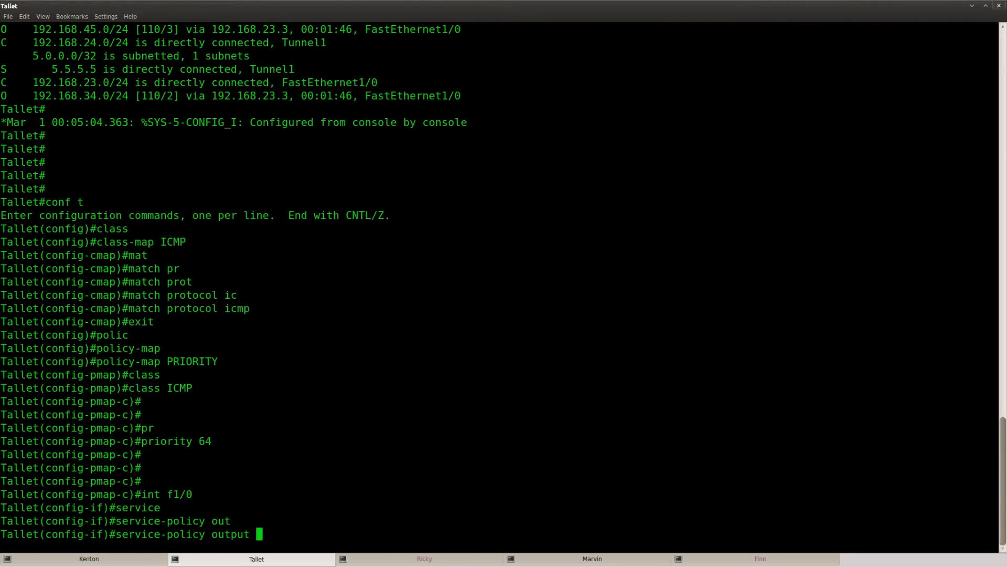
text(PRIORITY)
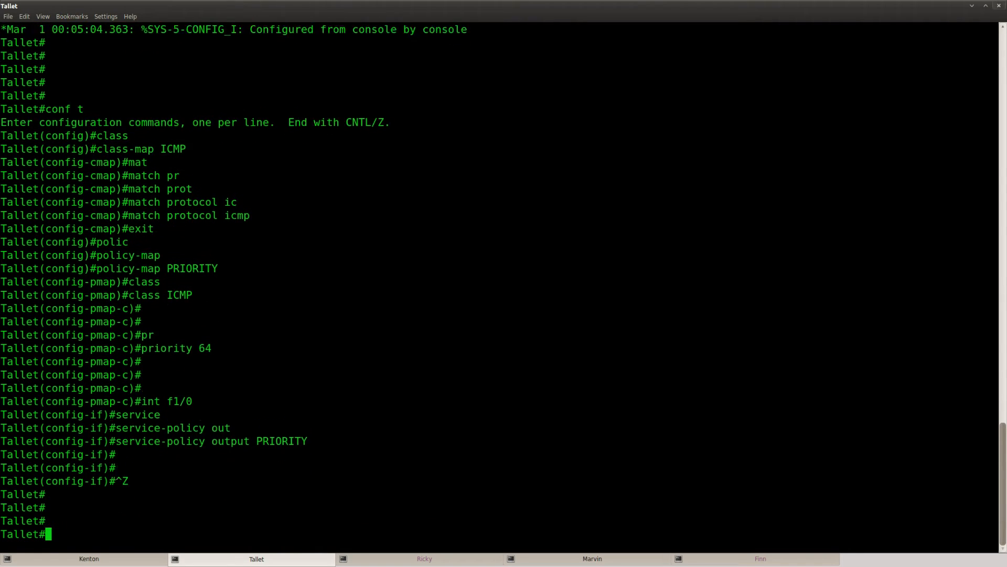
text(show policy-map interface f1/0)
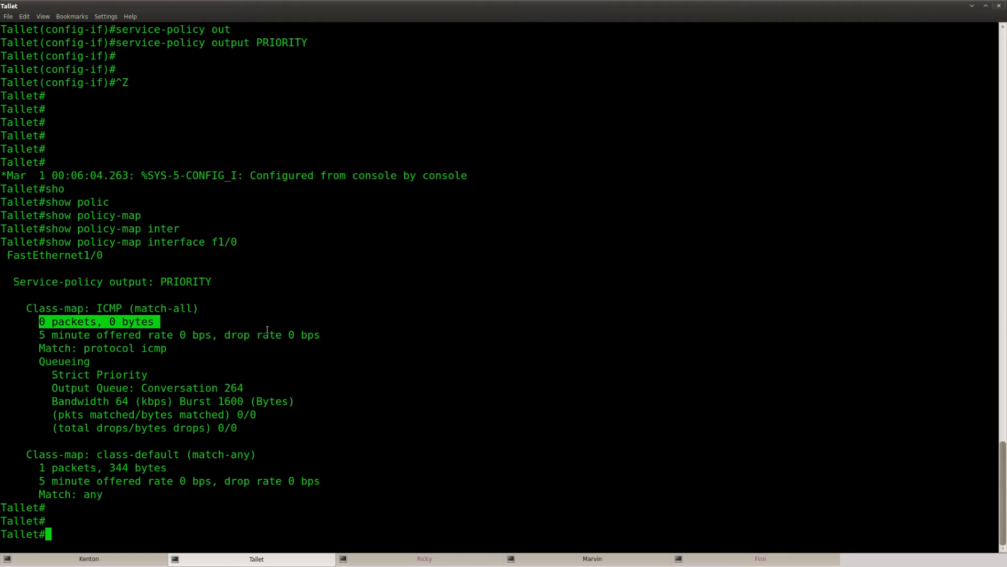
Ping 5.5.5.5 from Kenton twice and confirm Tallet's ICMP class is 0 and class-default is 27.
click(88, 558)
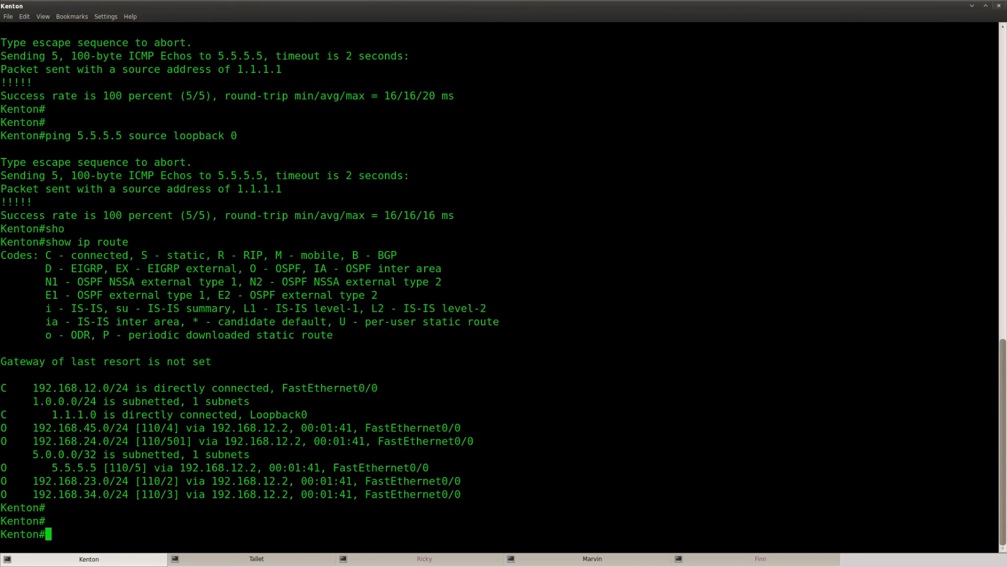
click(255, 558)
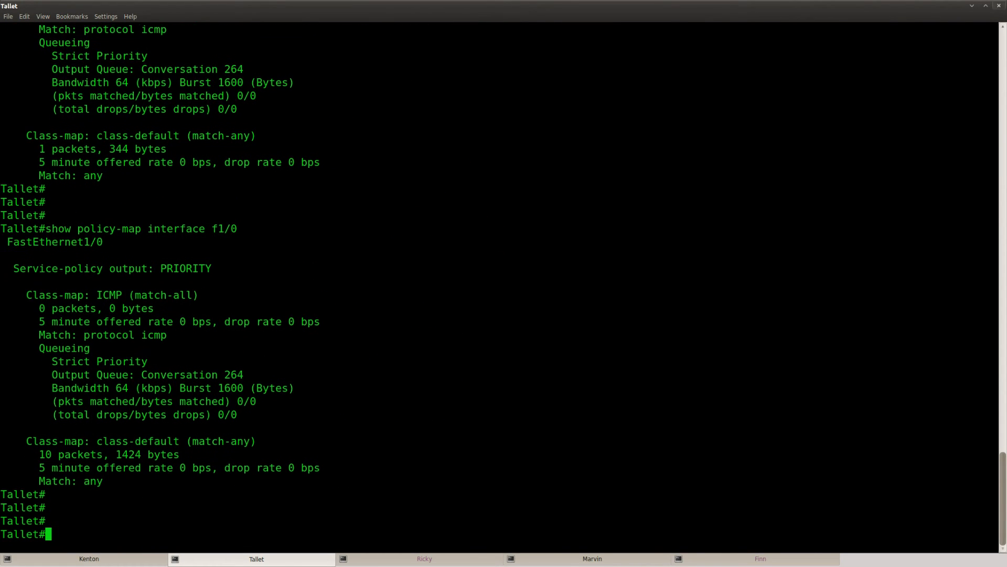
click(89, 559)
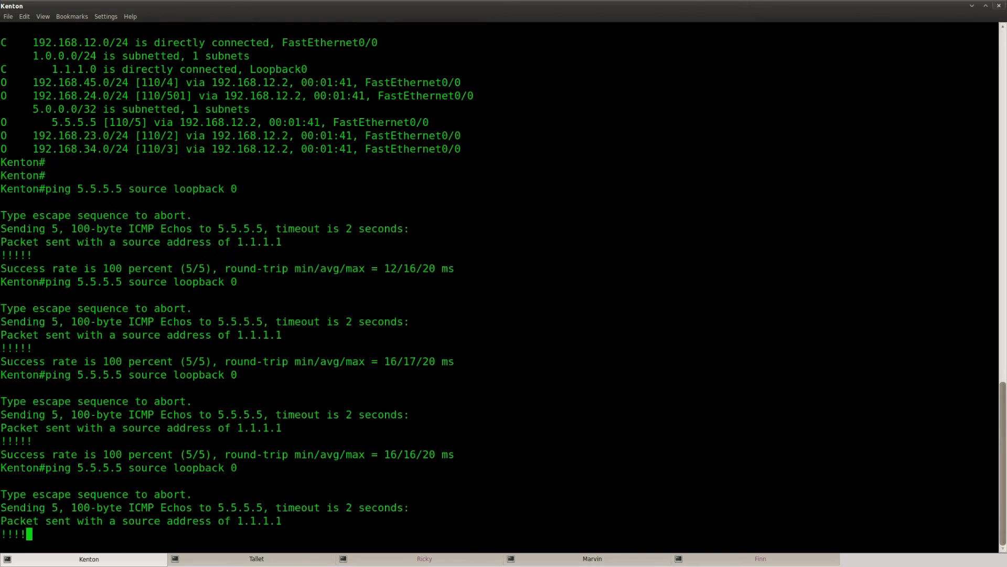
click(255, 558)
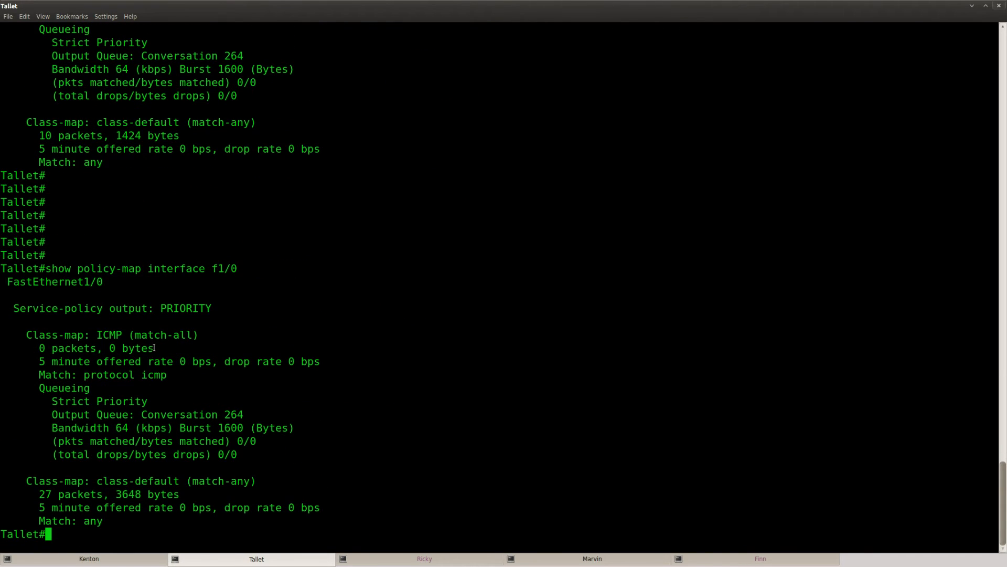
drag(28, 334, 153, 347)
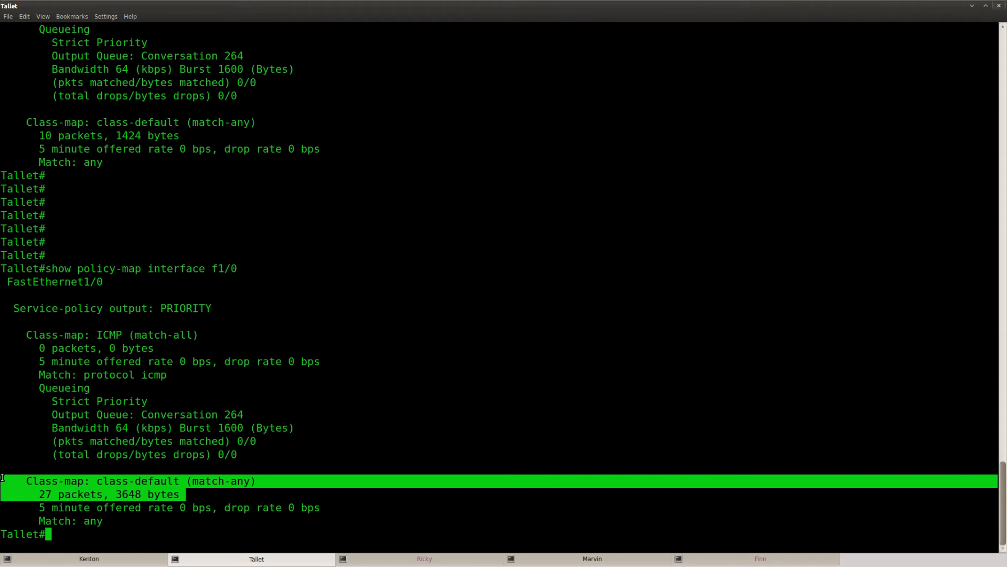
mouse_move(247, 525)
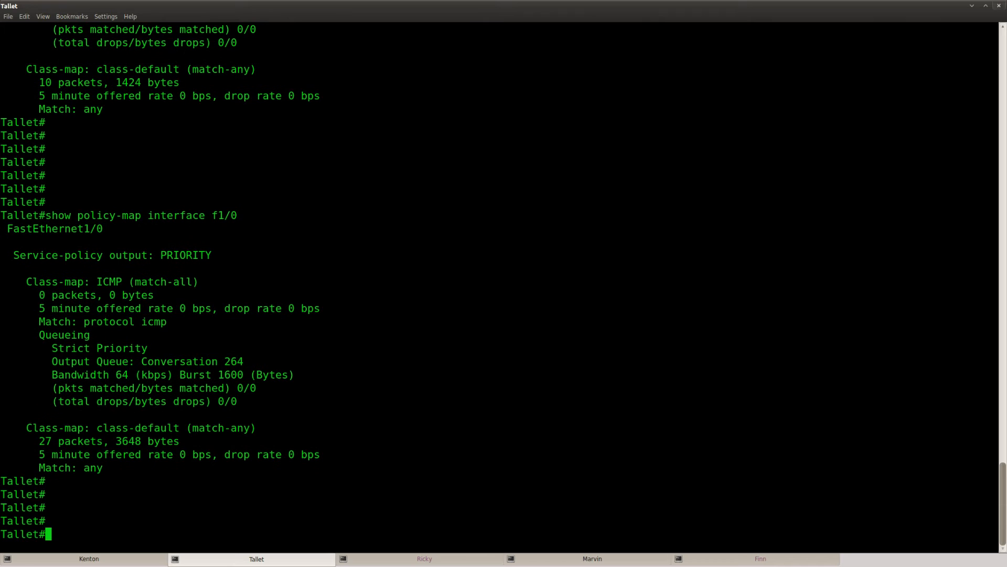
Add qos pre-classify to Tallet's interface tunnel 1, then leave configuration mode with Ctrl+Z.
text(conf t)
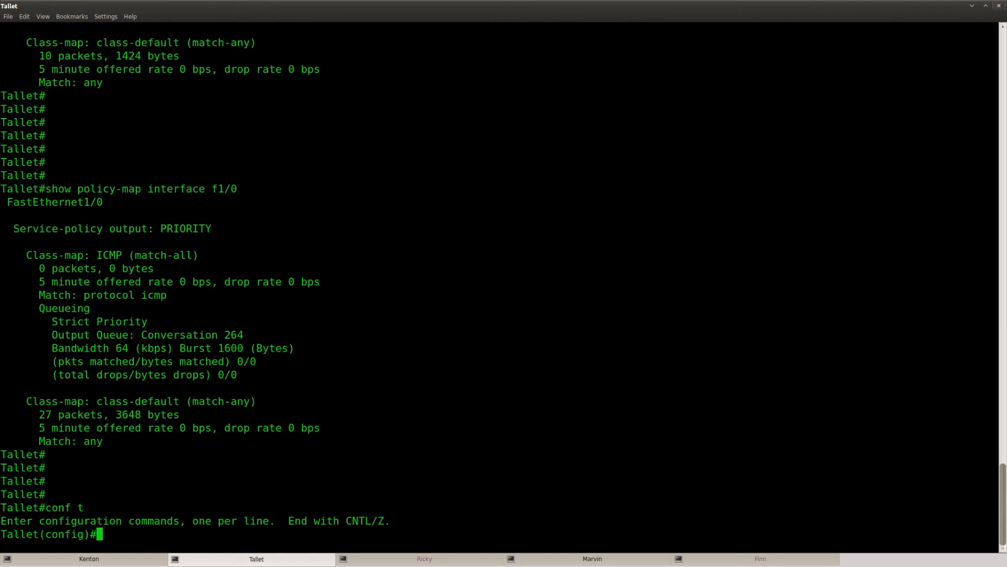
text(interface tunnel)
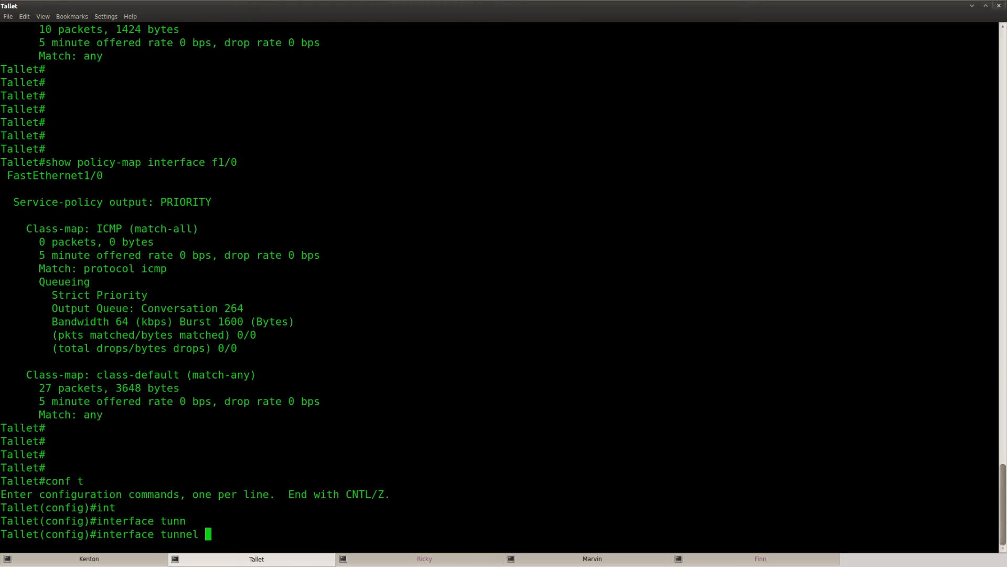
text(qos pre-classify)
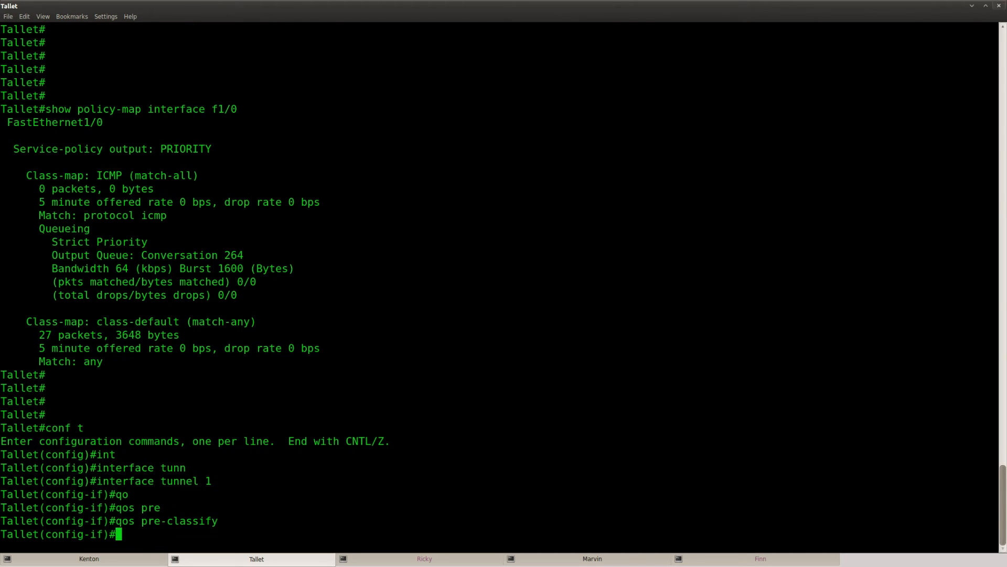
key(ctrl+z)
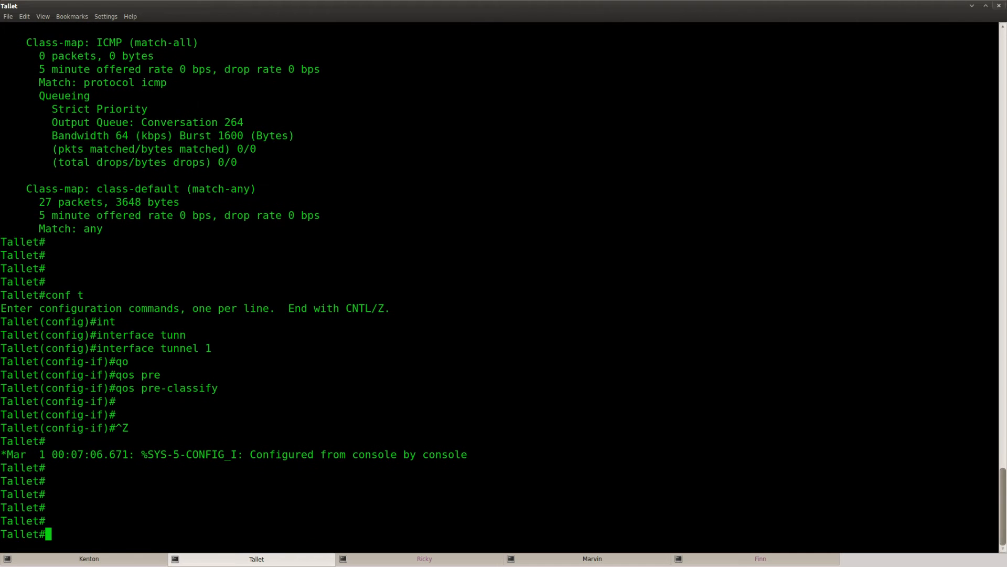
After Kenton pings, check Tallet's show policy-map interface f1/0 and show class-map, then re-enter class-map ICMP.
click(89, 558)
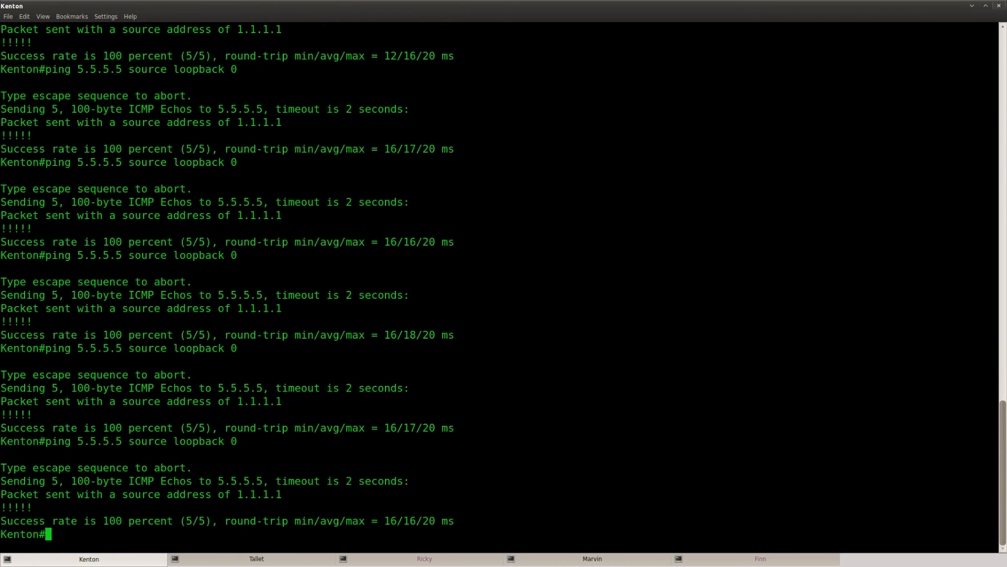
click(255, 558)
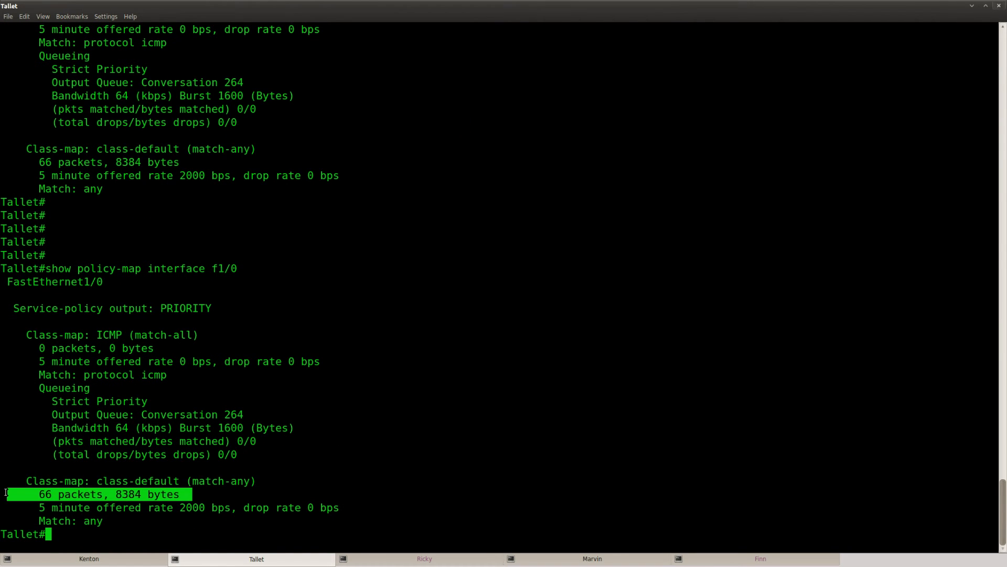
text(show policy-map interface f1/0)
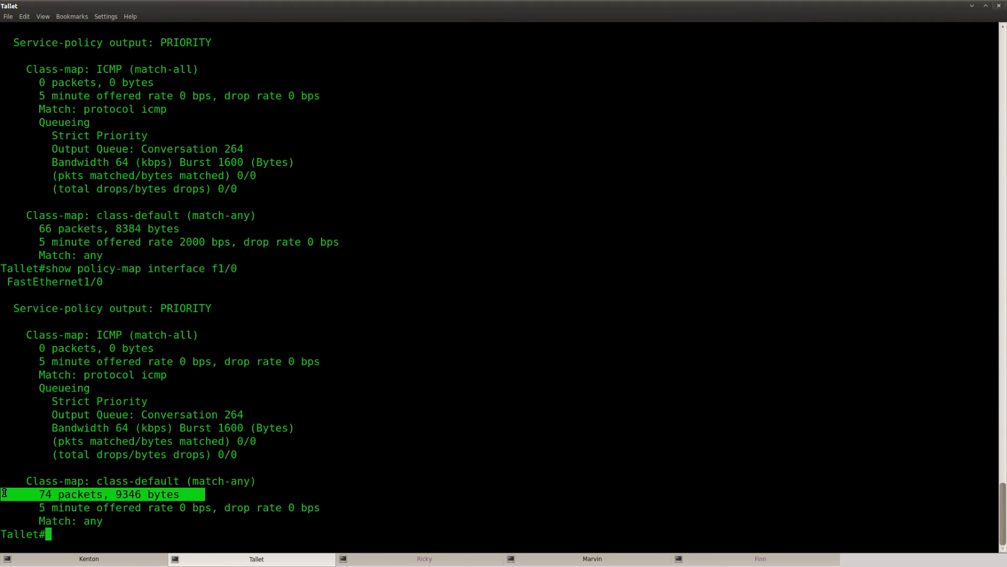
text(show class-map)
text(conf t)
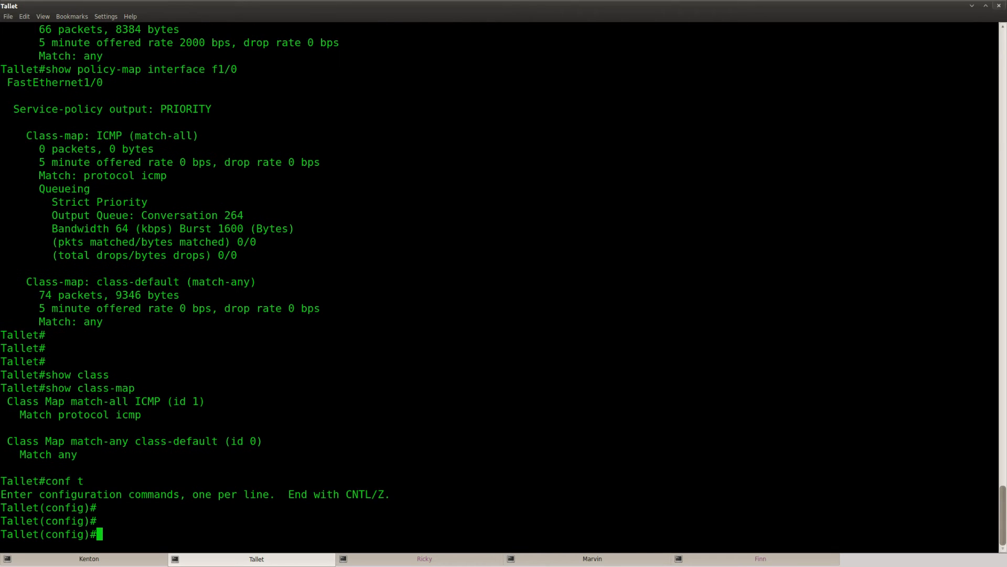
text(class-map ICMP)
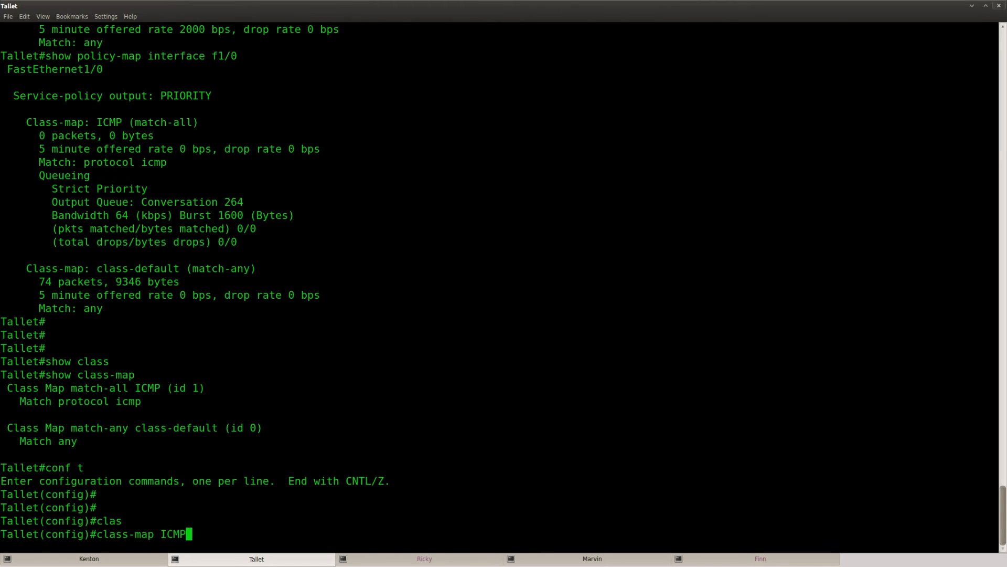
Switch class-map ICMP to access-group 100 permitting ICMP host 1.1.1.1 to 5.5.5.5, and verify.
text(no match acce)
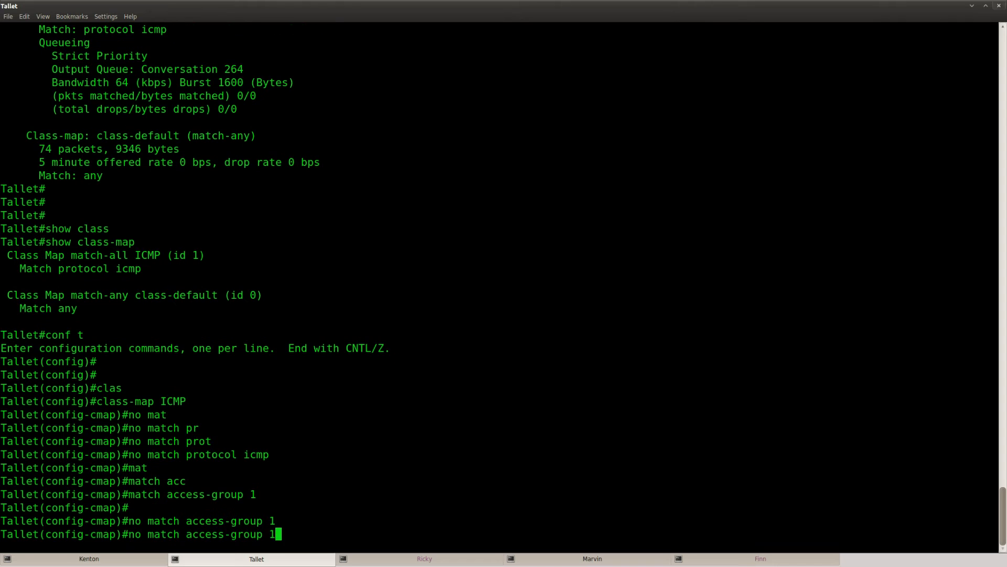
text(match access-group 100)
text(access-list 100 permit icmp)
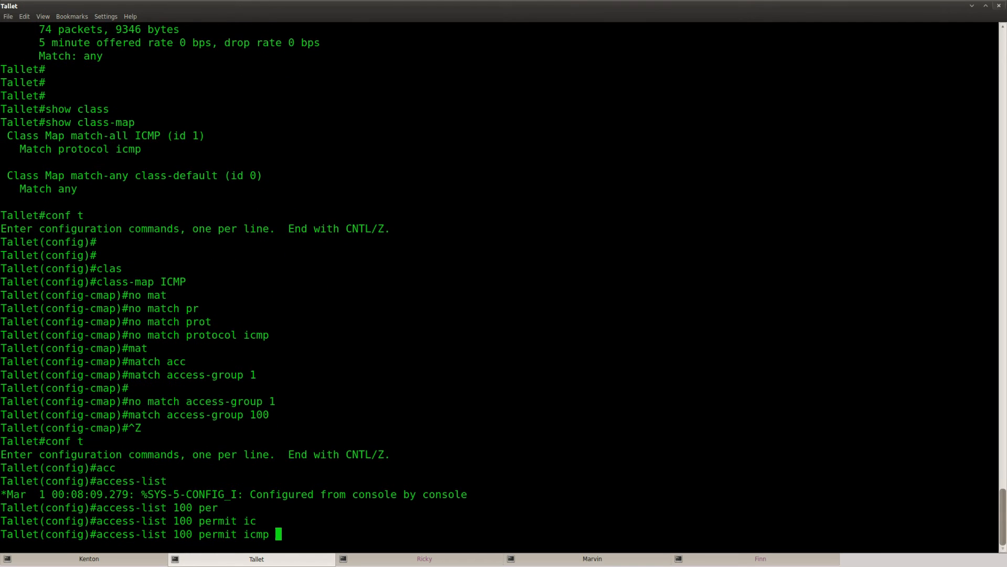
text(?)
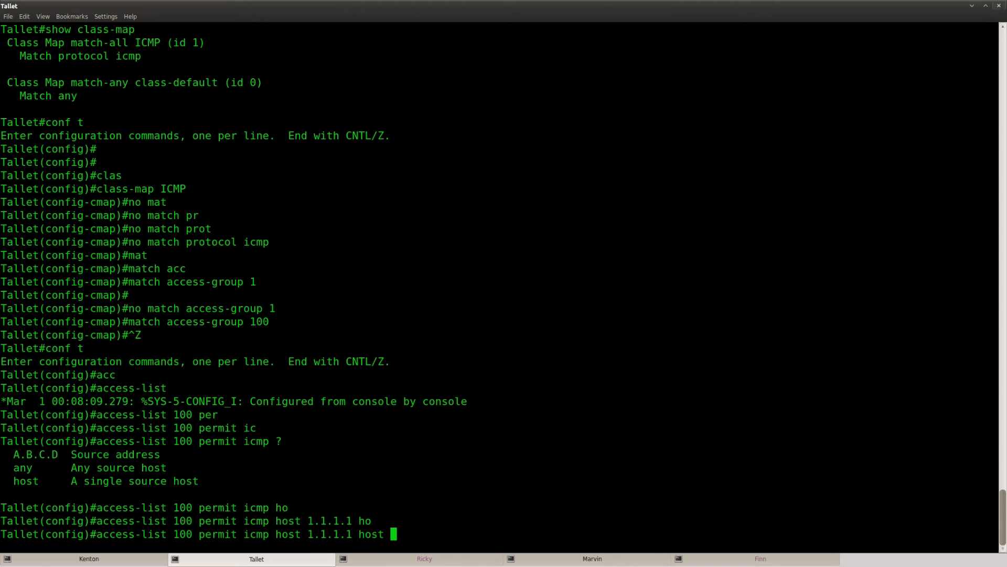
text(5.5.5.5)
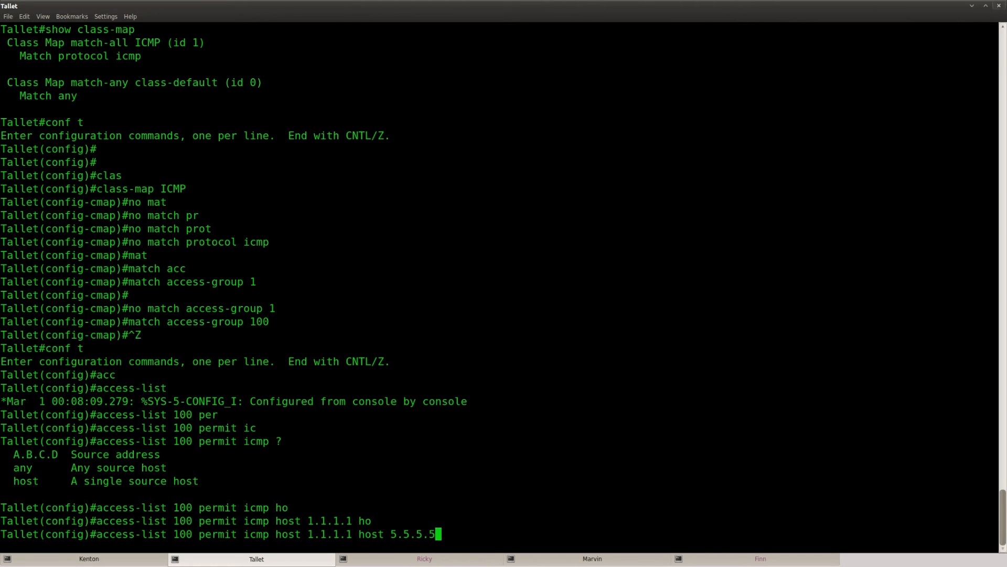
key(ctrl+z)
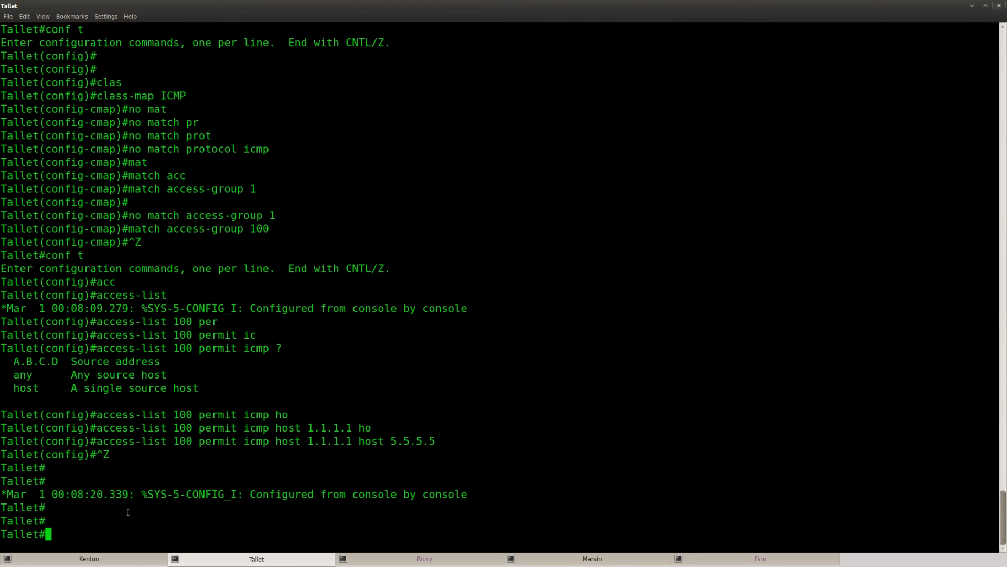
text(conf t)
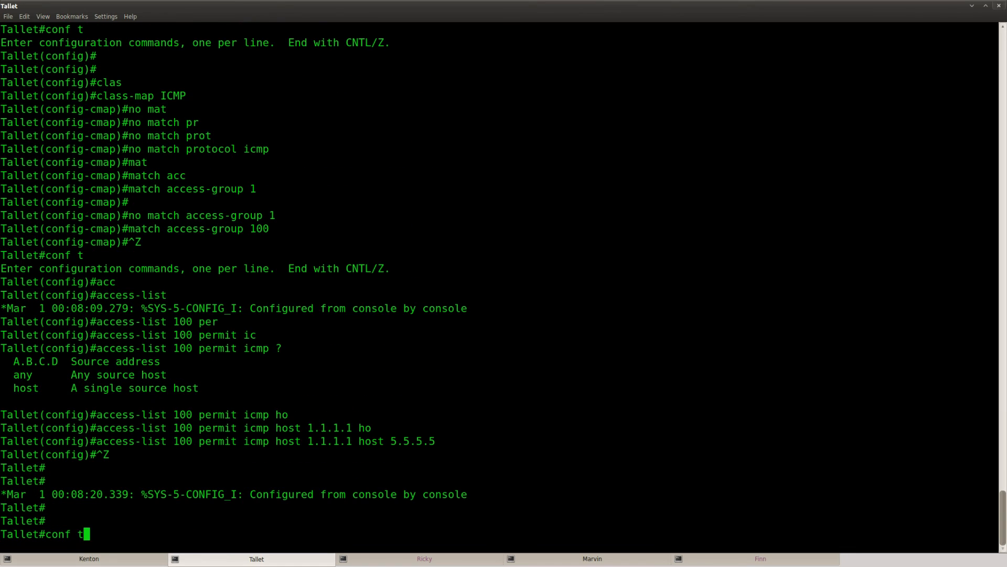
text(show class-map)
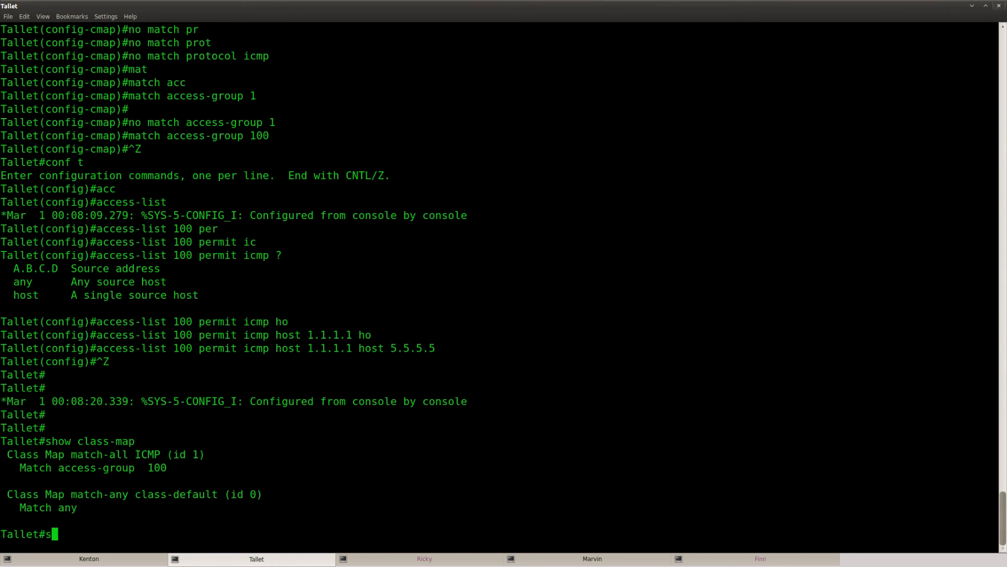
Run show policy-map interface f1/0 twice to see the ICMP class counting 20 packets.
text(show policy-map interface f1/0)
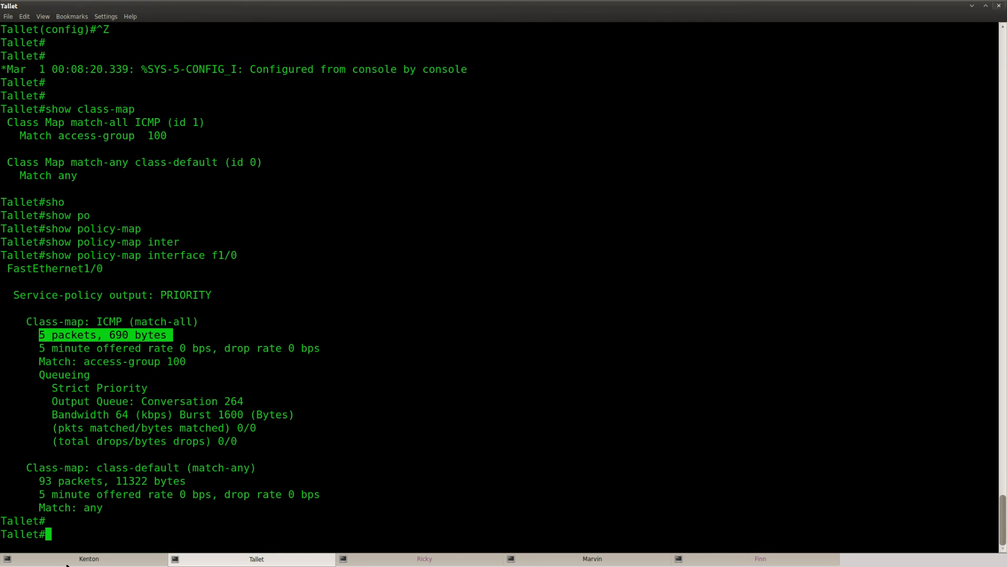
text(show policy-map interface f1/0)
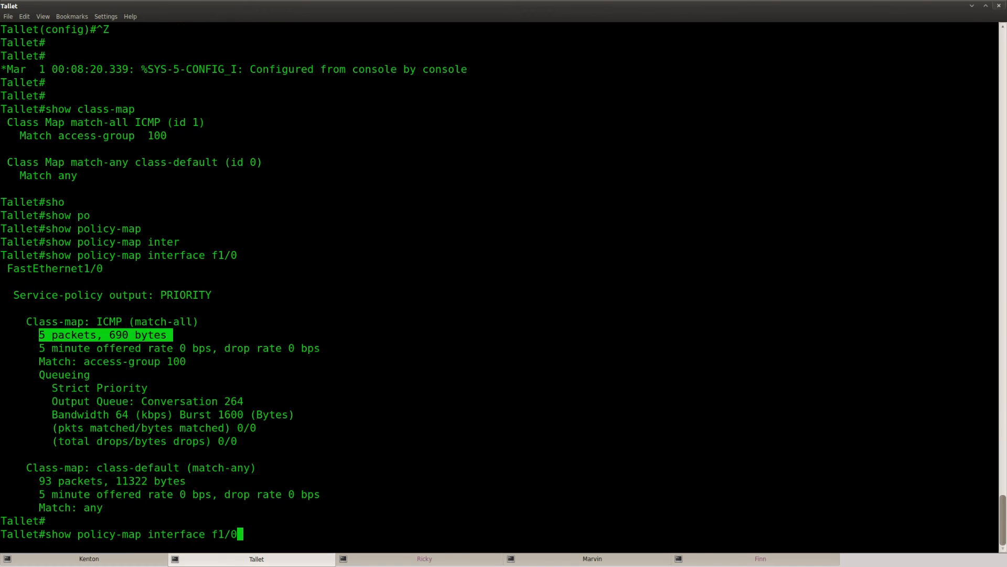
key(Return)
text(no qos pre-classify)
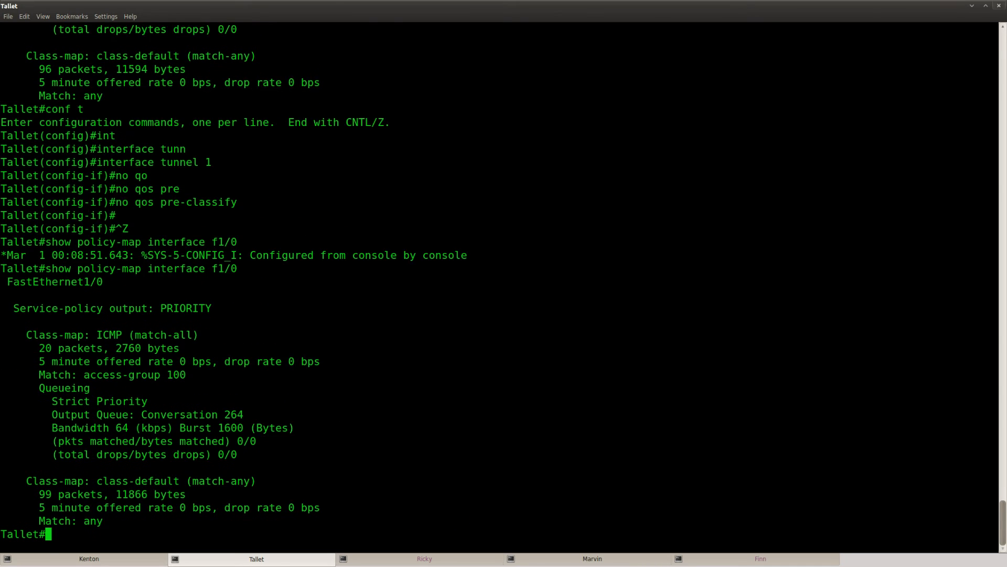
Ping from Kenton and confirm Tallet's ICMP stays at 20 packets while class-default reaches 131.
click(88, 559)
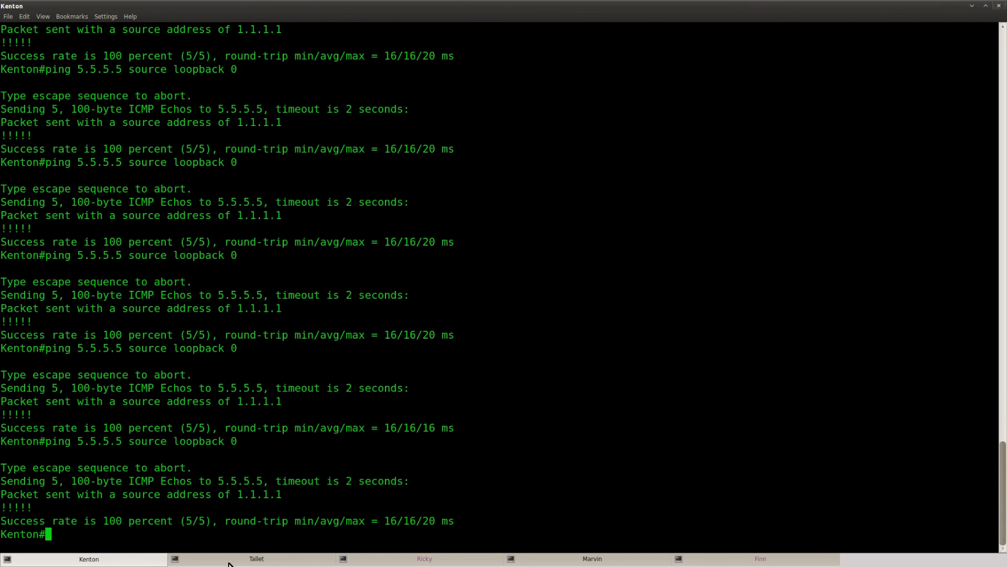
click(256, 558)
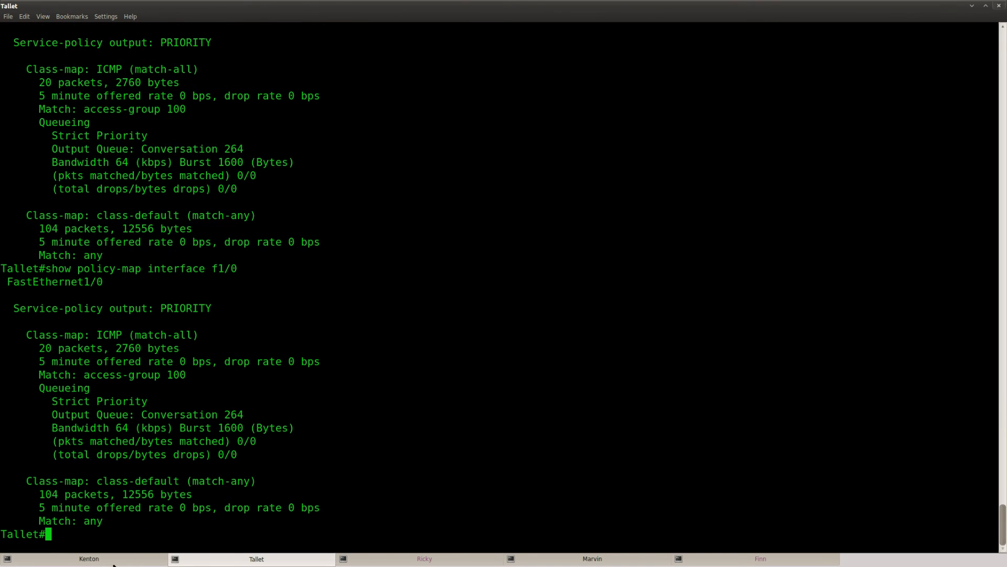
click(88, 558)
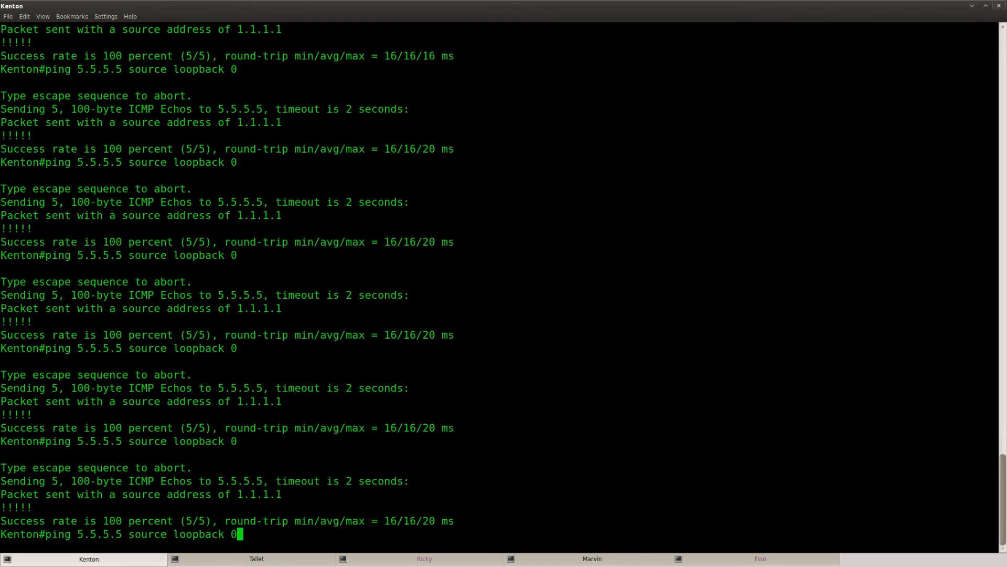
click(255, 558)
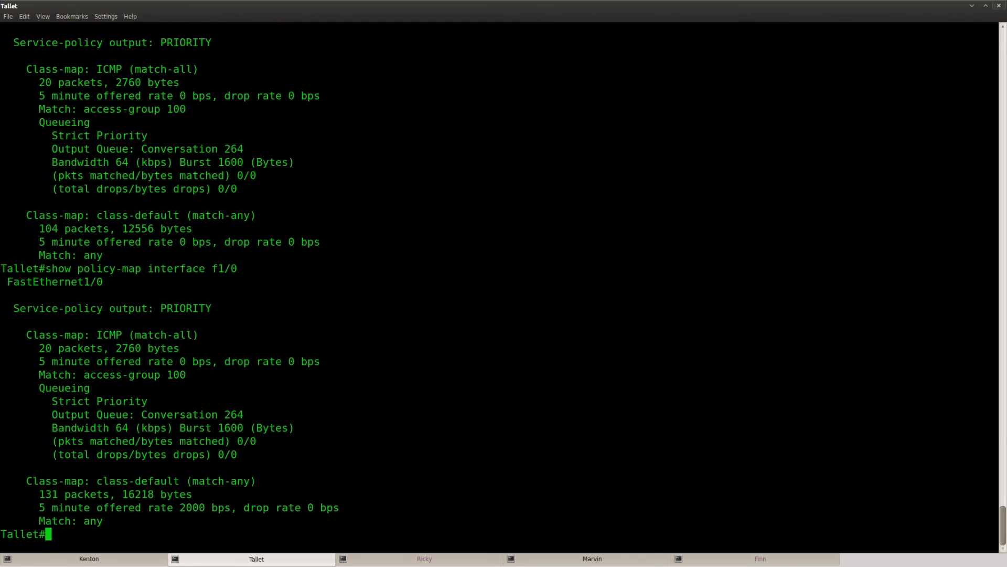
drag(37, 493, 199, 493)
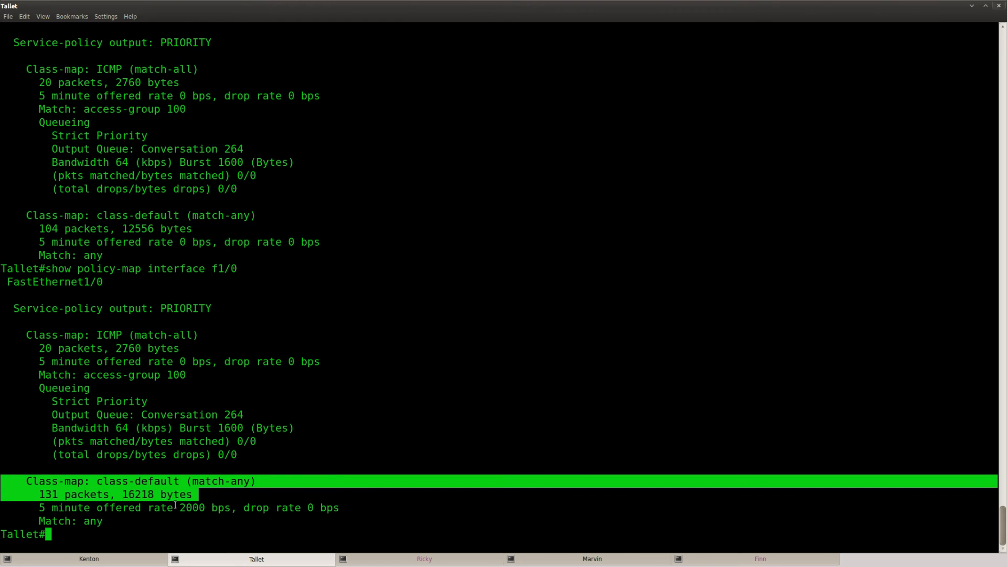
double_click(137, 481)
text(show policy-map interface f1/0)
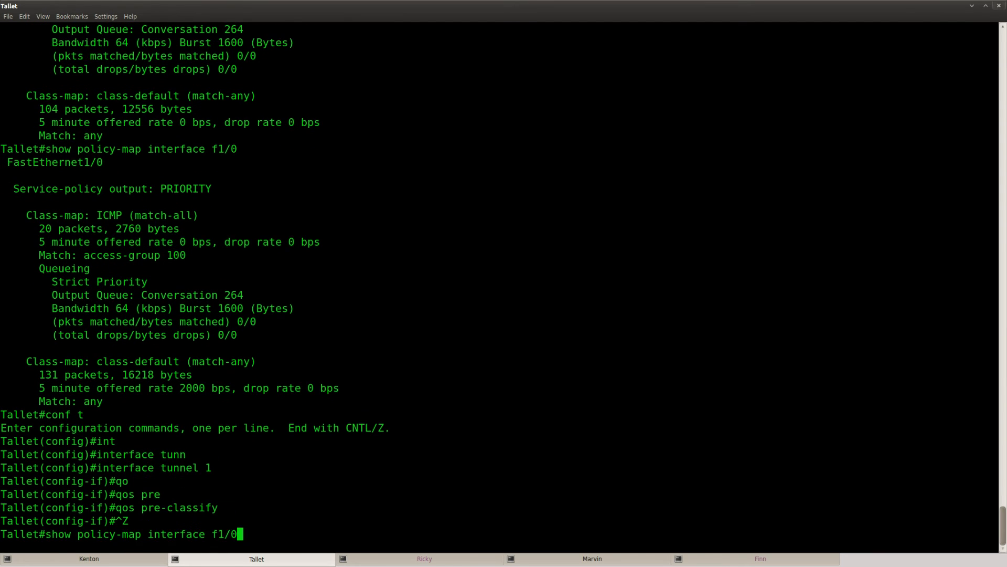
Ping again from Kenton and confirm Tallet's ICMP class now counts 40 packets.
click(88, 558)
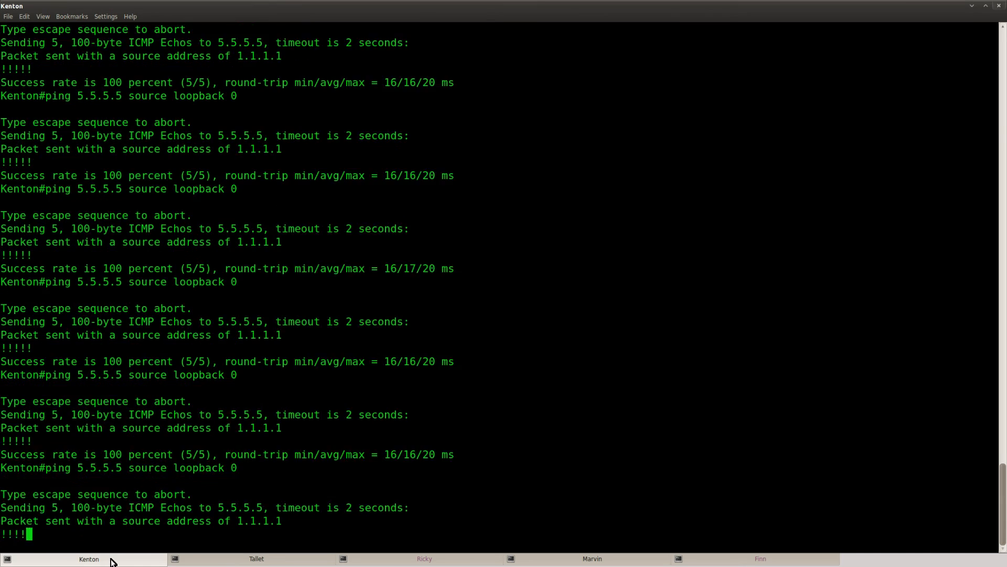
click(255, 558)
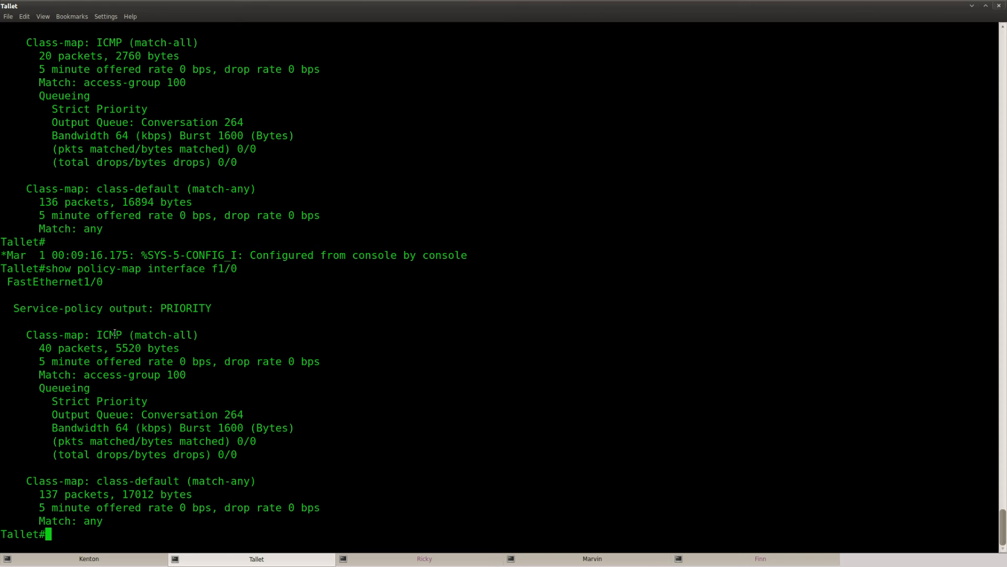
mouse_move(208, 334)
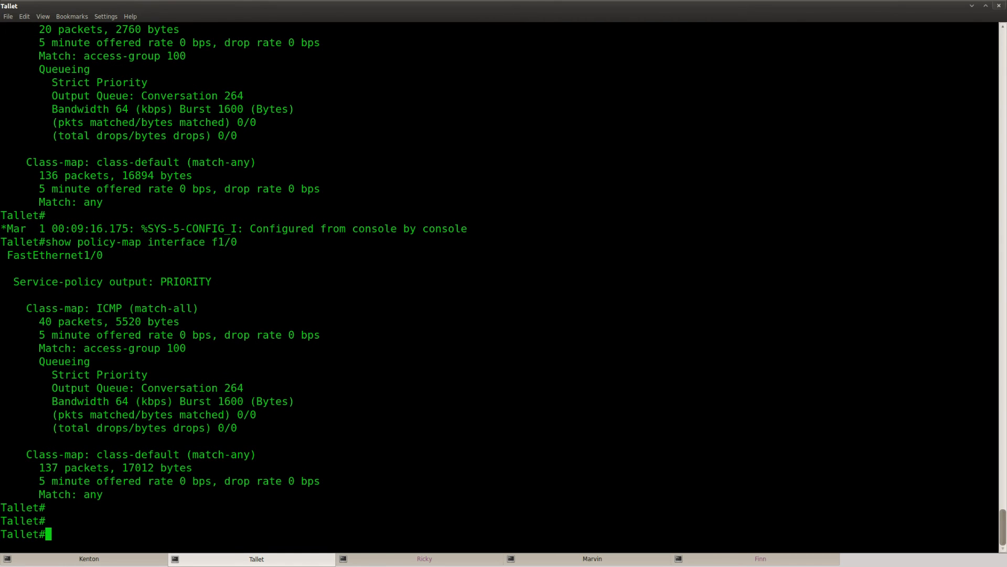
text(show run)
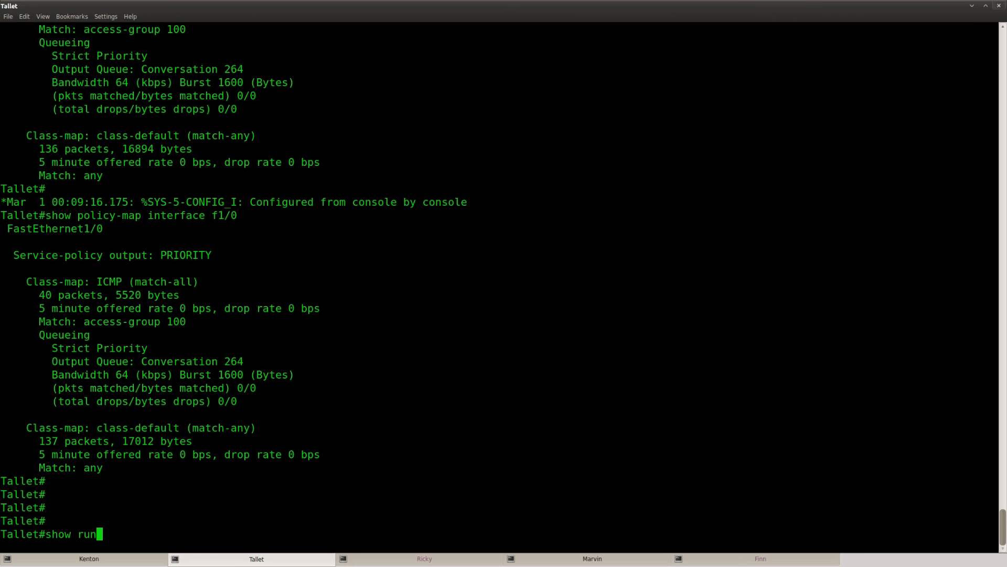
Page through Tallet's running config and copy the class-map ICMP and policy-map PRIORITY lines.
key(Return)
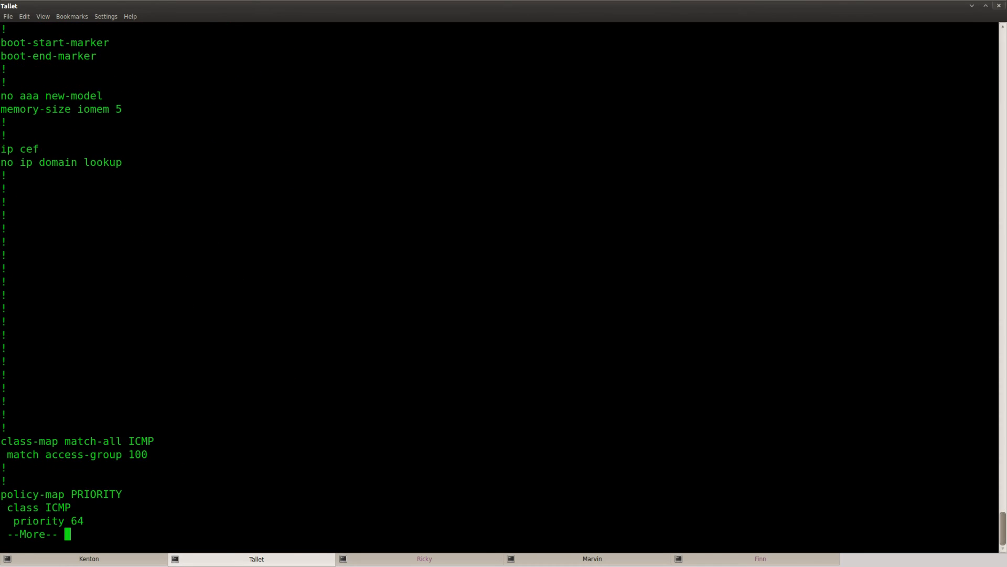
key(space)
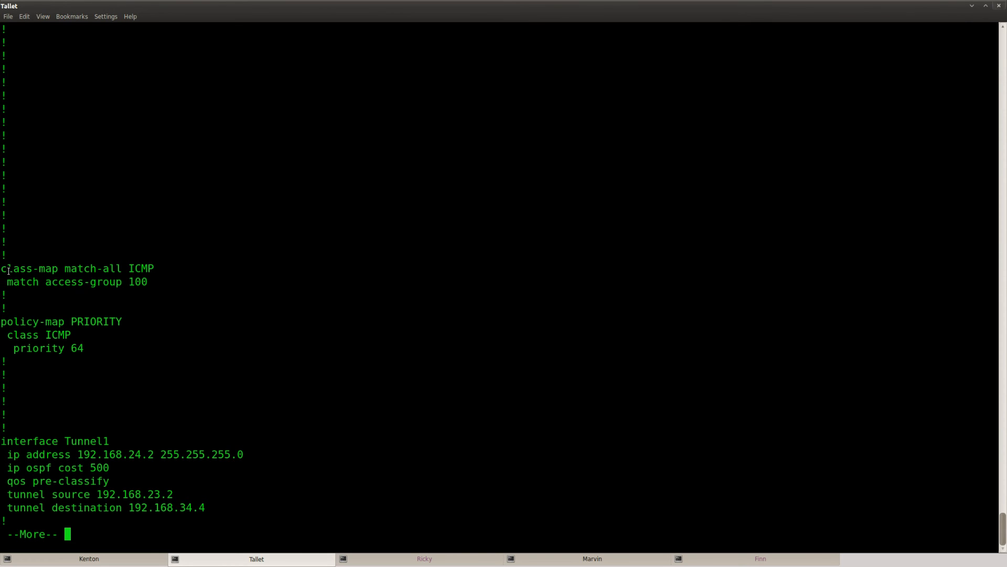
drag(6, 269, 90, 347)
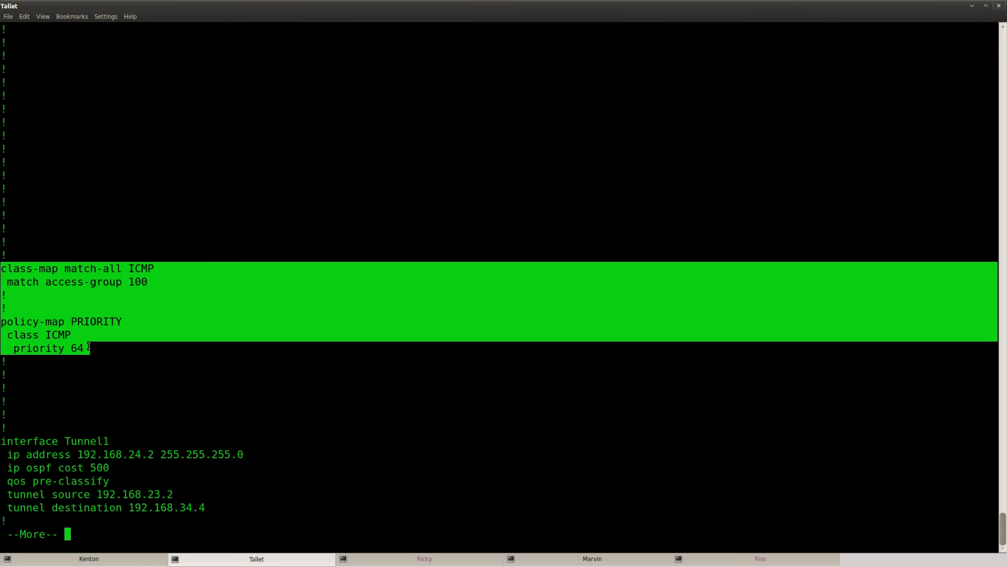
right_click(87, 350)
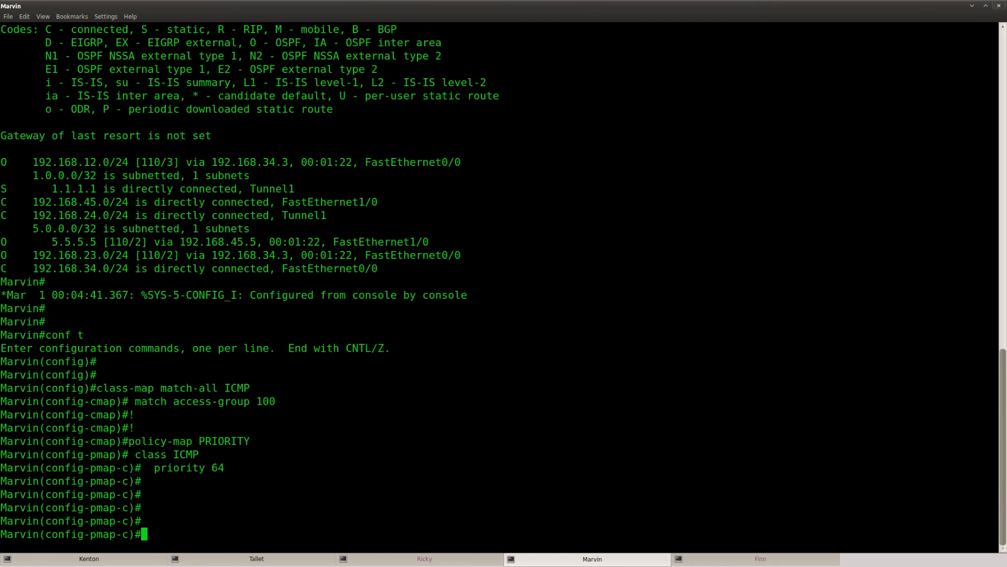
On Marvin, add access-list 100 permit icmp 5.5.5.5 to 1.1.1.1, apply PRIORITY output on f0/0, and verify.
text(access-list 100 permit icmp host 5.5.5.5 host 1.1.1.1)
text(service-policy)
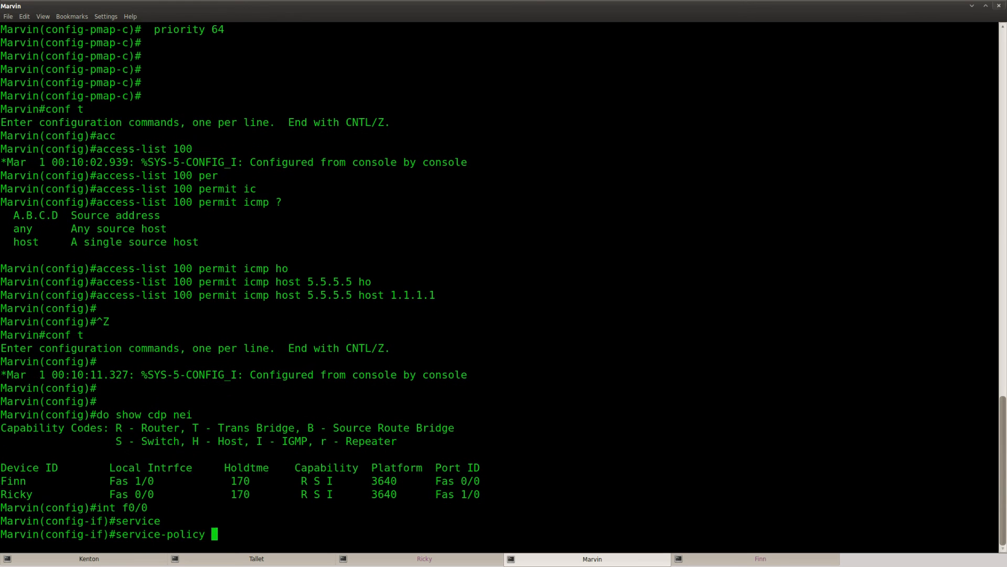
text(output PRIORITY)
text(s)
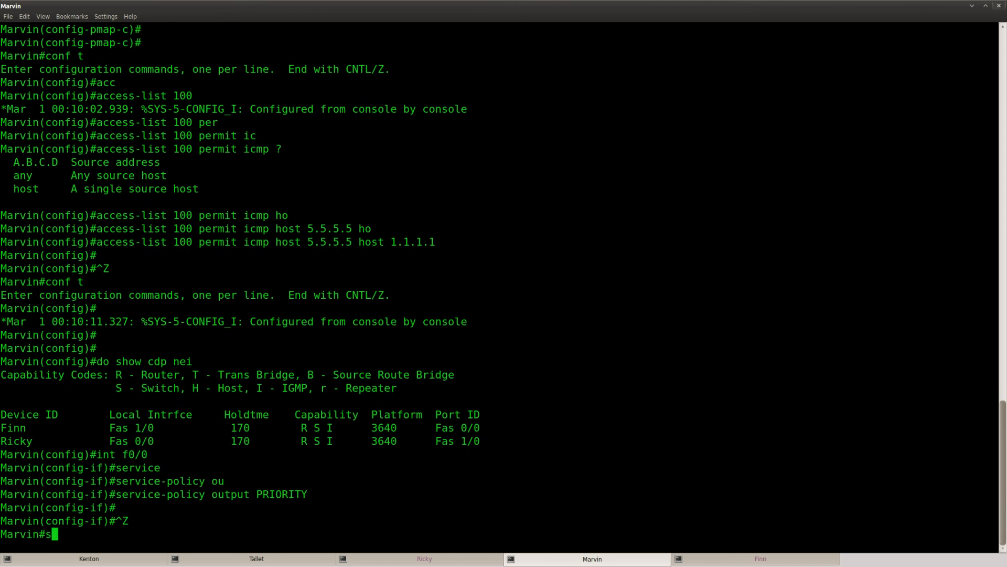
text(how policy-map interface f0/0)
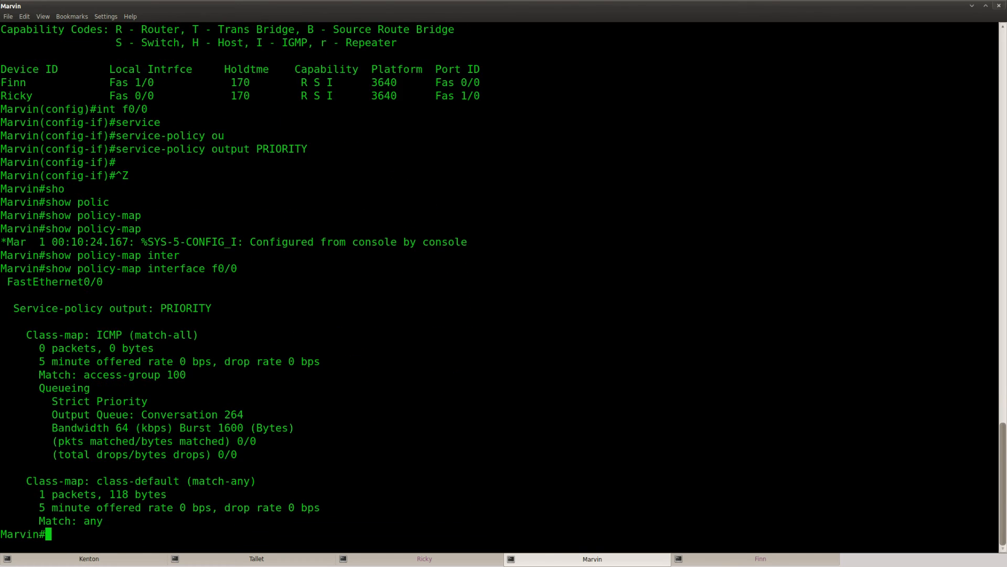
Add 'qos pre-classify' under interface Tunnel1 on Marvin and return to privileged mode.
click(761, 559)
text(show policy-map interface f0/0)
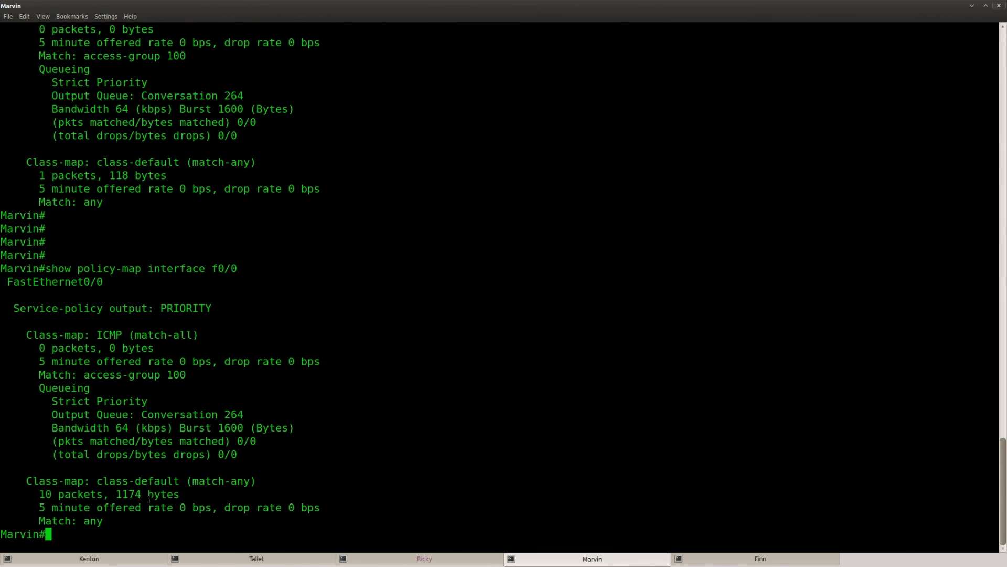
mouse_move(142, 506)
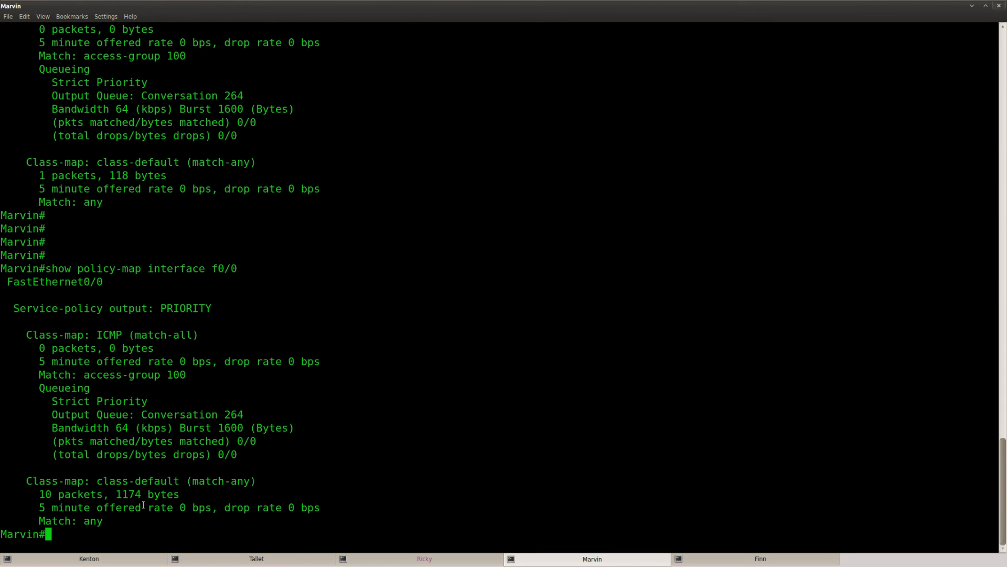
text(interface tunnel 1)
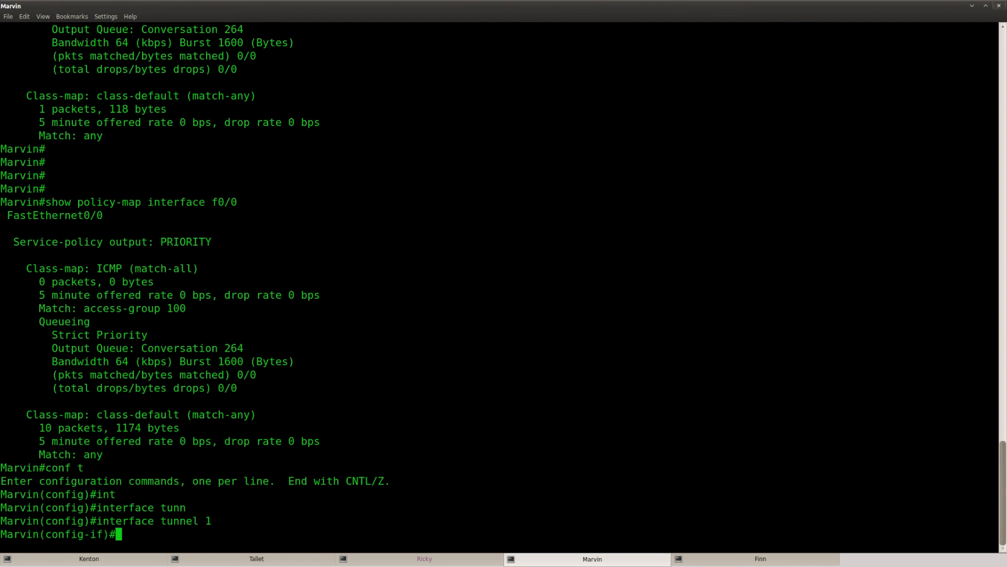
text(qos pre-classify)
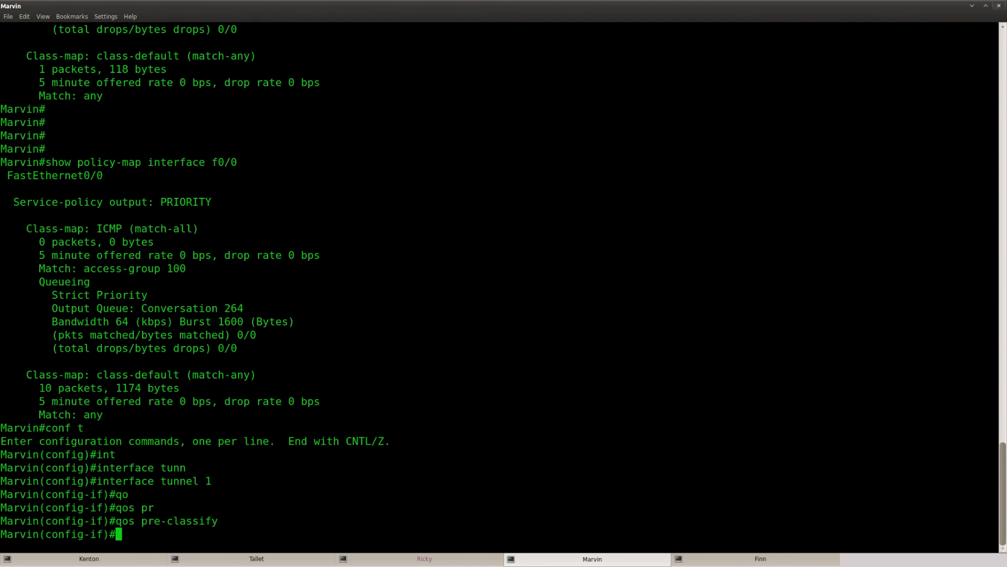
key(ctrl+z)
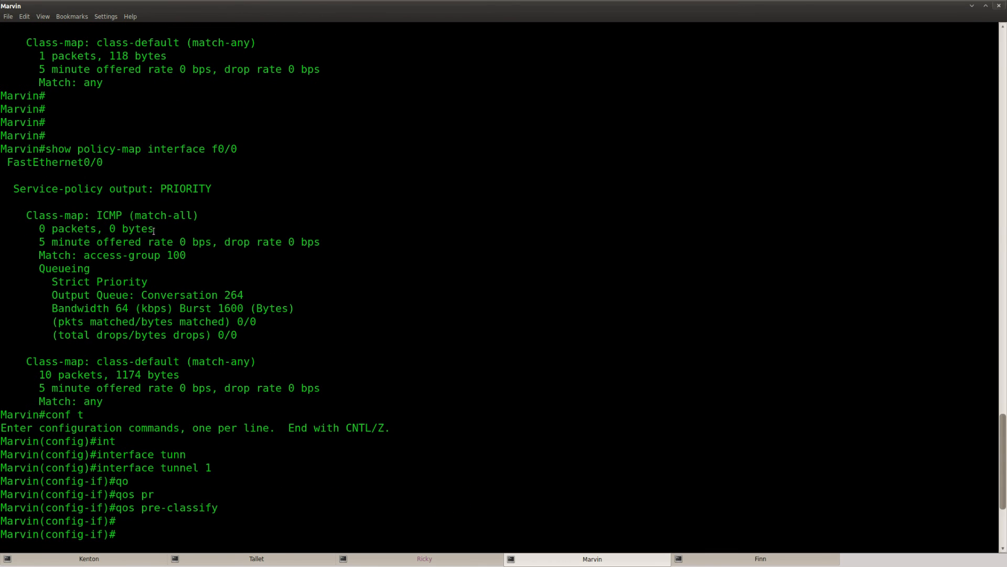
mouse_move(157, 229)
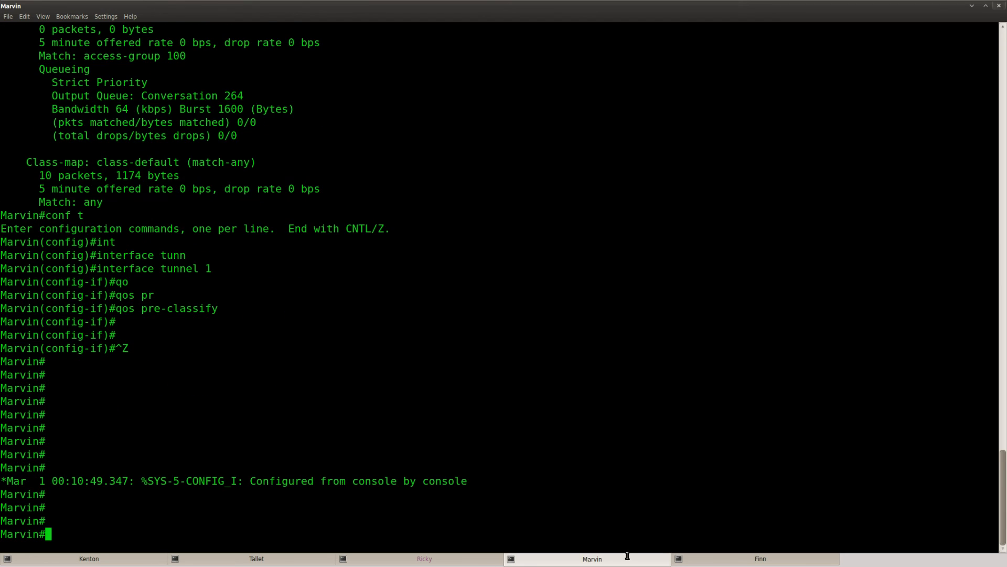
text(conf t)
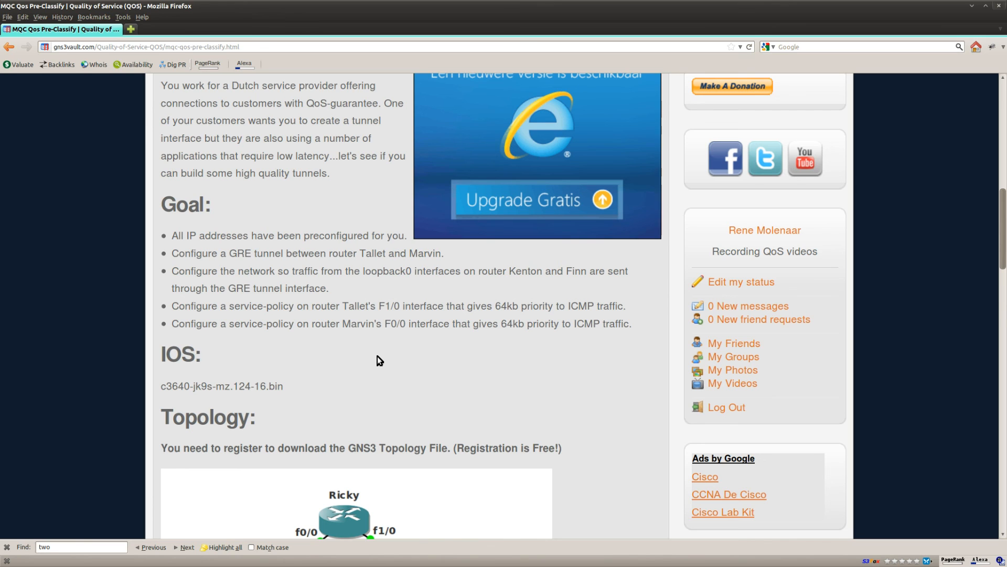
scroll(down, 3)
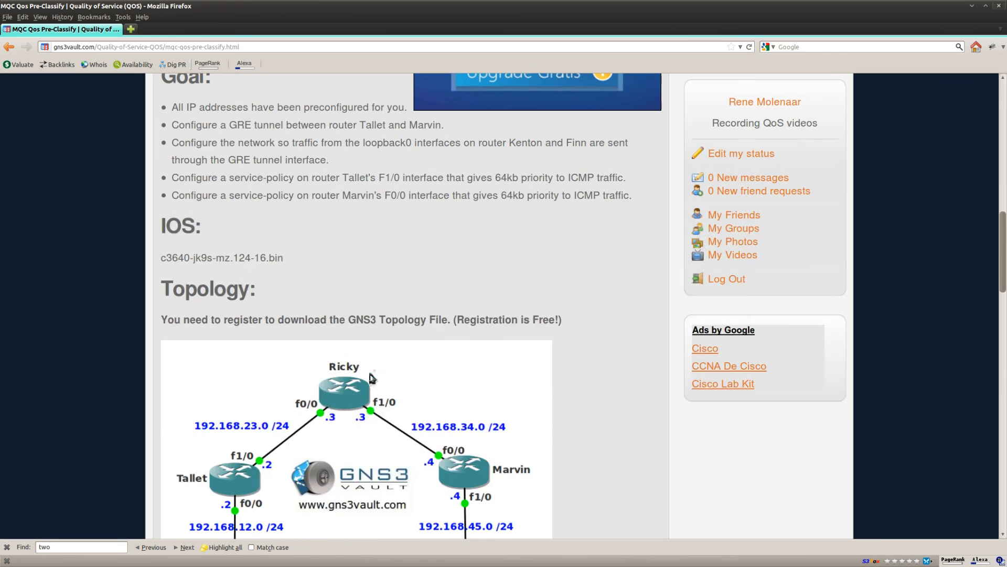
mouse_move(207, 360)
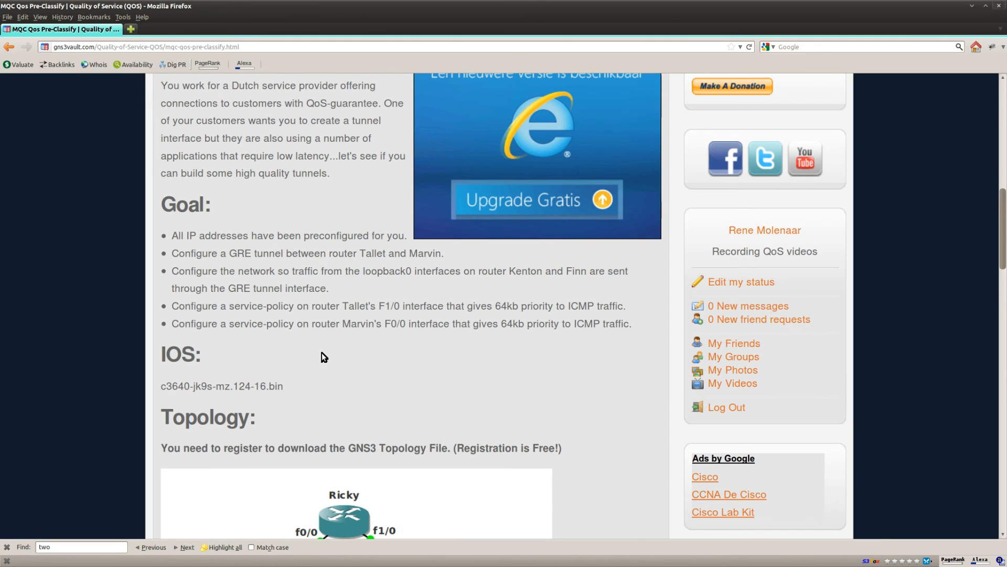
scroll(down, 3)
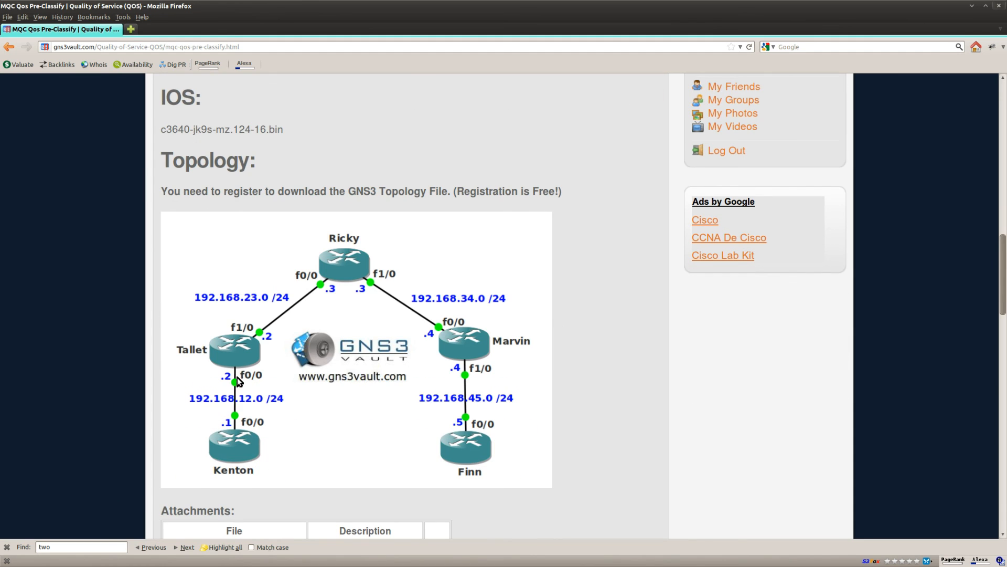
mouse_move(257, 345)
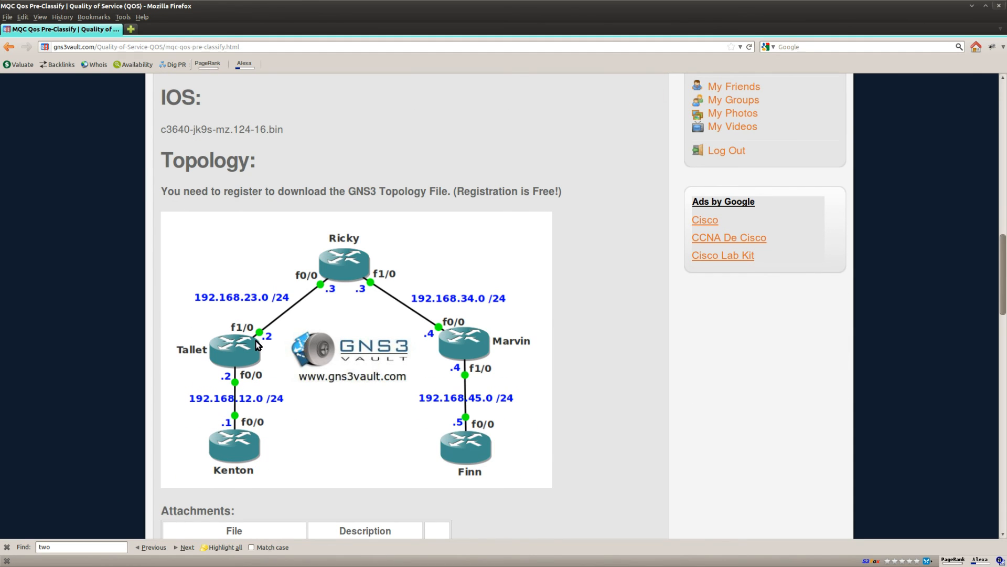
scroll(up, 3)
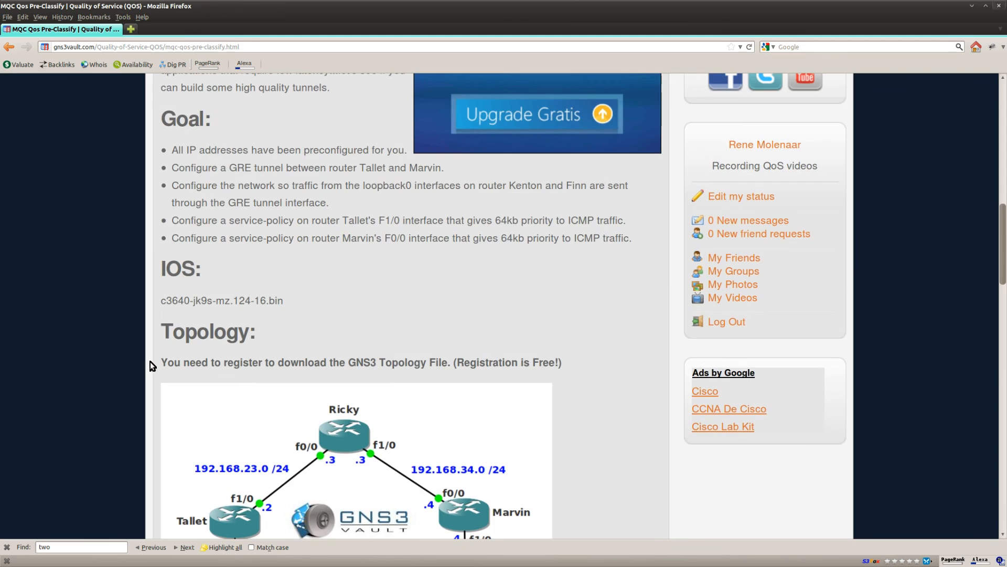
drag(209, 237, 452, 238)
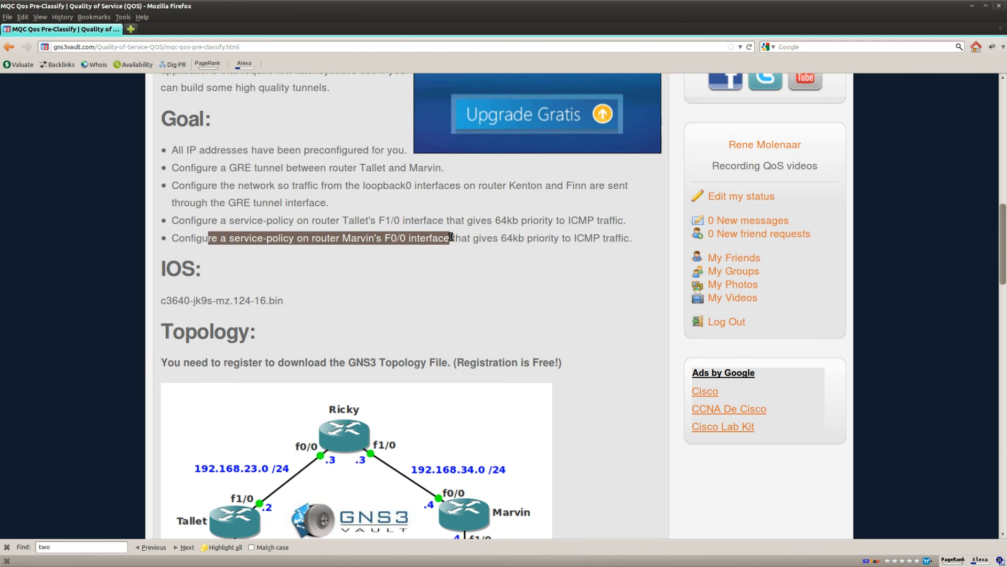
drag(450, 238, 632, 237)
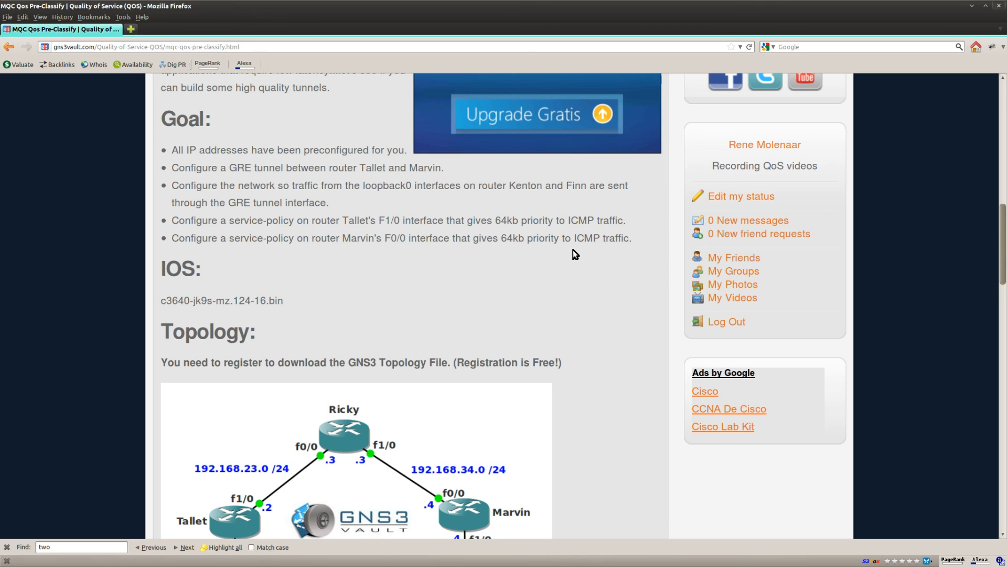
mouse_move(214, 280)
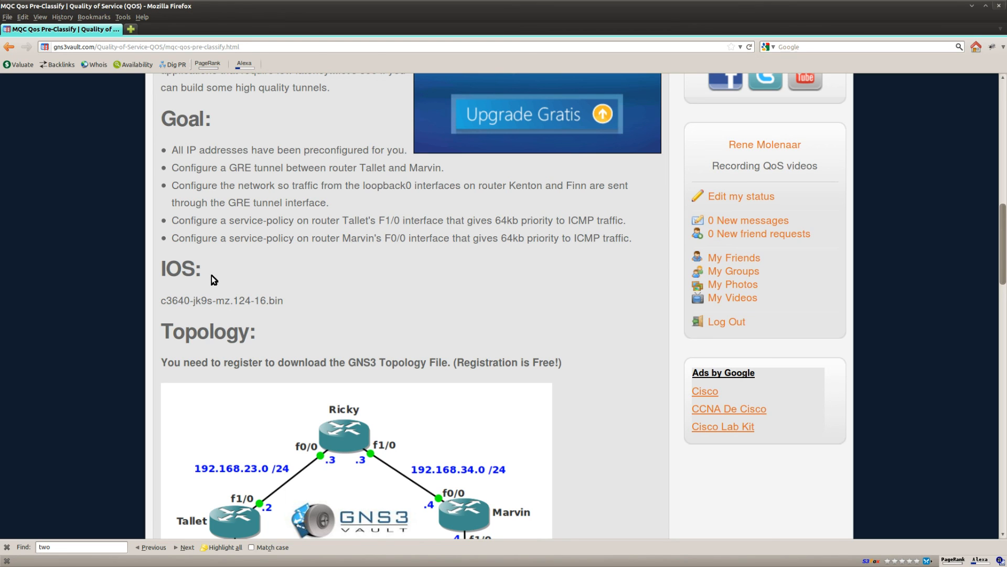
mouse_move(117, 296)
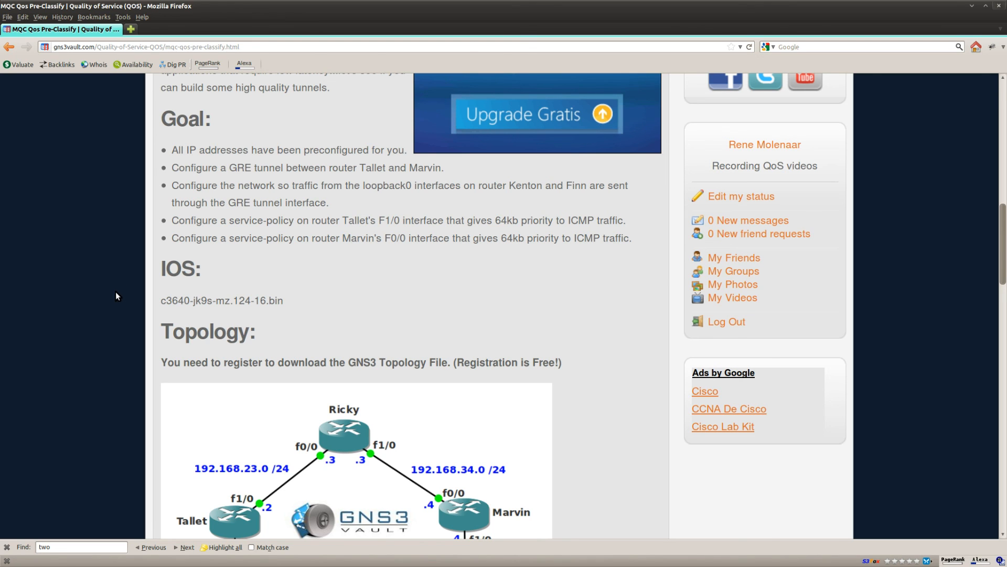